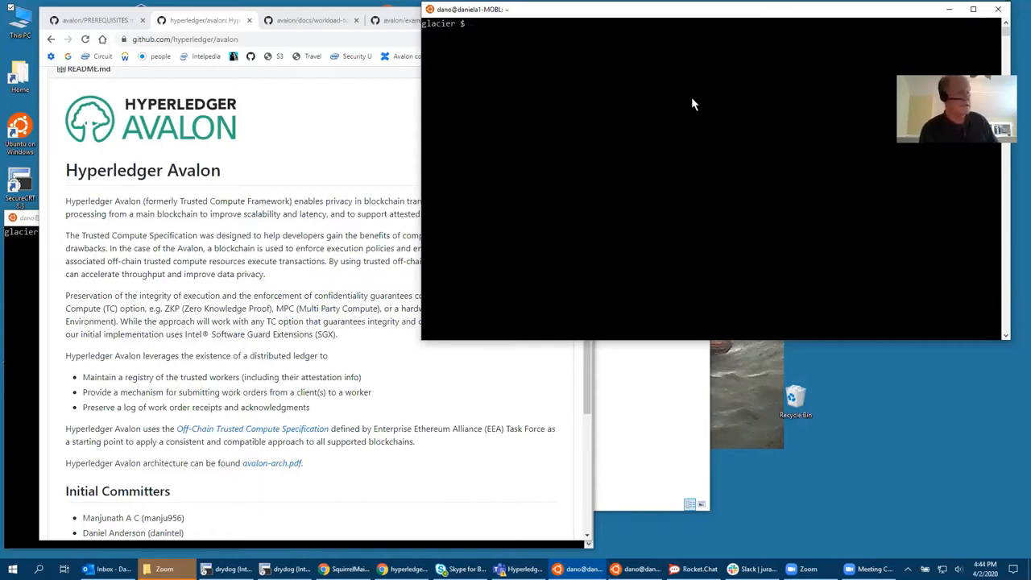
mouse_move(602, 24)
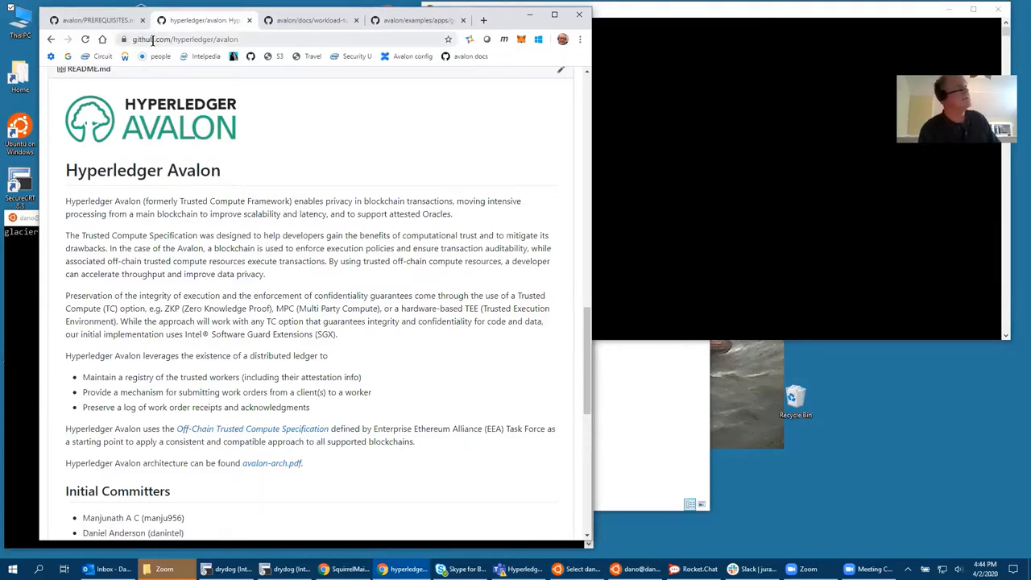
mouse_move(226, 87)
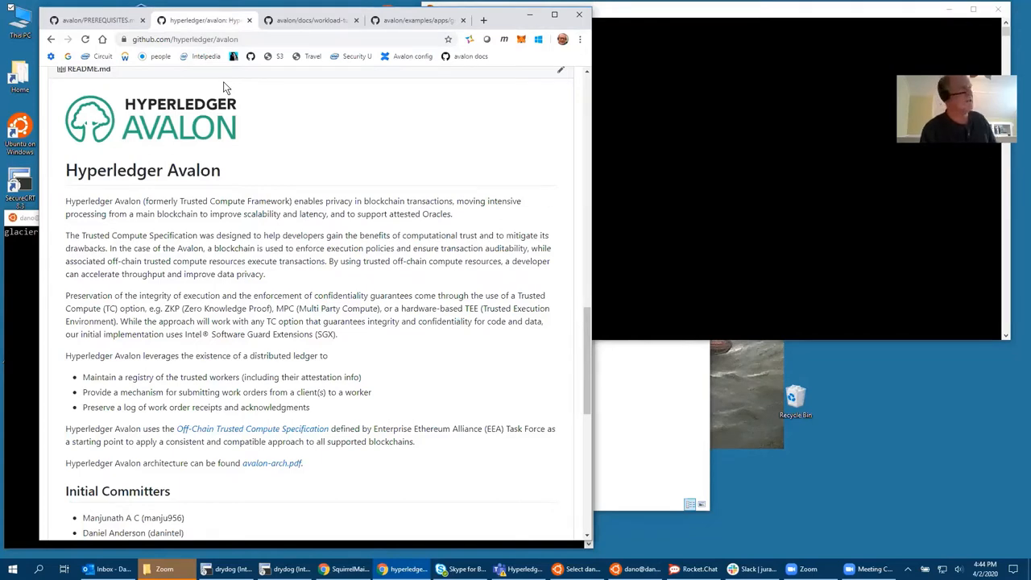
mouse_move(585, 350)
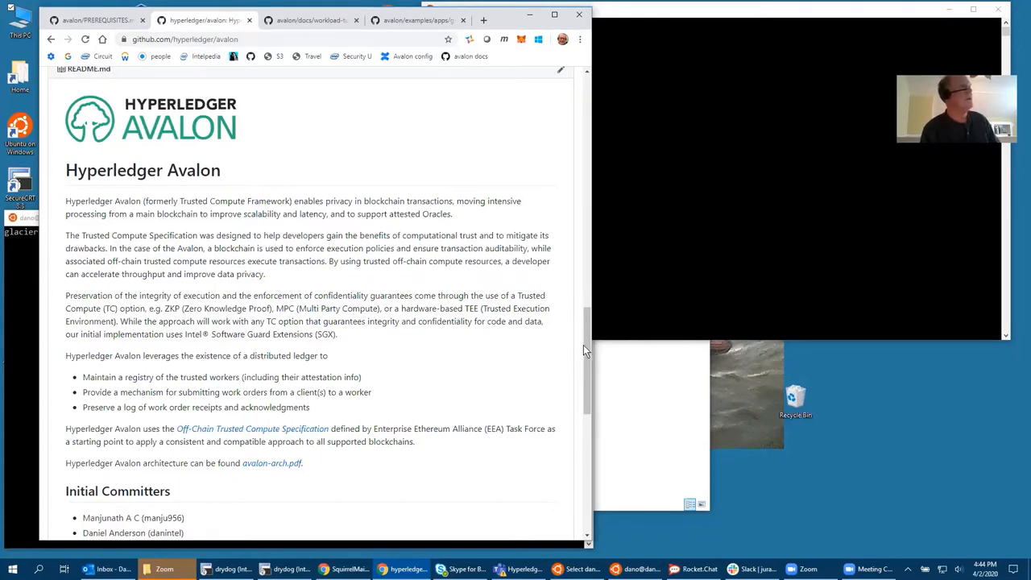
Scroll the Avalon README down to its Building section.
scroll(down, 3)
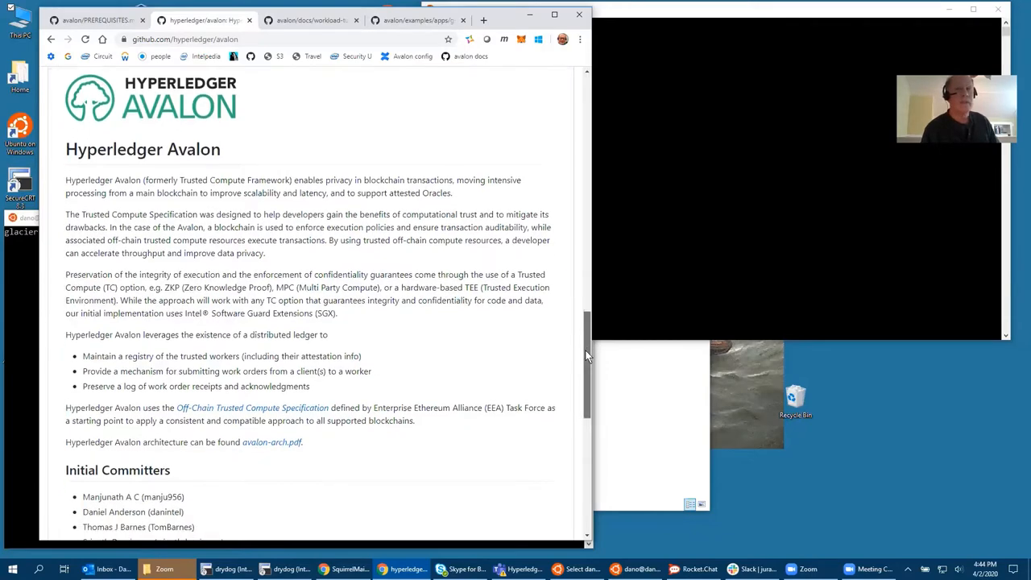
scroll(down, 3)
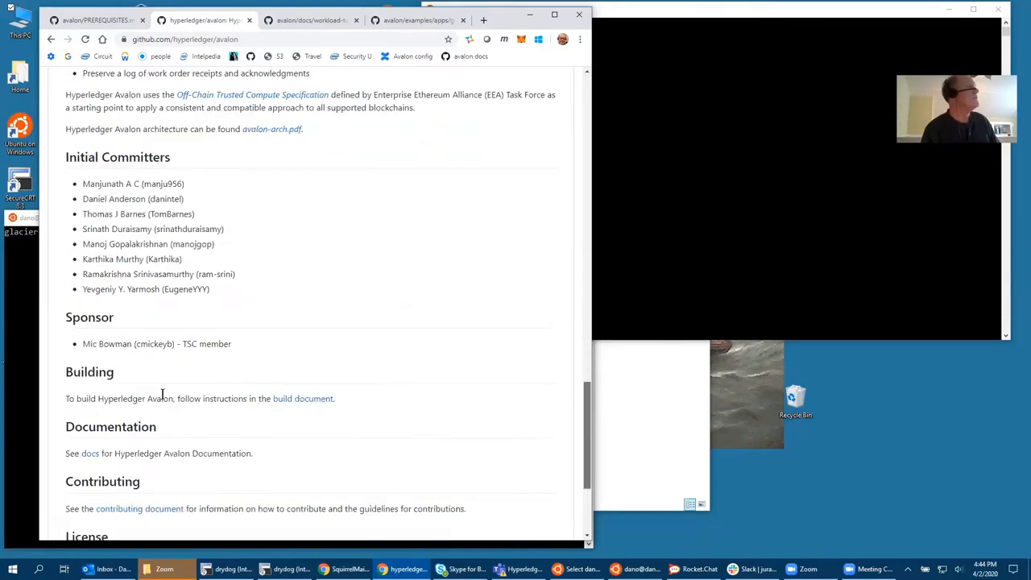
mouse_move(302, 403)
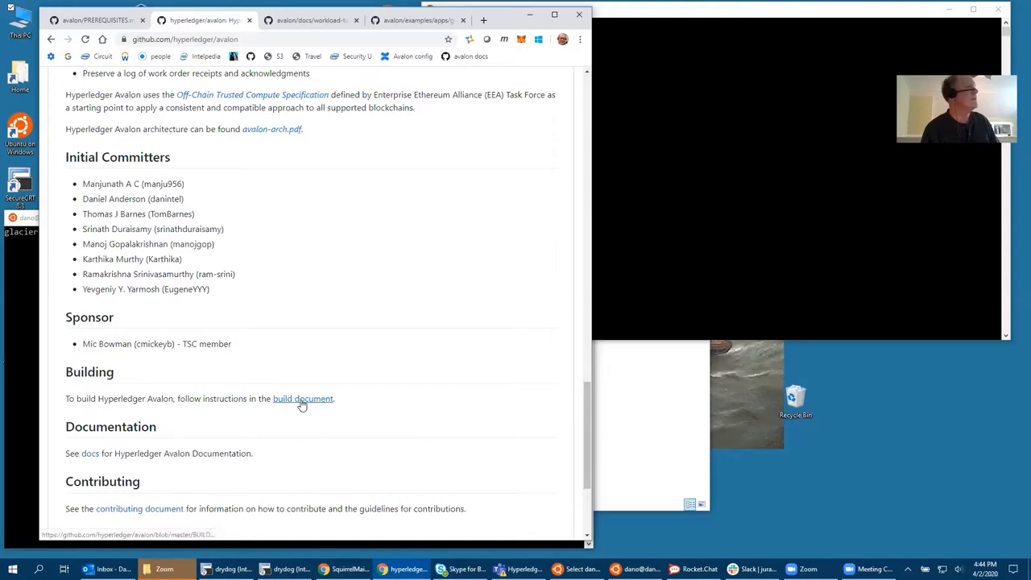
Open BUILD.md from the README and move down to the Docker-based Build and Execution steps.
click(302, 399)
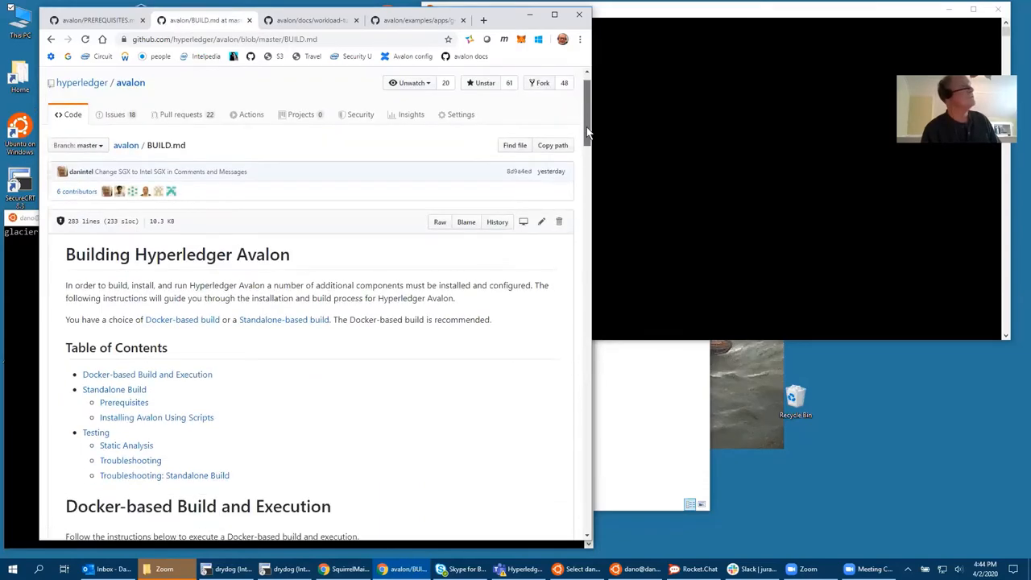
scroll(down, 3)
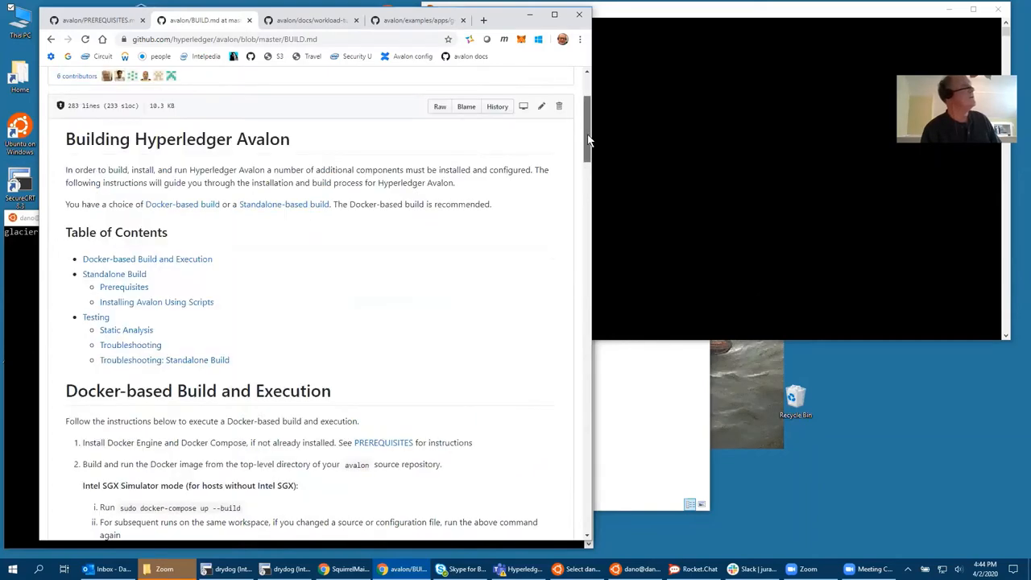
scroll(down, 3)
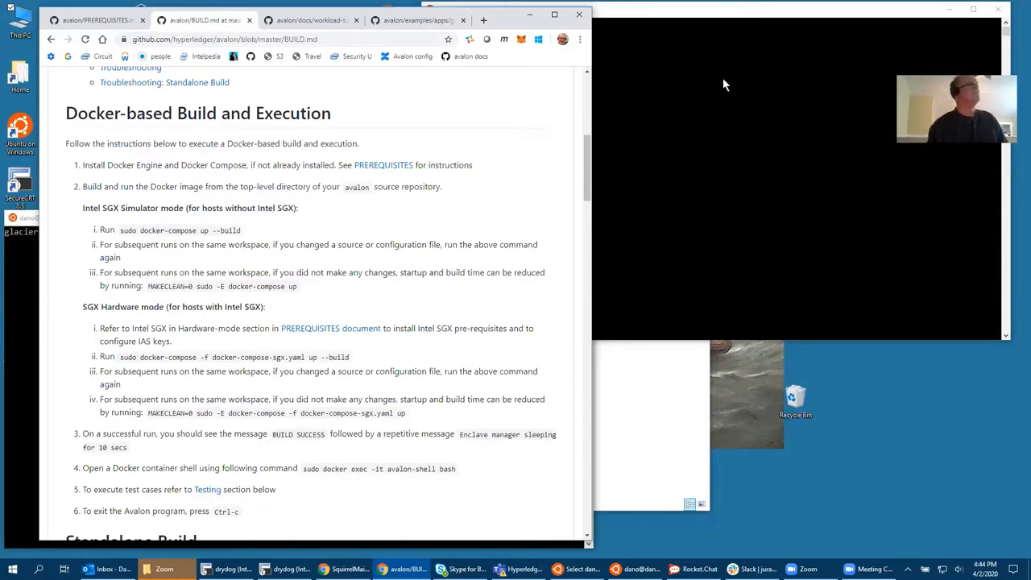
mouse_move(384, 156)
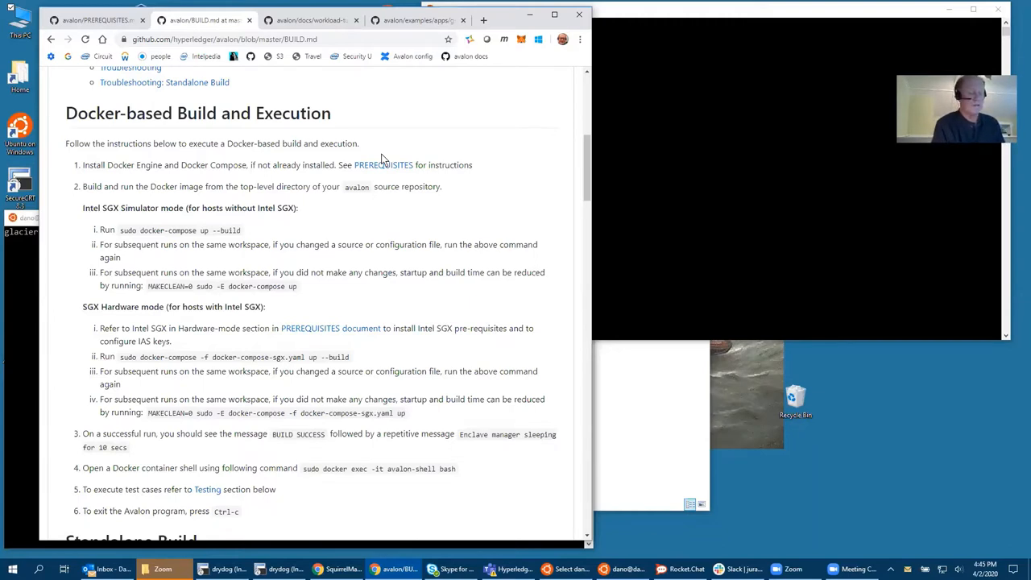
mouse_move(386, 219)
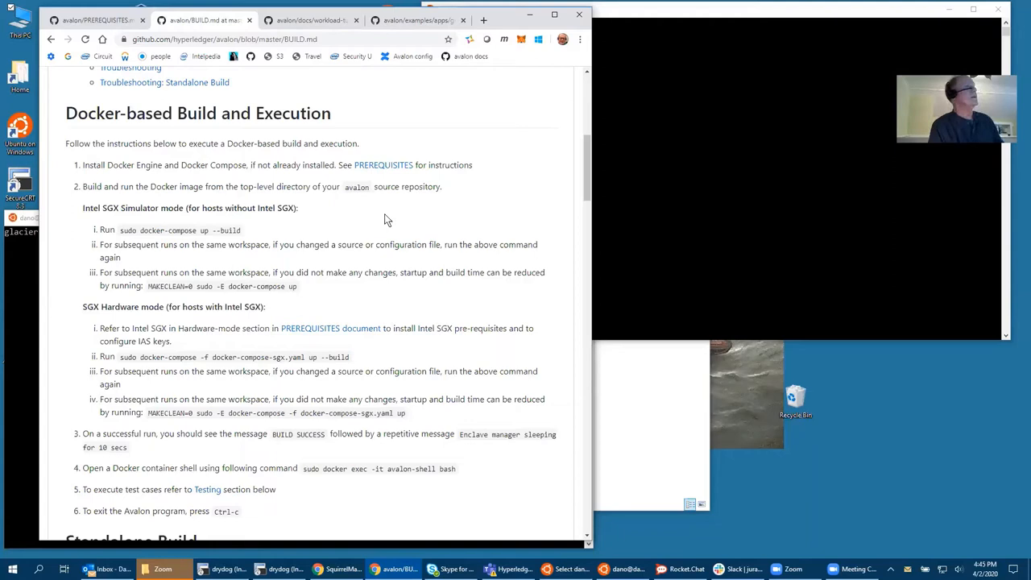
Open the PREREQUISITES guide in a new window and read its Docker install section.
right_click(384, 165)
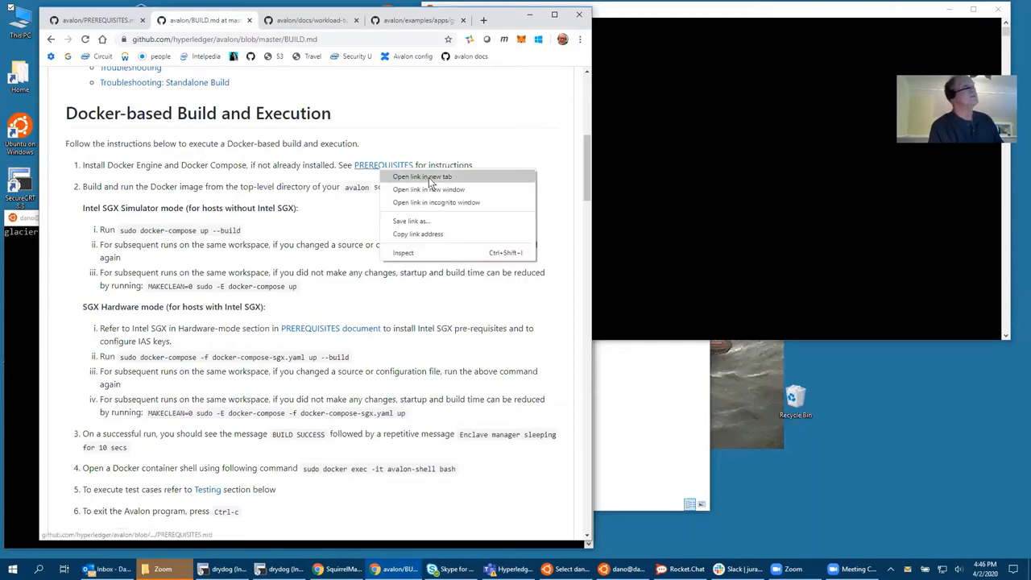
mouse_move(446, 191)
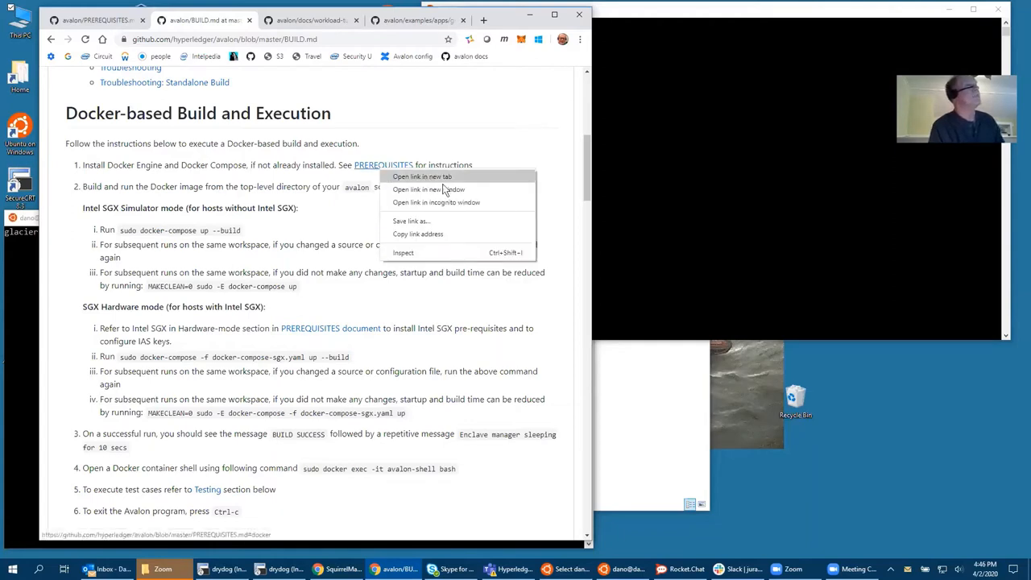
click(428, 189)
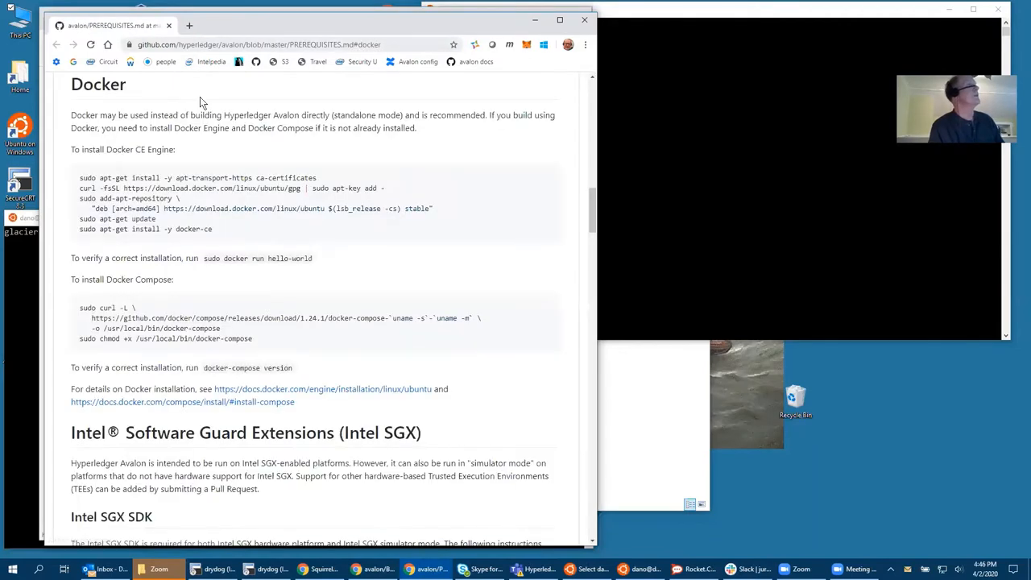
mouse_move(75, 107)
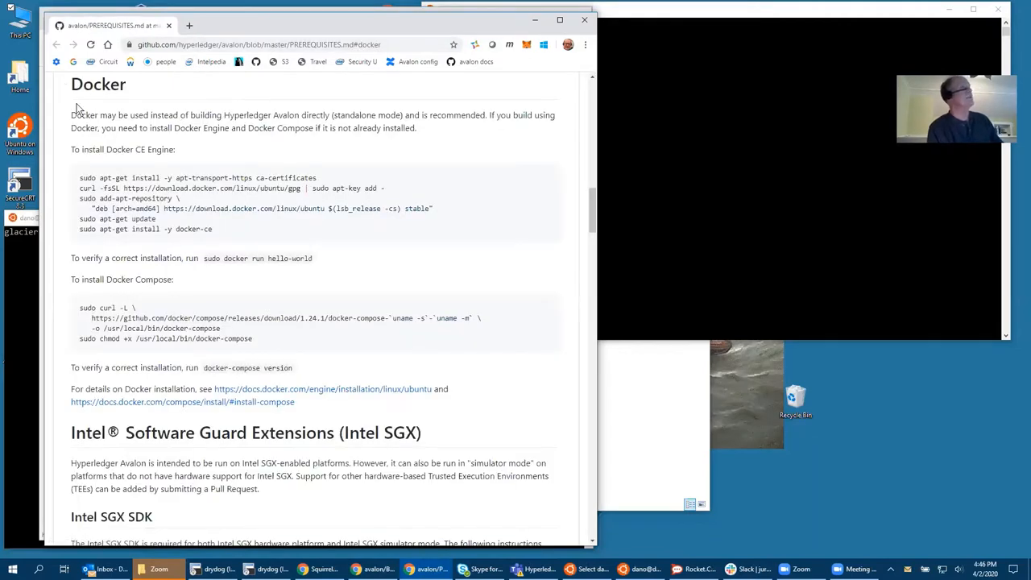
mouse_move(165, 198)
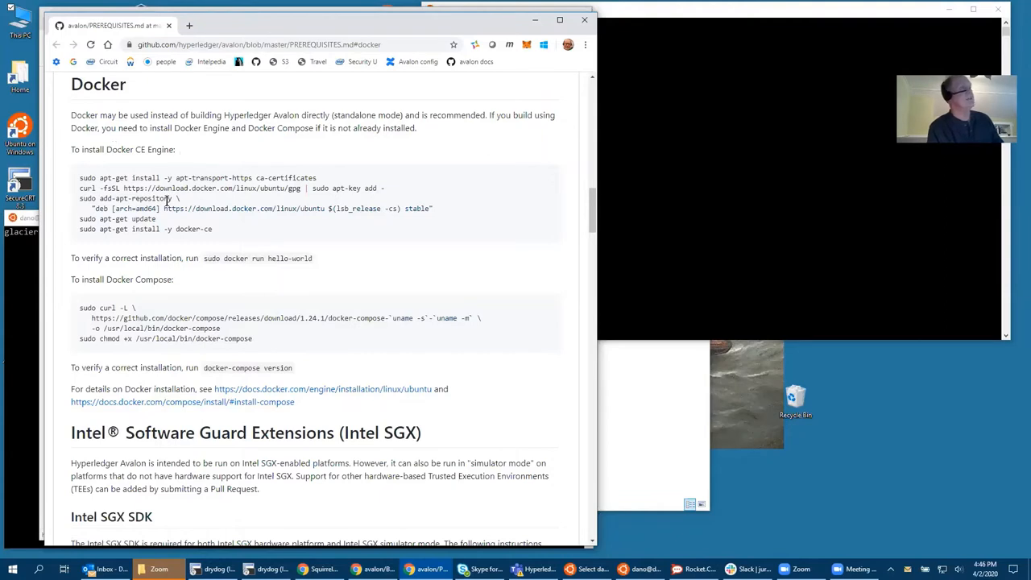
mouse_move(77, 330)
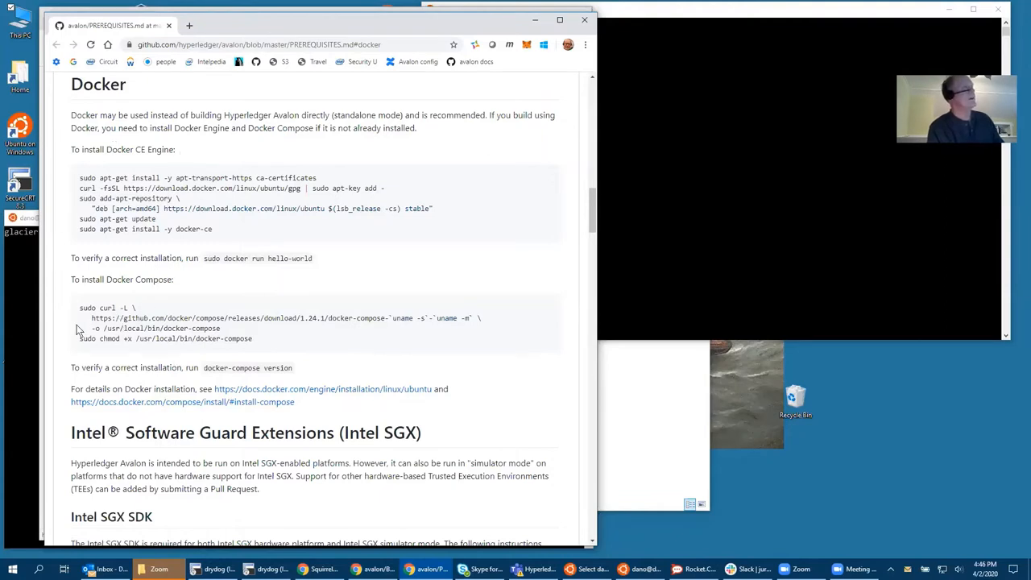
mouse_move(221, 335)
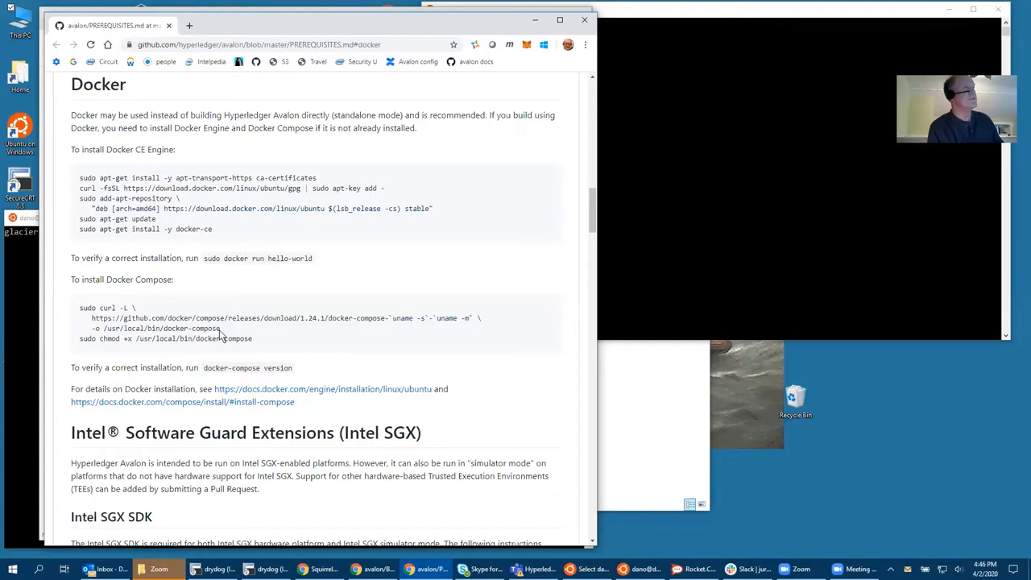
mouse_move(382, 69)
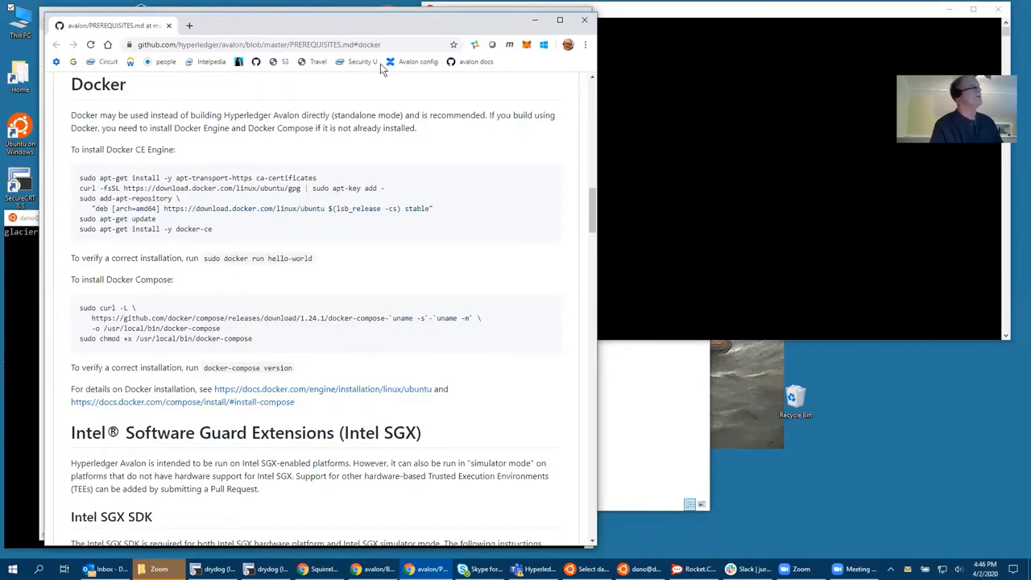
scroll(up, 3)
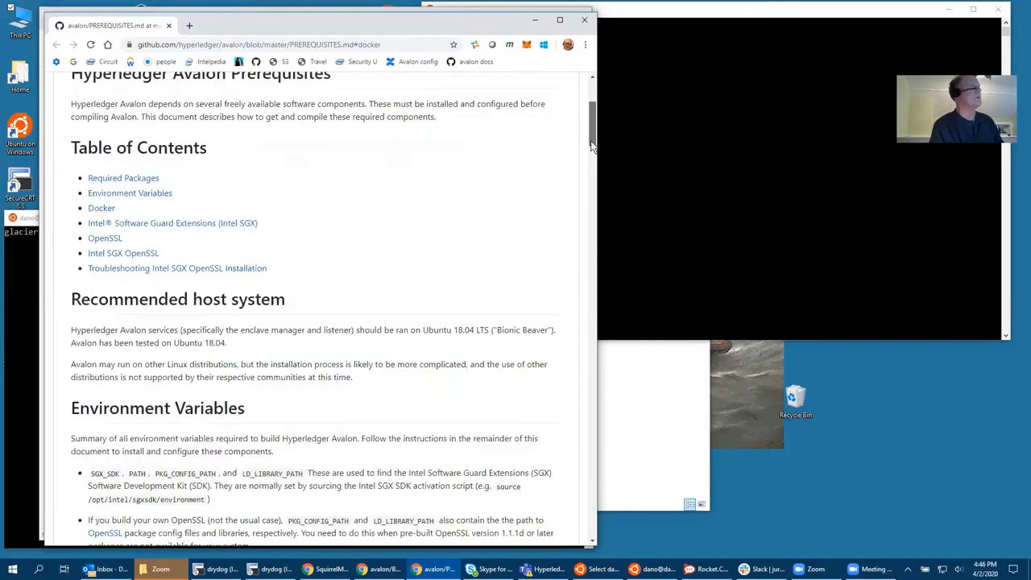
scroll(down, 3)
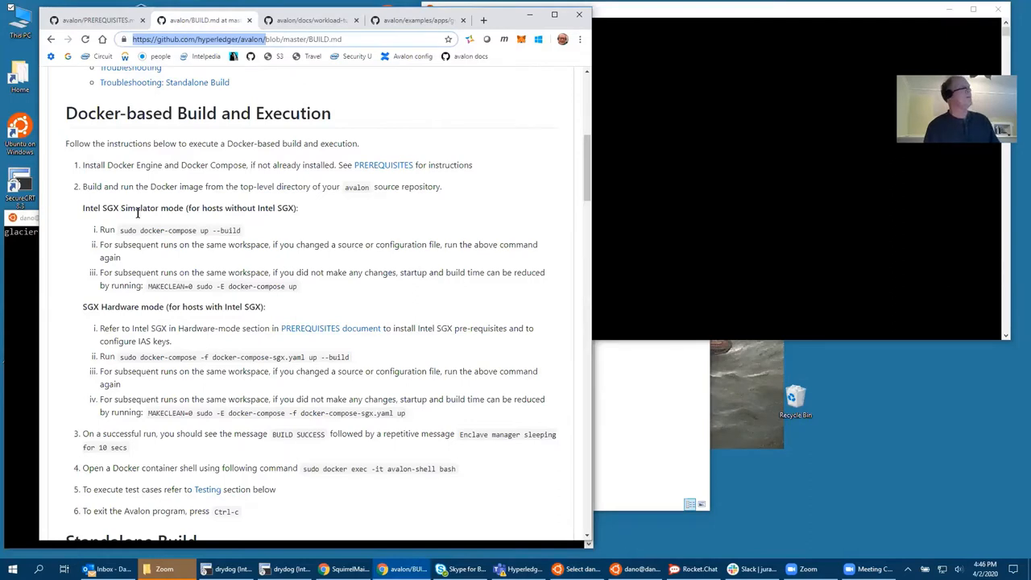
mouse_move(754, 124)
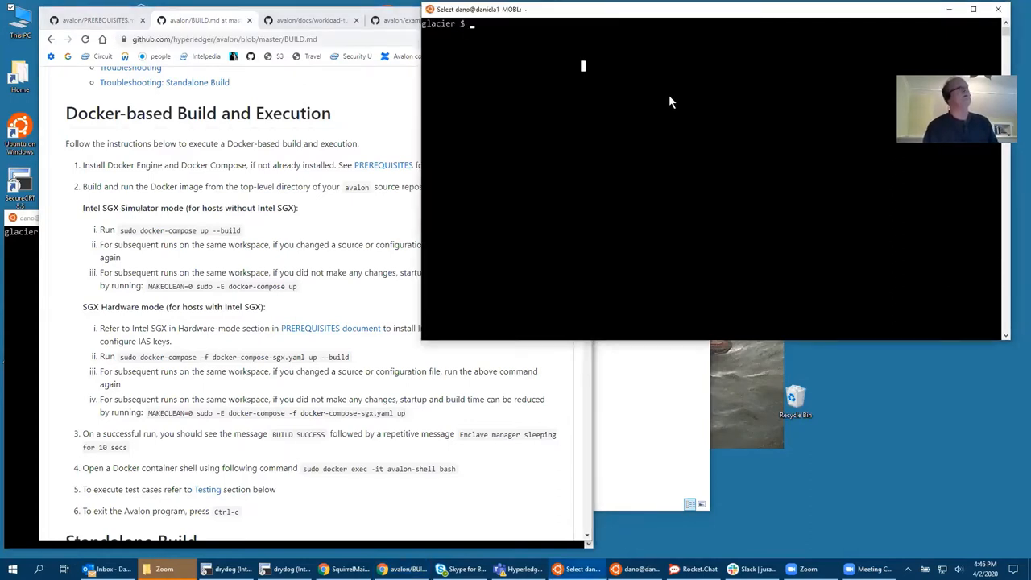
text(git clon)
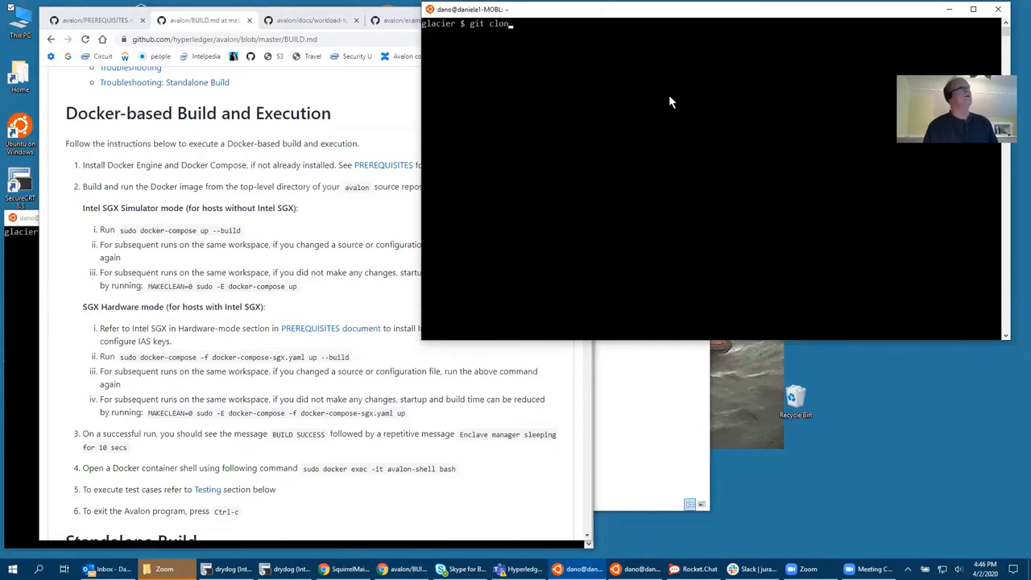
text(e)
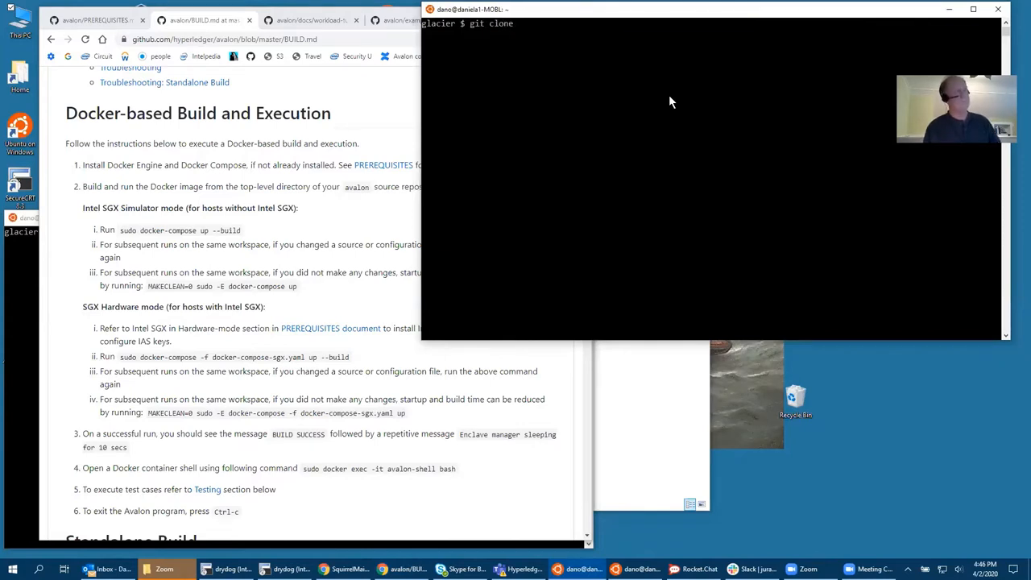
text(https://github.com/hyperledger/avalon/)
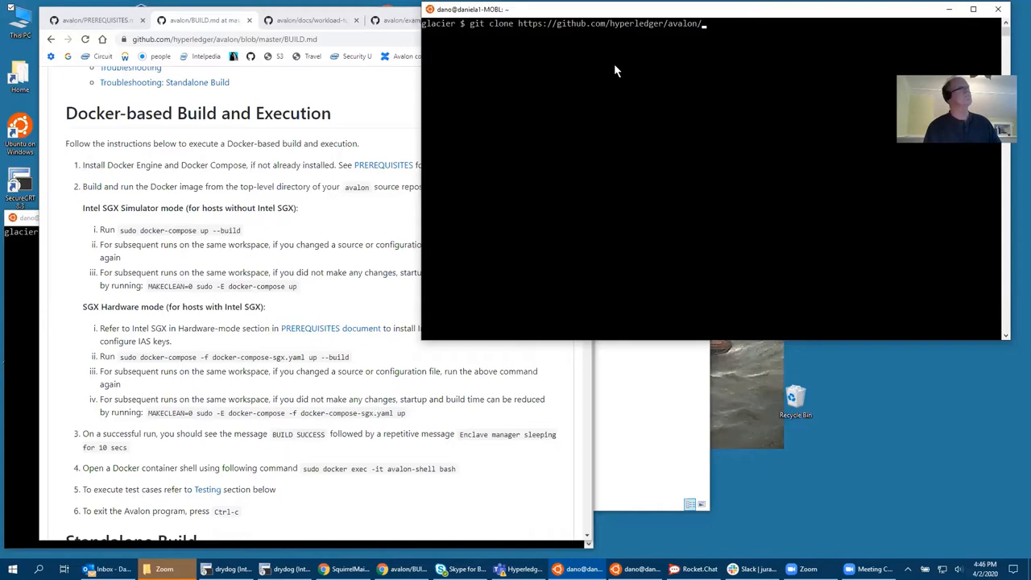
key(Return)
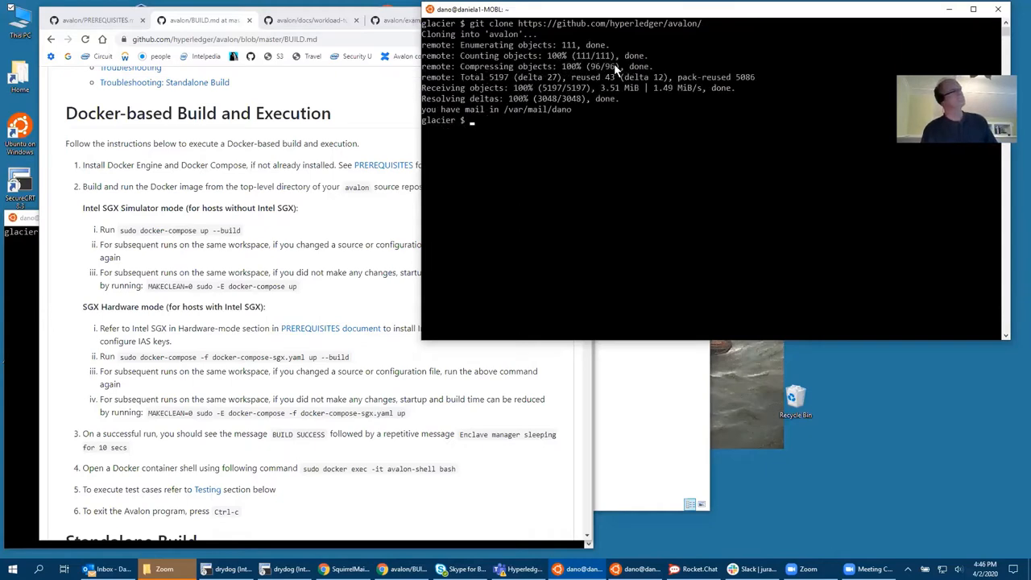
text(ls avalon)
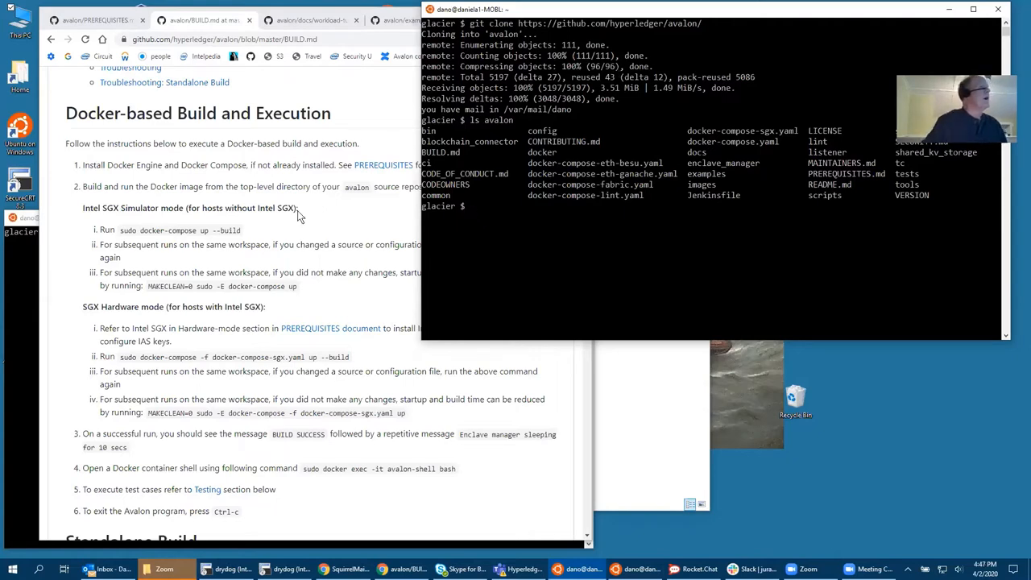
mouse_move(301, 224)
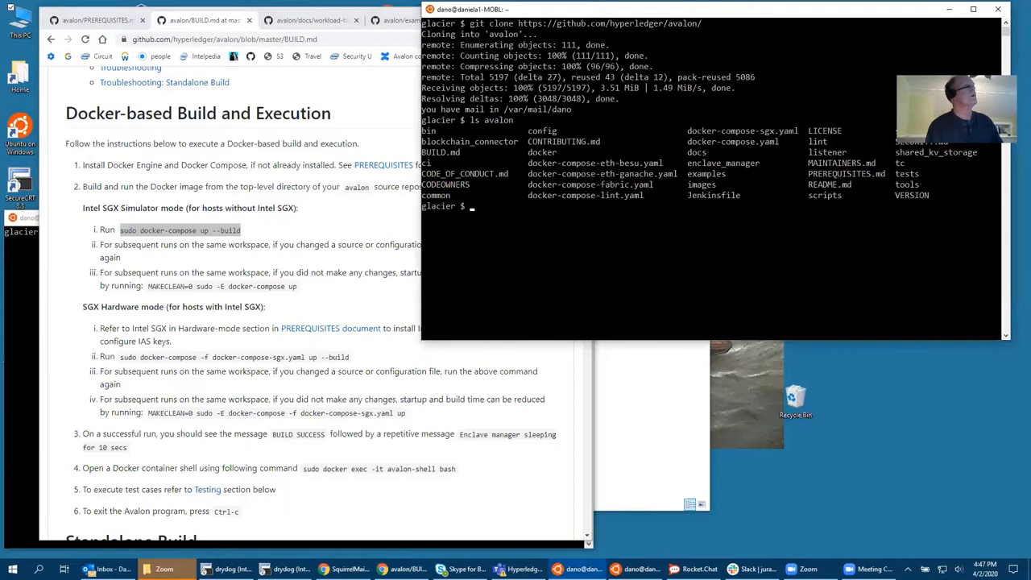
Paste the avalon repository URL at the shell prompt.
text(https://github.com/hyperledger/avalon/)
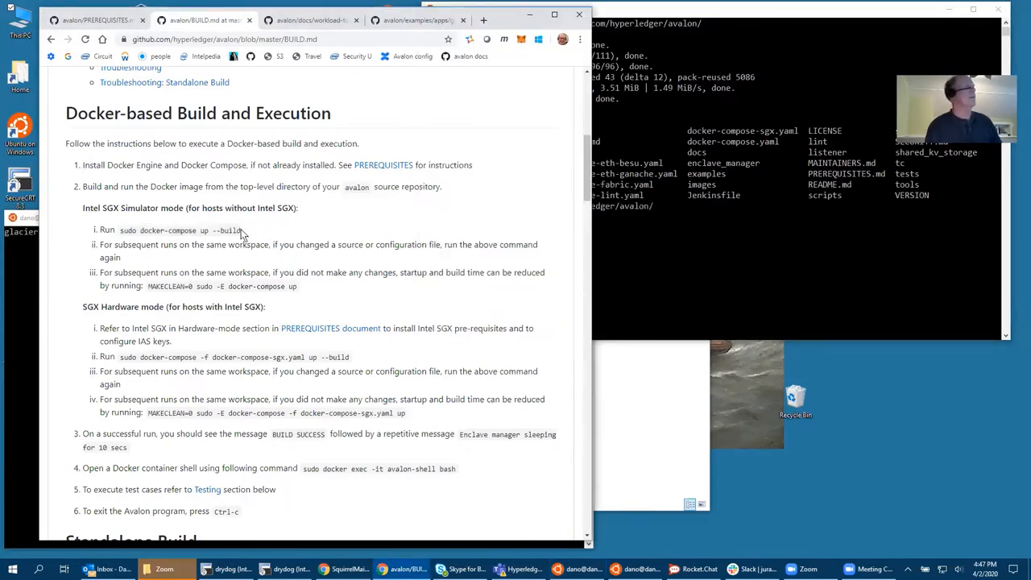
Select 'sudo docker-compose up --build' in the guide, enter it in the terminal, then exit that shell.
drag(119, 229, 240, 229)
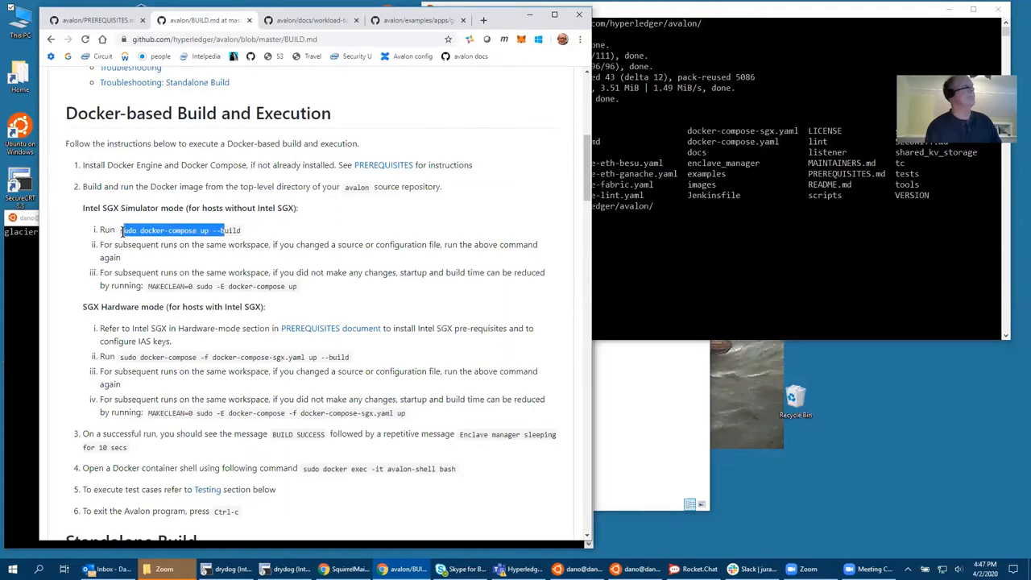
mouse_move(169, 261)
text(sudo docker-compose up --b)
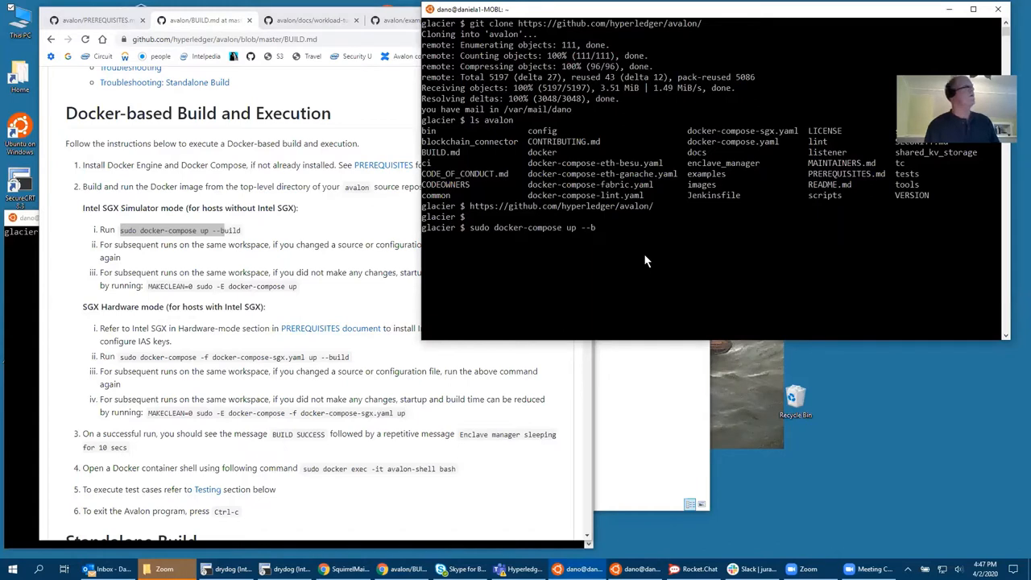
text(uild)
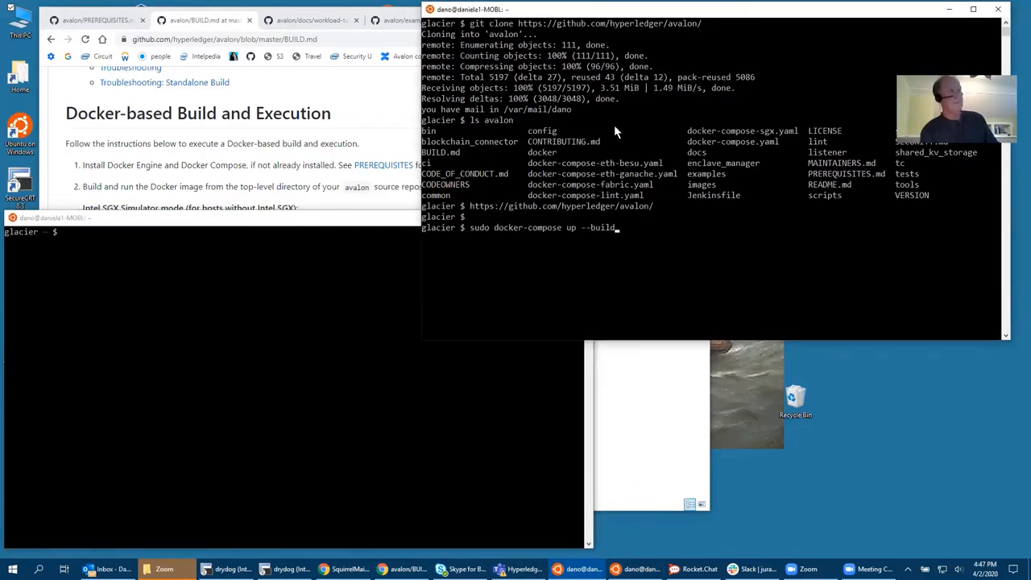
text(exit)
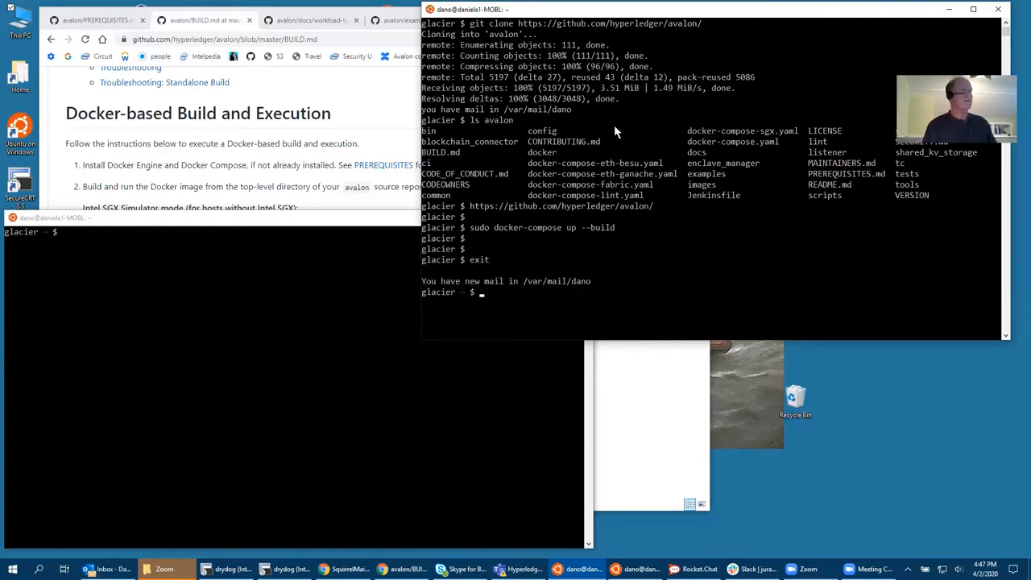
Change into the avalon directory and enter 'sudo docker-compose up --build' to start the simulator build.
text(d)
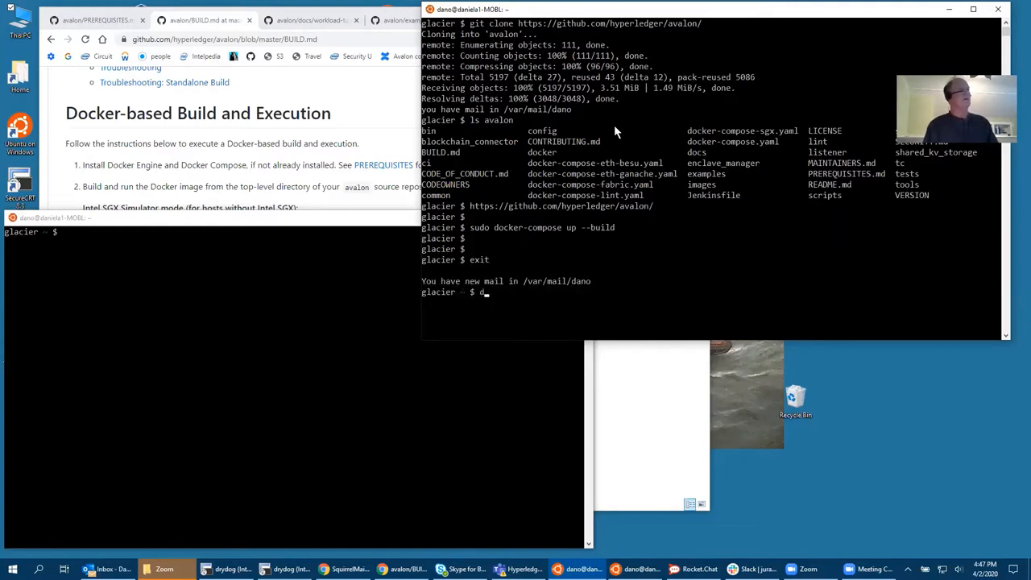
text(cd avalon)
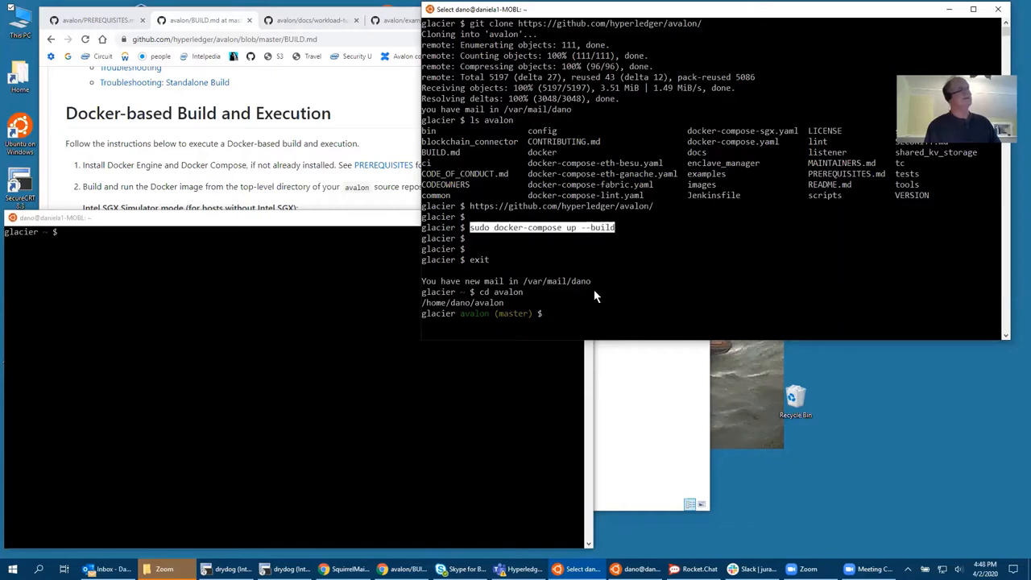
text(sudo docker-compose up --build)
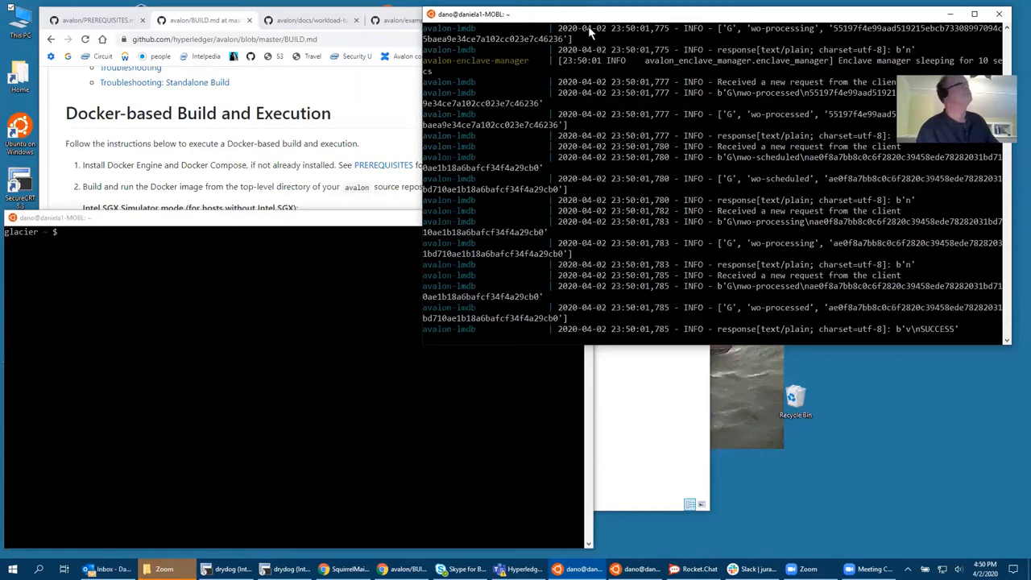
Bring the BUILD.md guide back to front while the Docker services run.
click(81, 218)
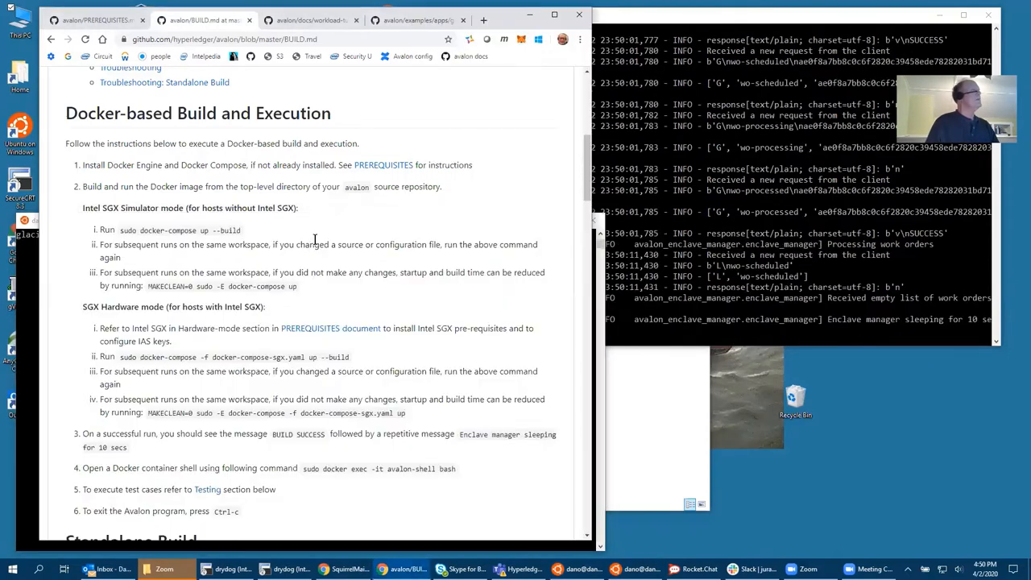
Scroll to step 4 of BUILD.md and select 'sudo docker exec -it avalon-shell bash' for copying.
drag(100, 231, 239, 230)
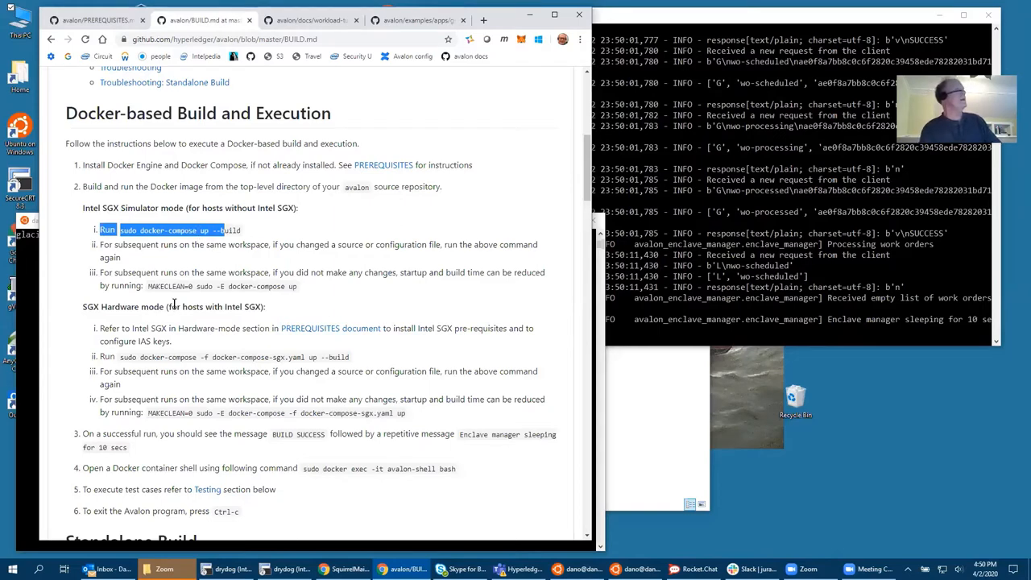
scroll(down, 3)
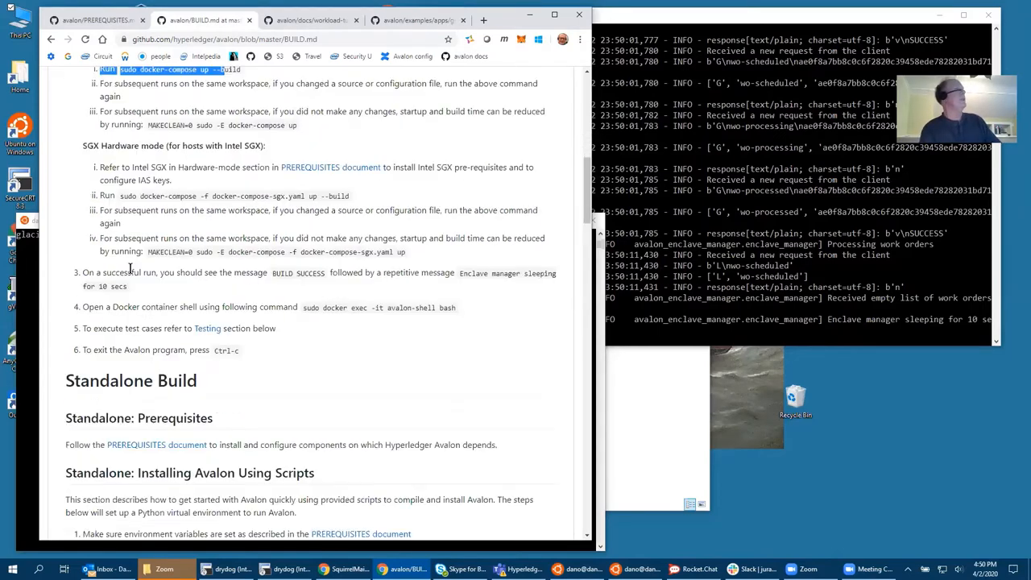
scroll(down, 3)
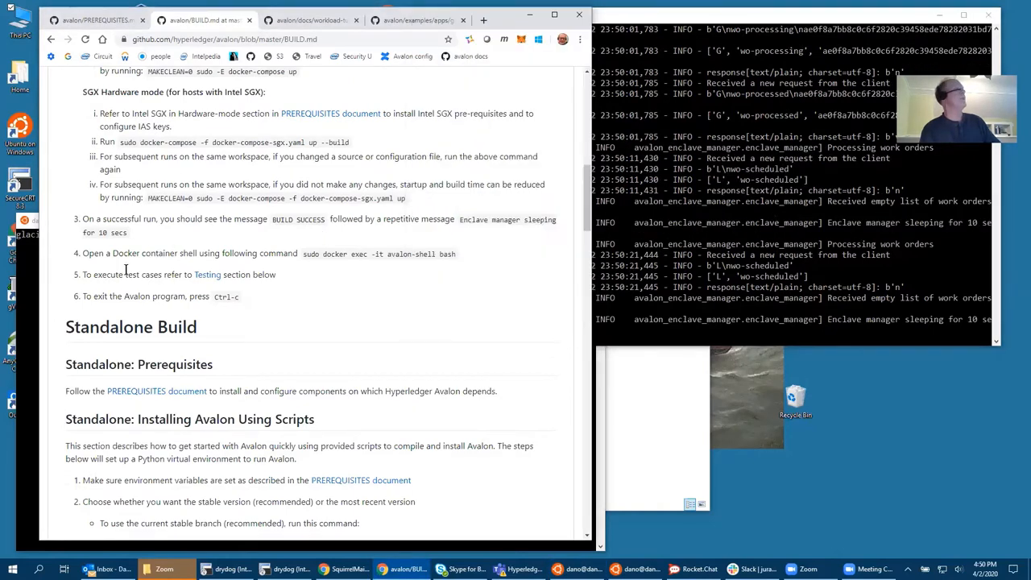
mouse_move(103, 272)
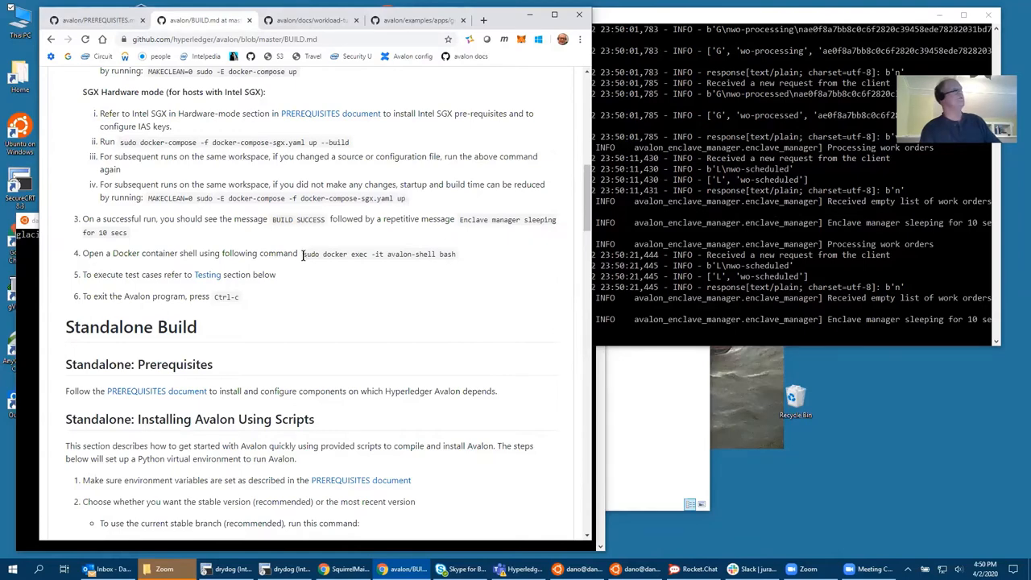
triple_click(381, 254)
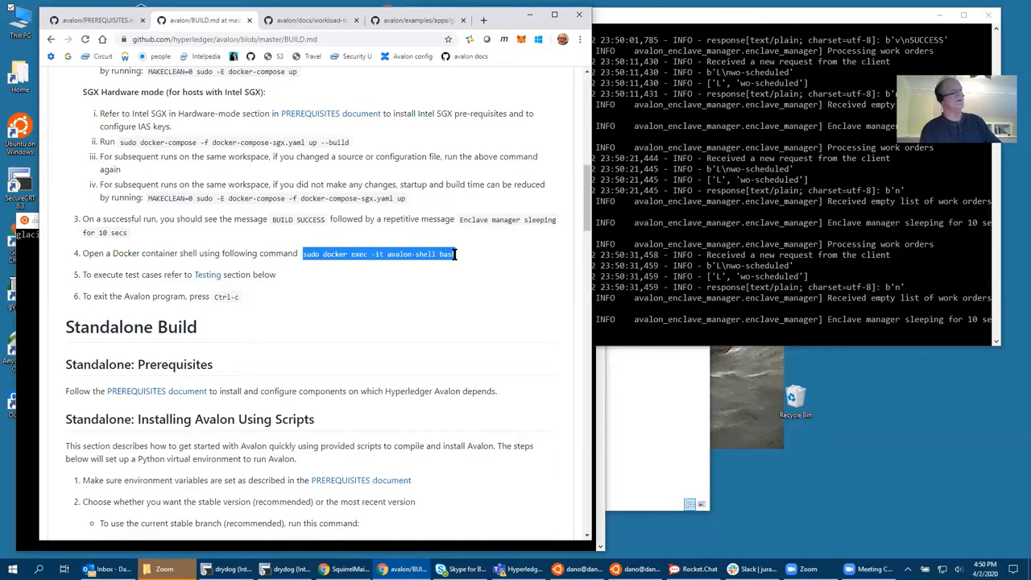
mouse_move(459, 260)
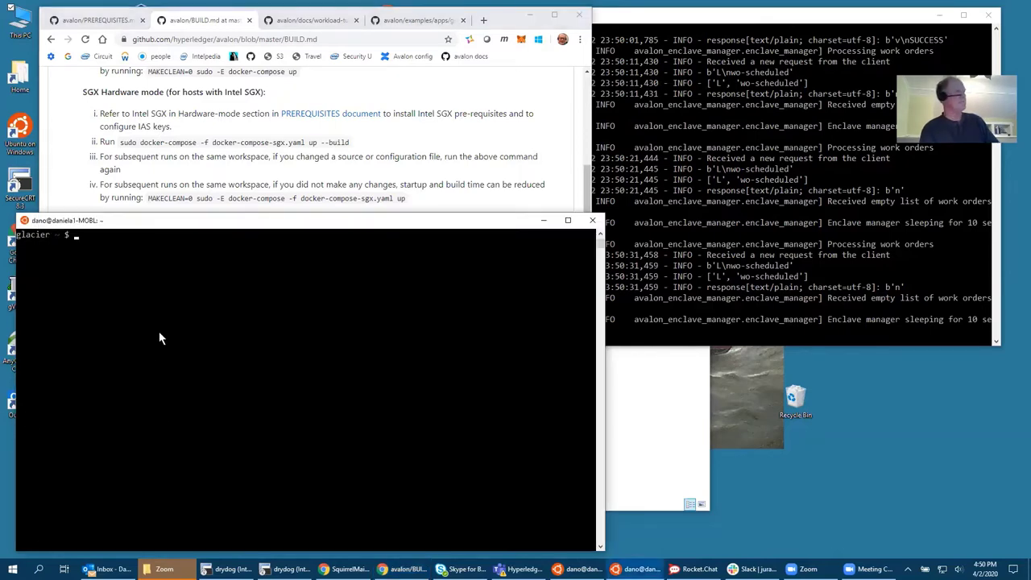
Run 'sudo docker exec -it avalon-shell bash' and list the container's processes with ps -ef.
text(sudo docker exec -it avalon-shell bash)
text(pwd)
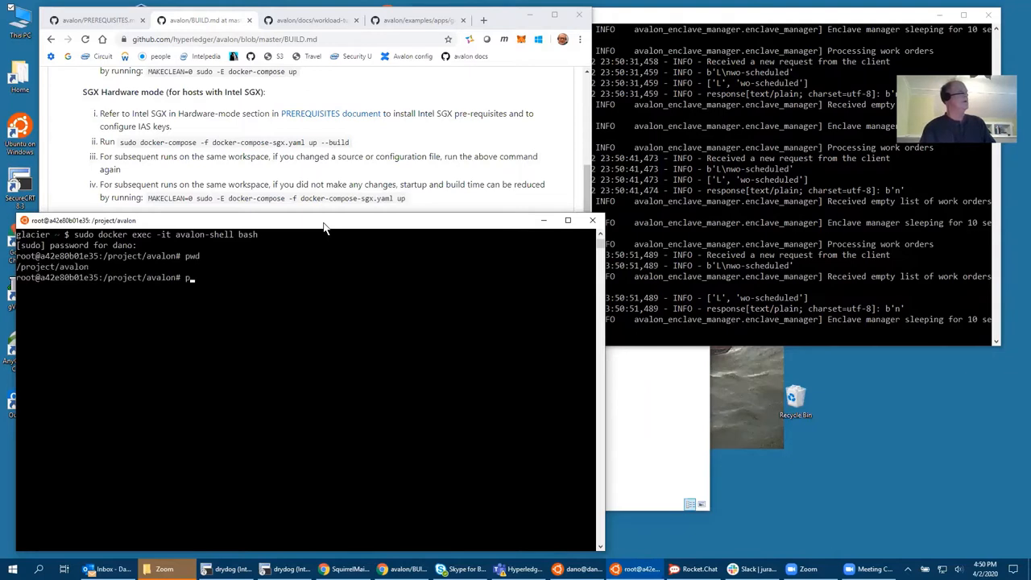
text(ps -ef)
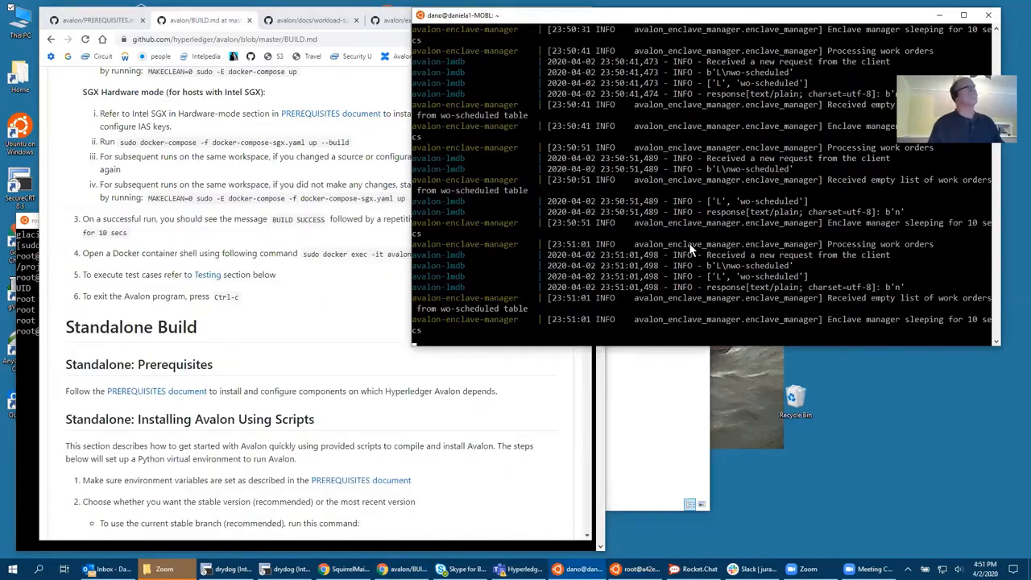
mouse_move(639, 239)
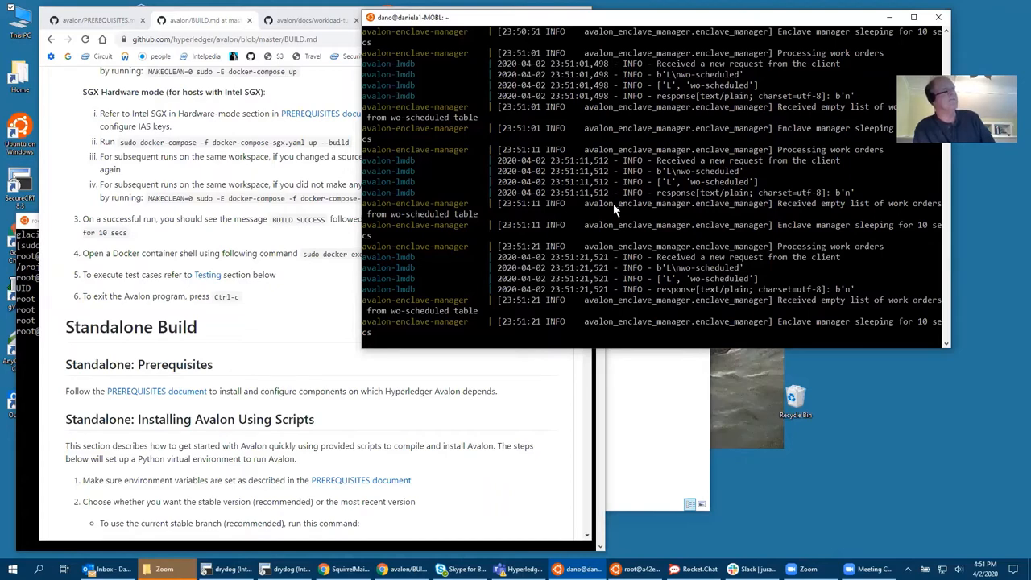
mouse_move(626, 130)
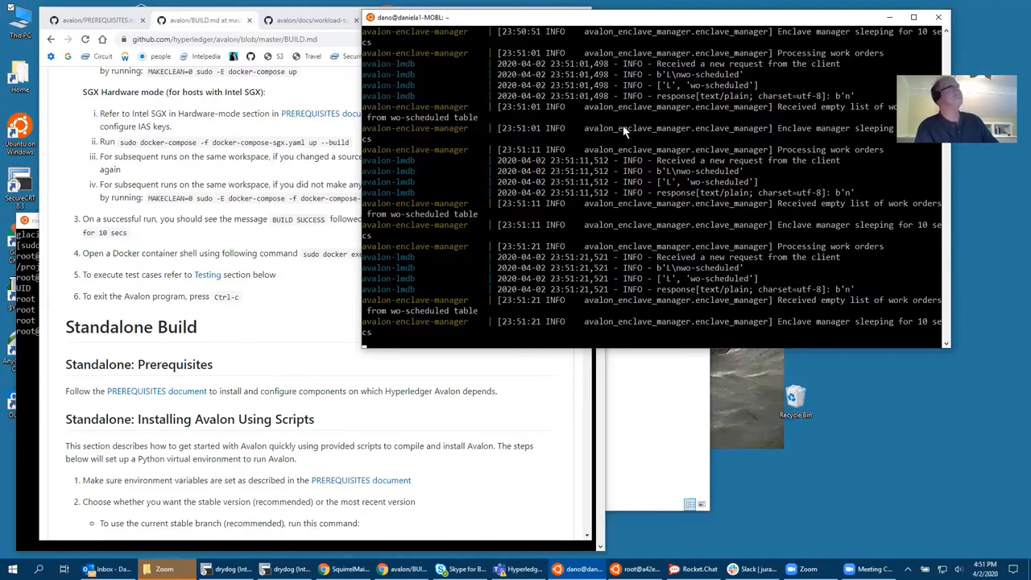
Scroll the docker-compose log to watch the enclave manager polling for work orders.
scroll(down, 3)
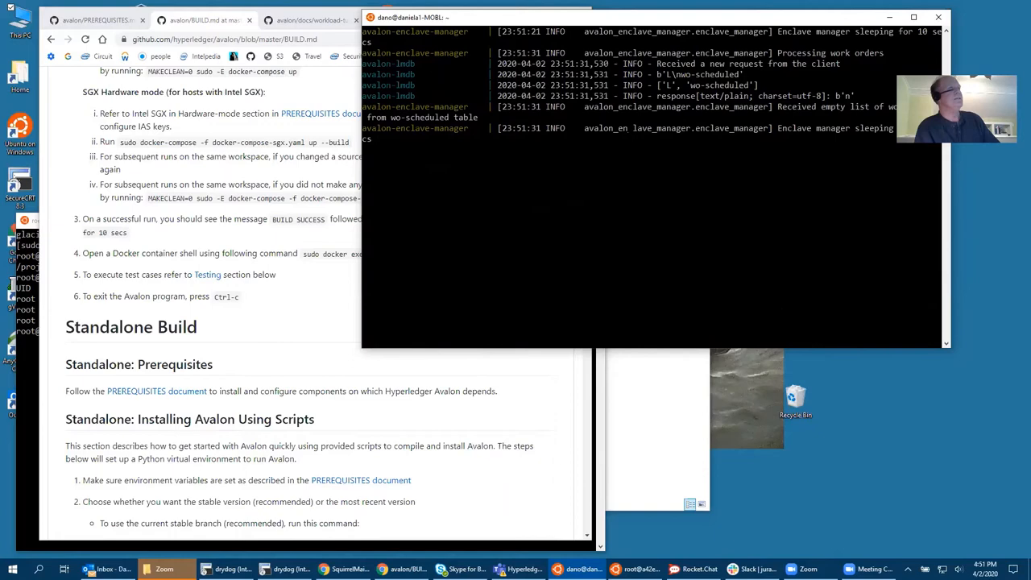
mouse_move(253, 332)
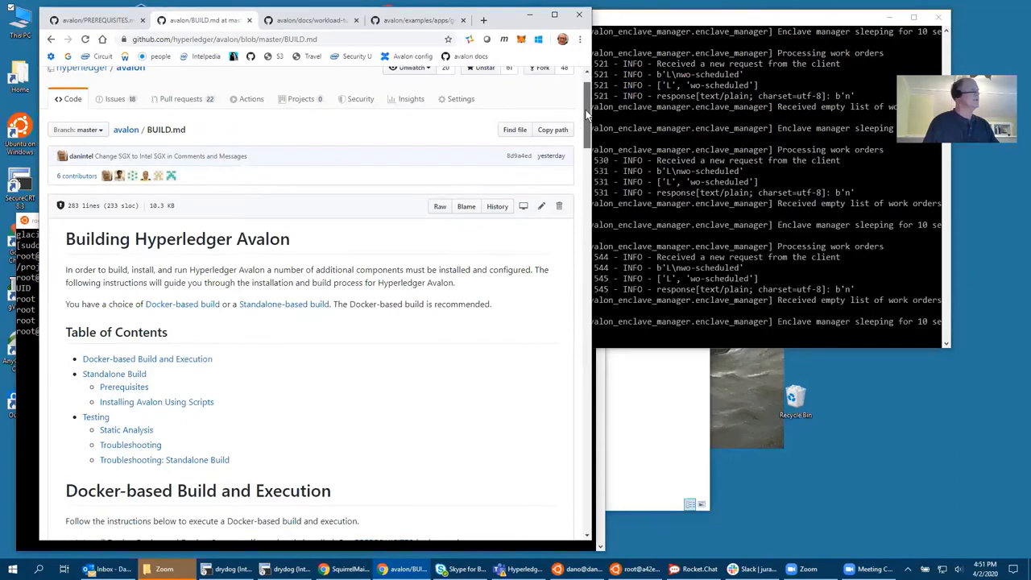
scroll(down, 3)
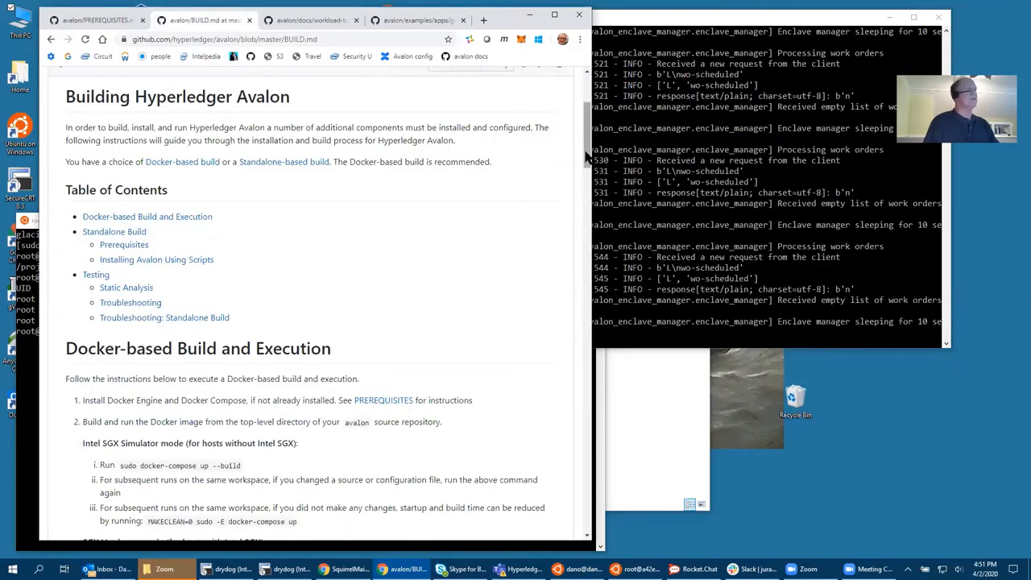
scroll(down, 3)
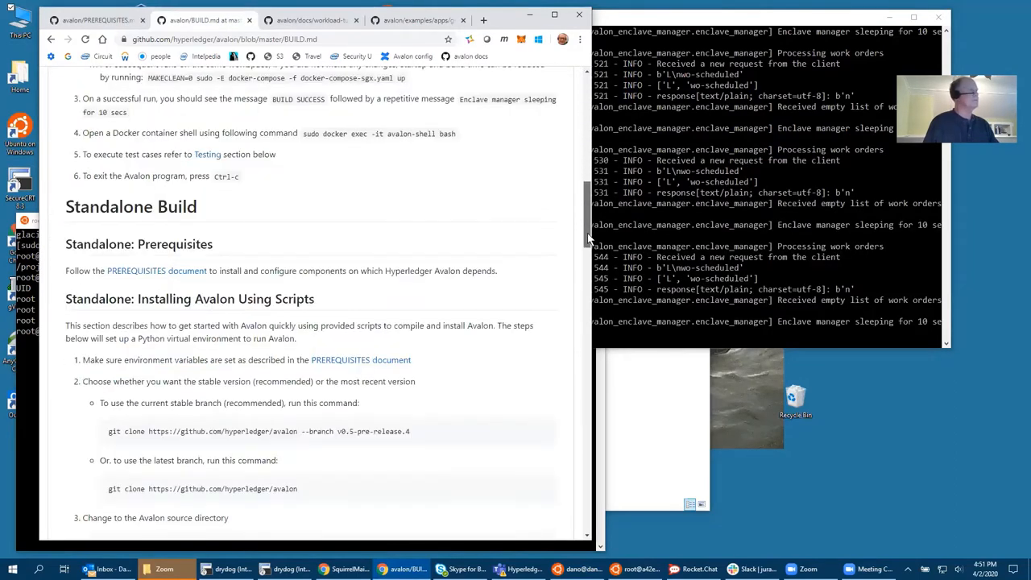
scroll(down, 3)
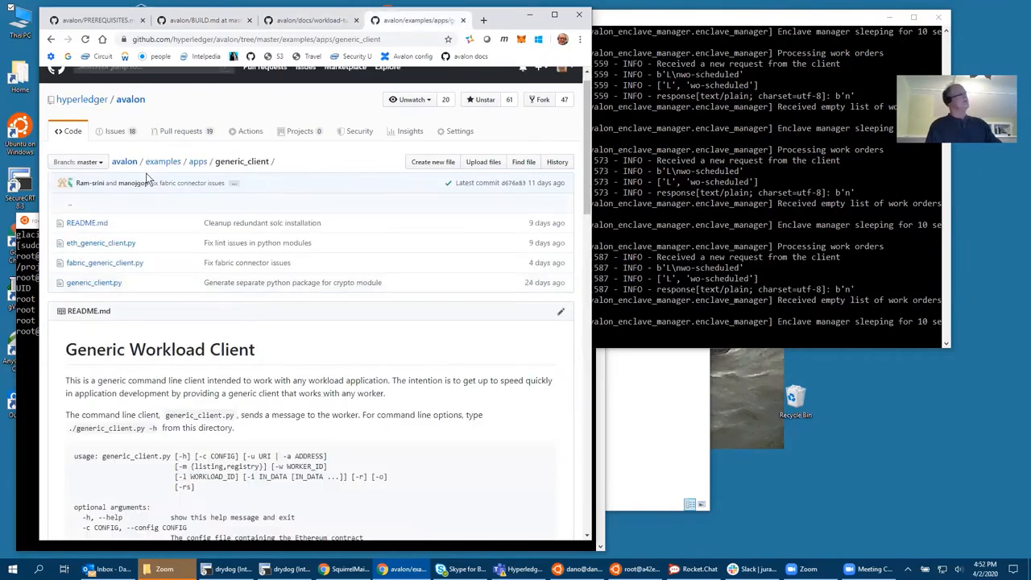
mouse_move(155, 170)
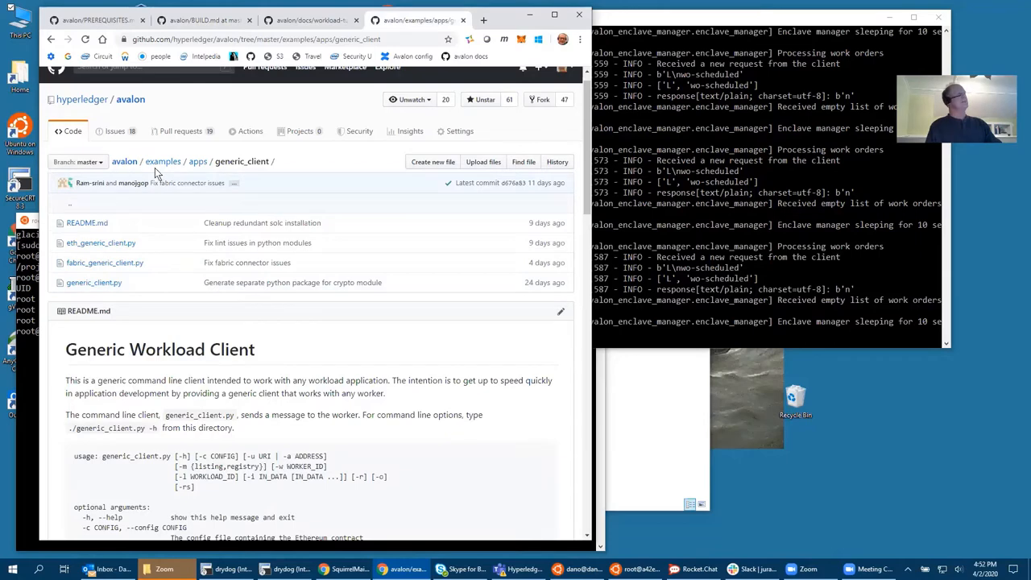
mouse_move(588, 212)
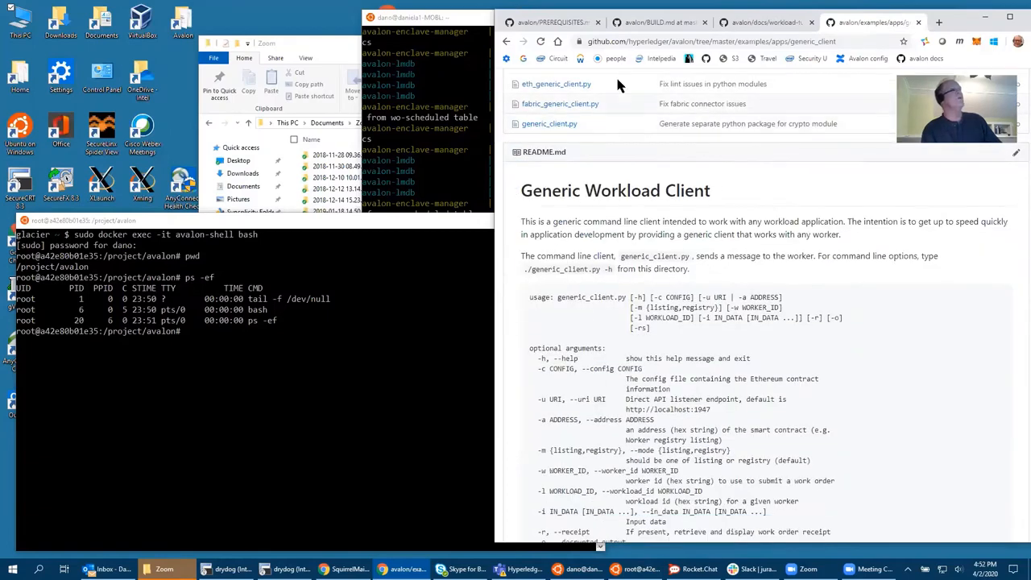
mouse_move(823, 152)
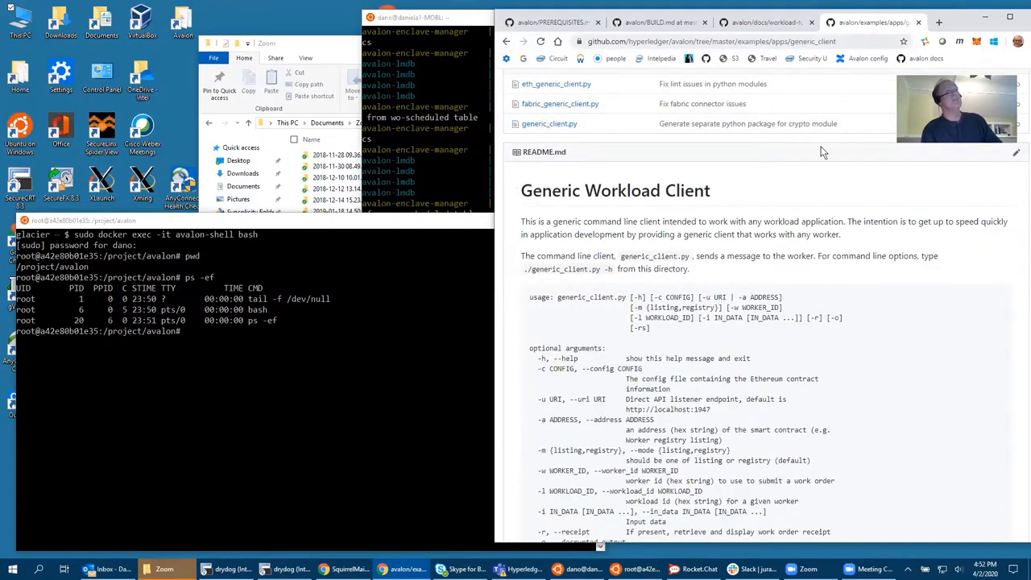
scroll(down, 3)
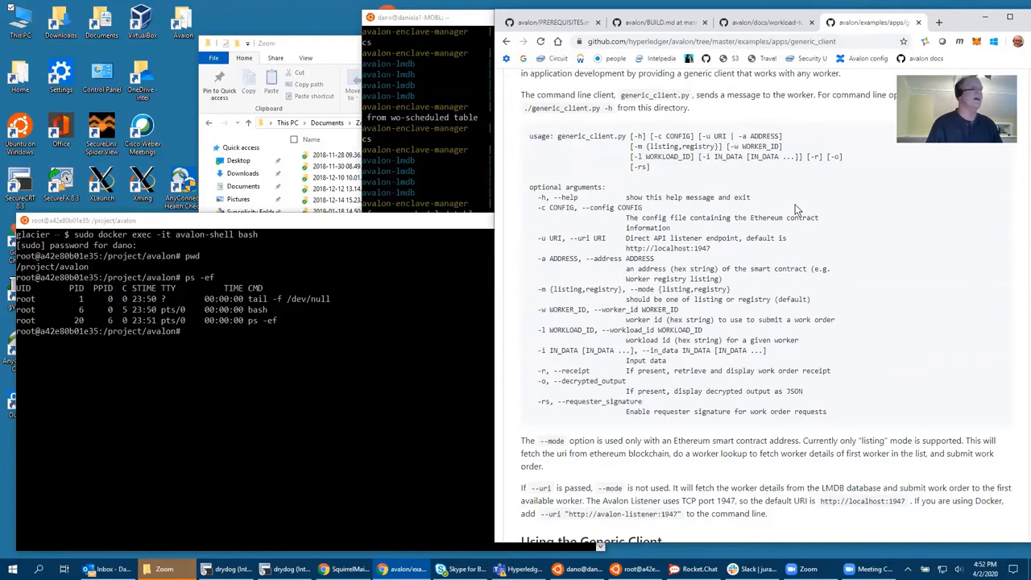
scroll(down, 3)
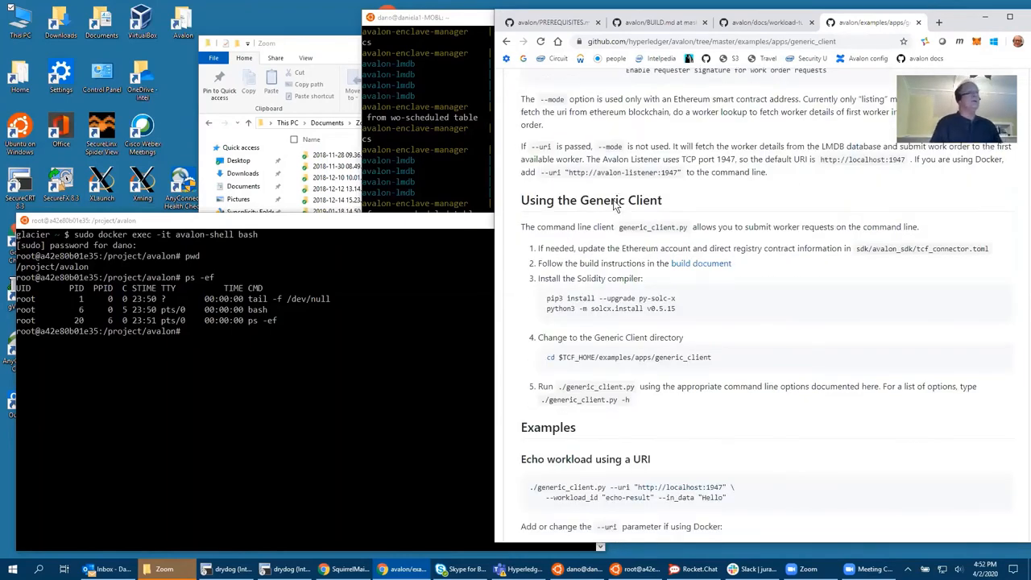
scroll(down, 3)
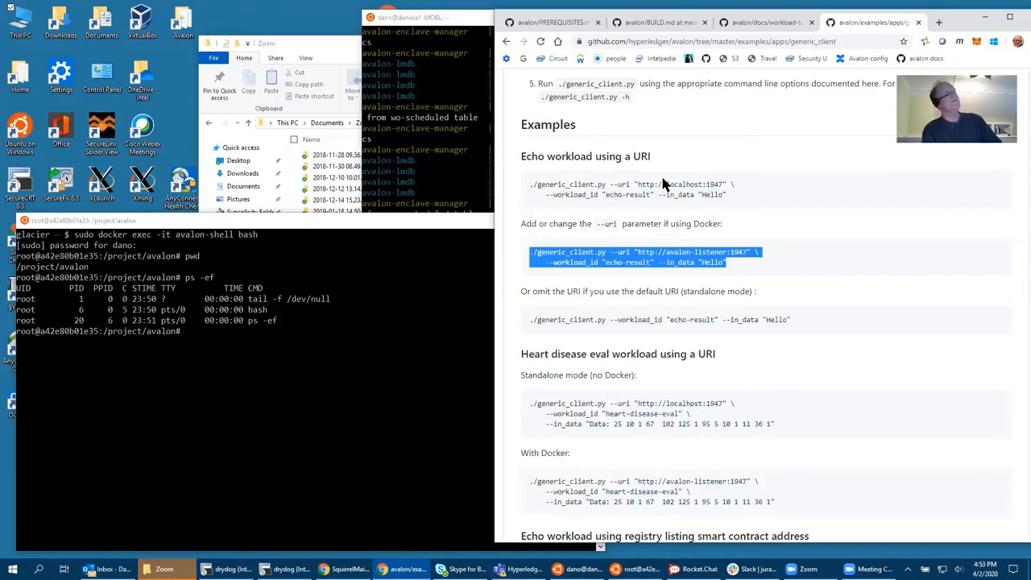
mouse_move(658, 180)
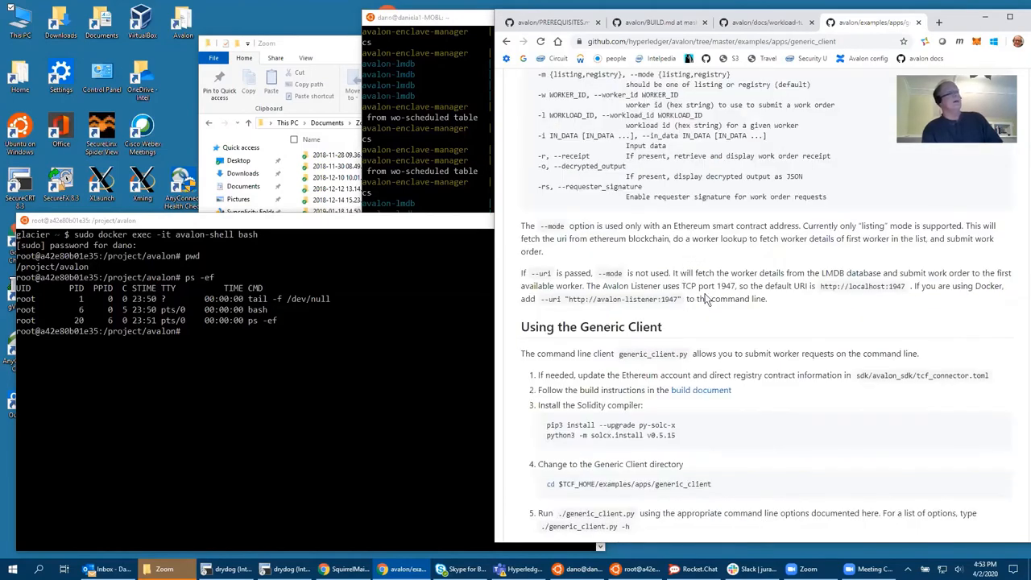
mouse_move(738, 286)
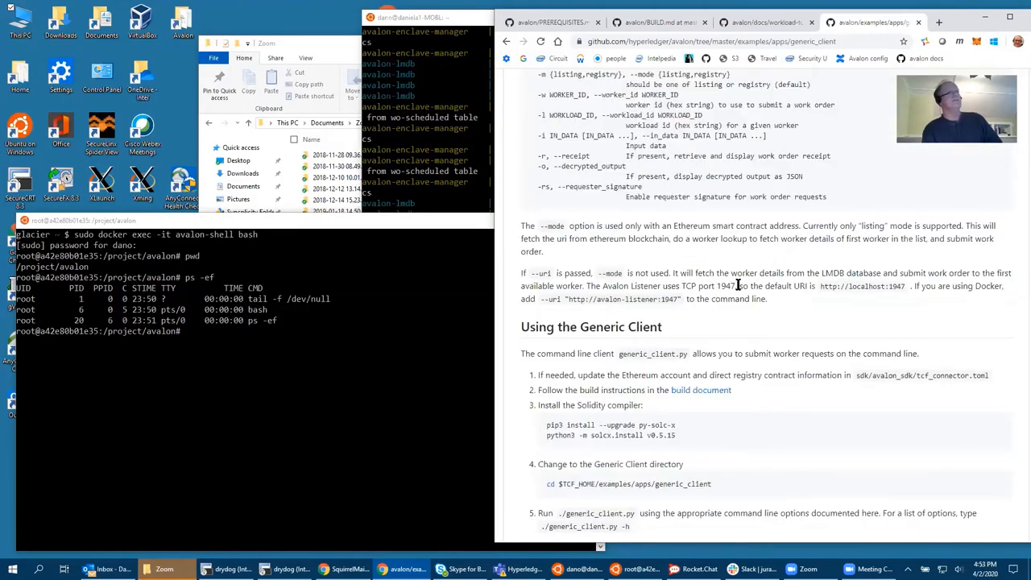
mouse_move(796, 325)
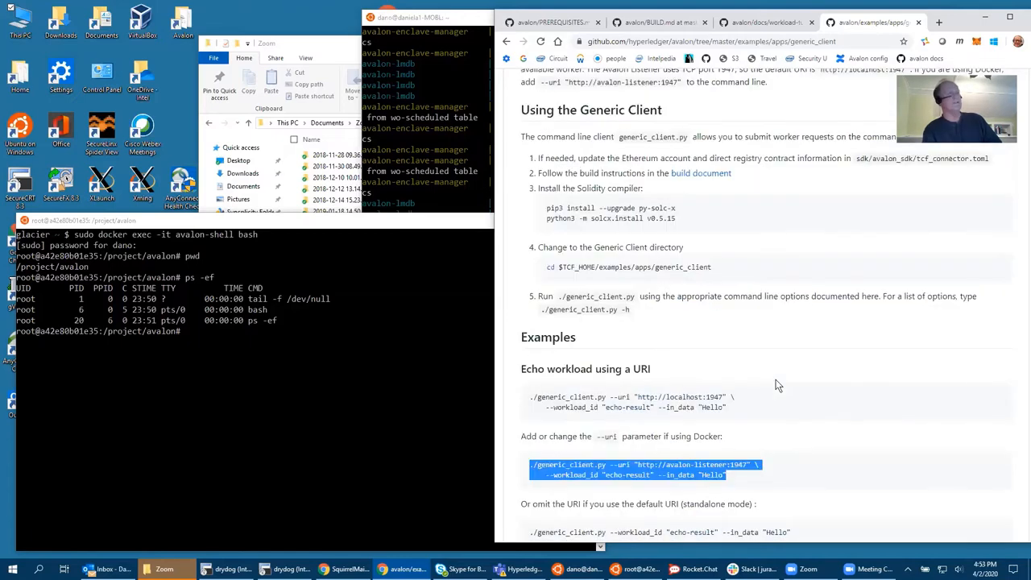
scroll(down, 3)
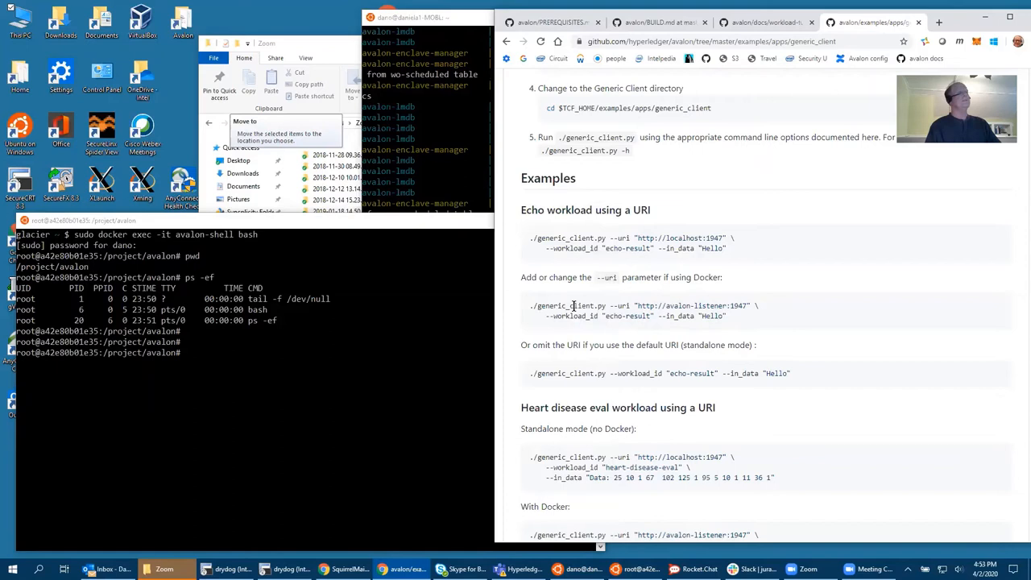
drag(530, 305, 725, 316)
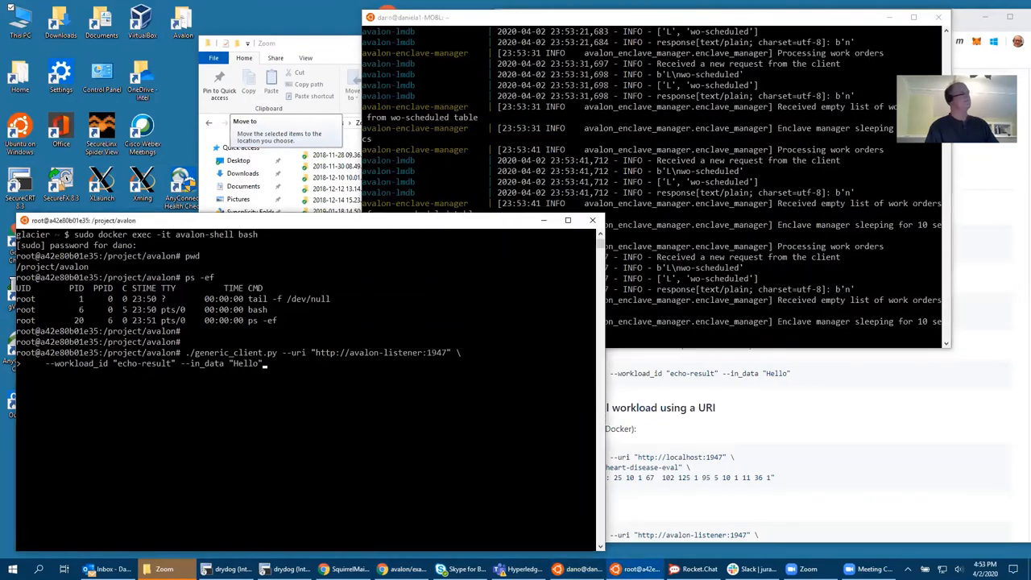
Run the echo command from /project/avalon, see it fail, then move into examples/apps/generic_client.
key(Return)
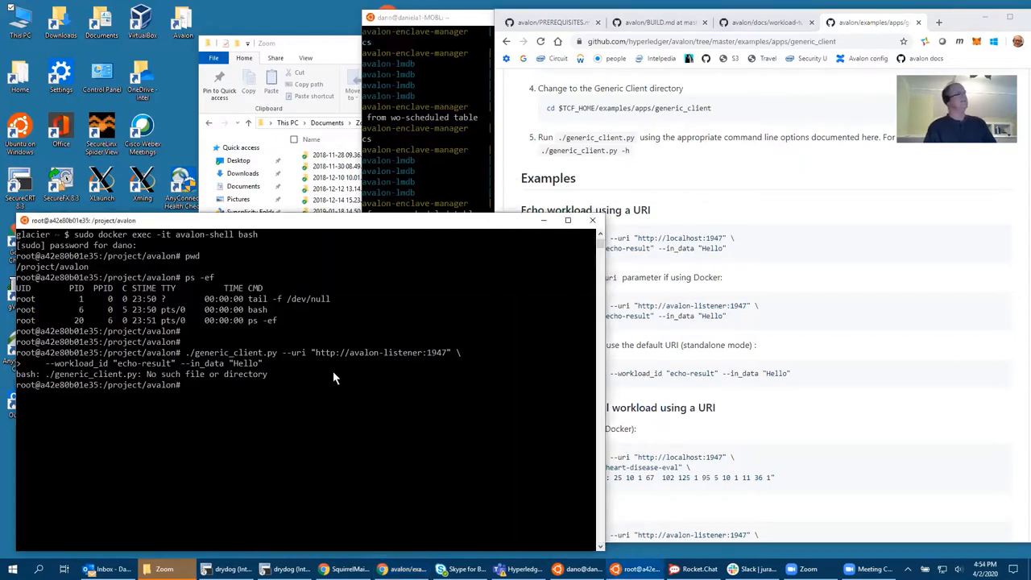
text(cd examples/)
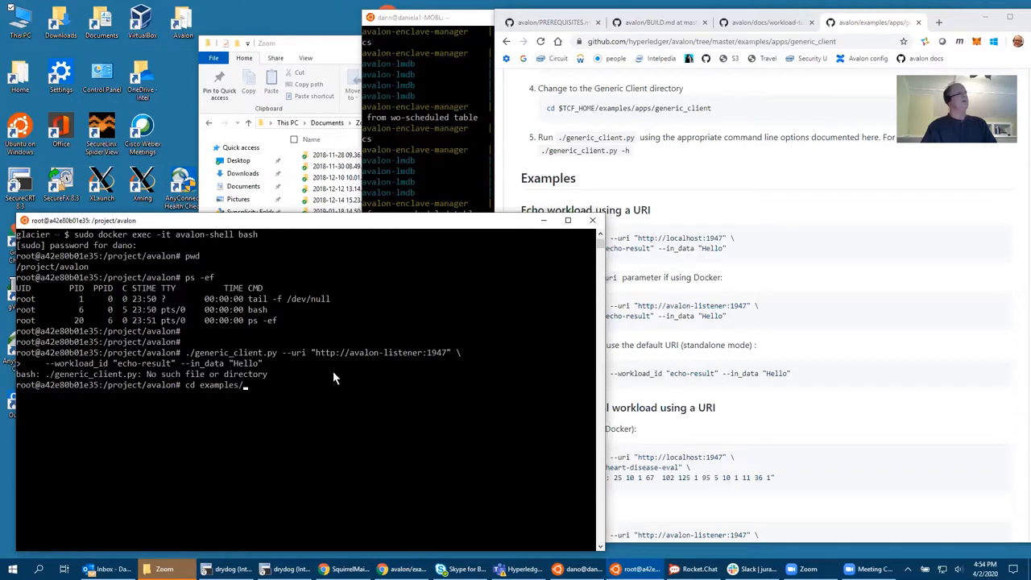
text(apps/generic_client)
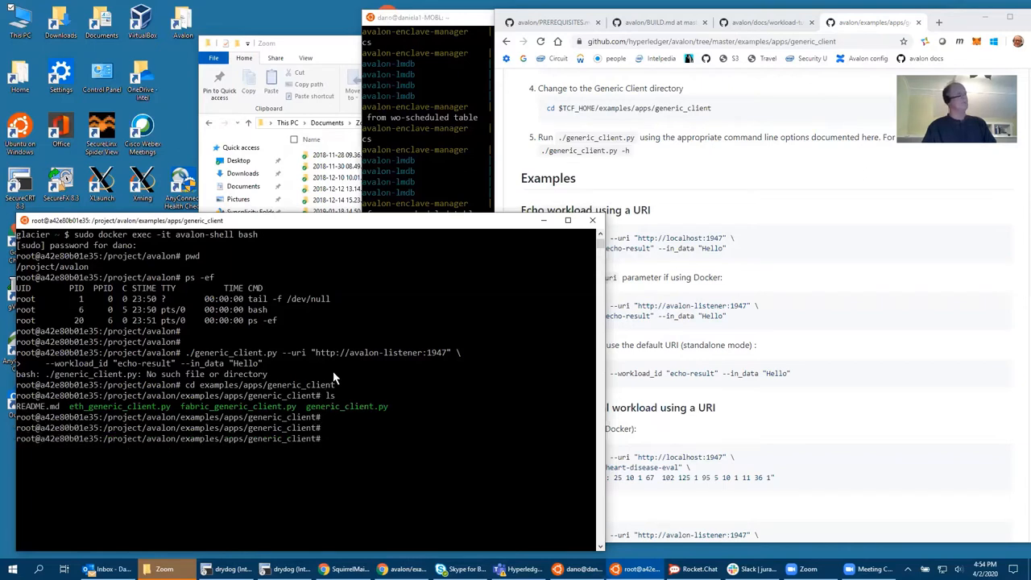
Enable vi mode, run the echo-result workload, and select the dataHash in the returned work order result.
text(set -o vi)
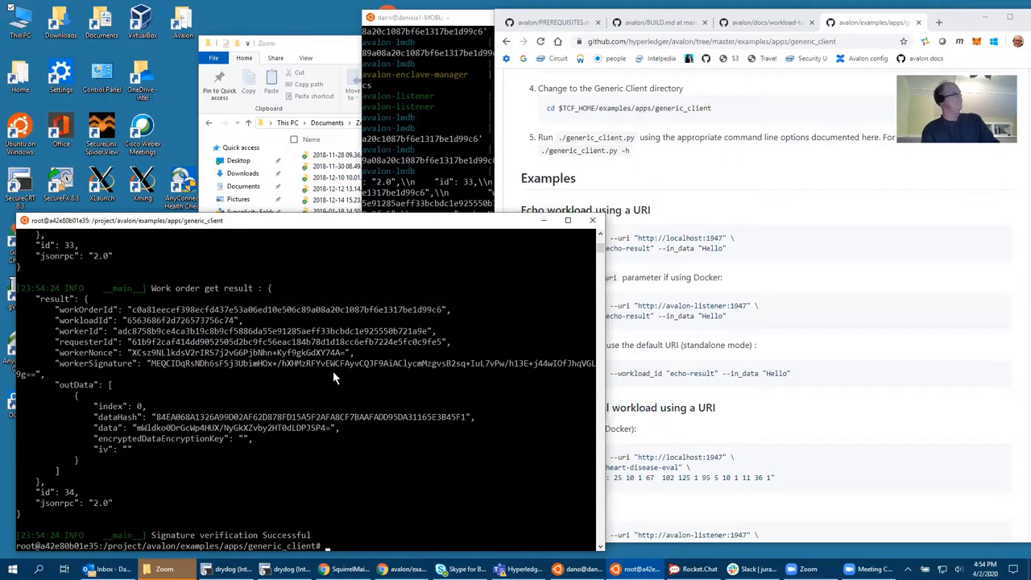
mouse_move(266, 443)
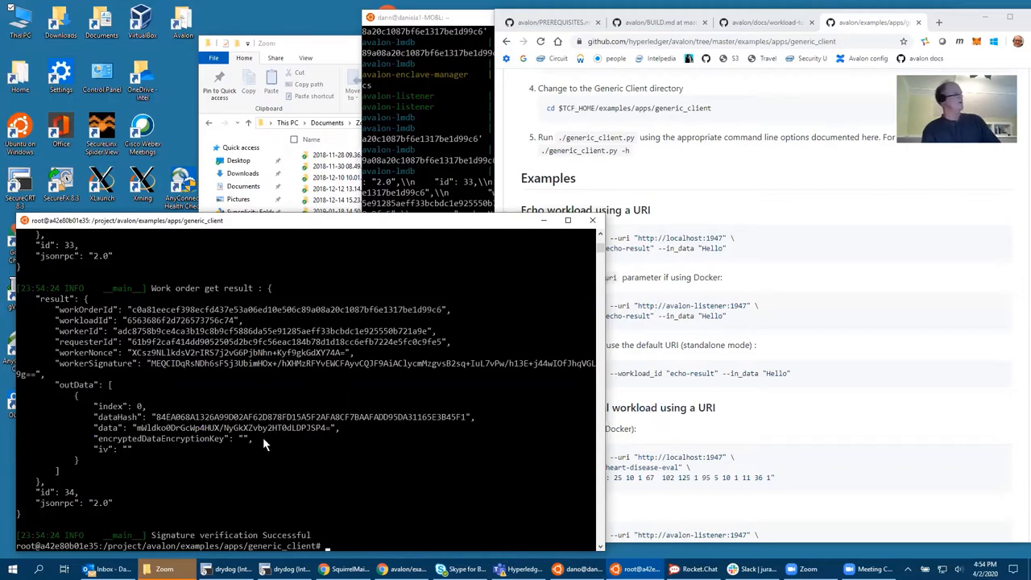
mouse_move(192, 392)
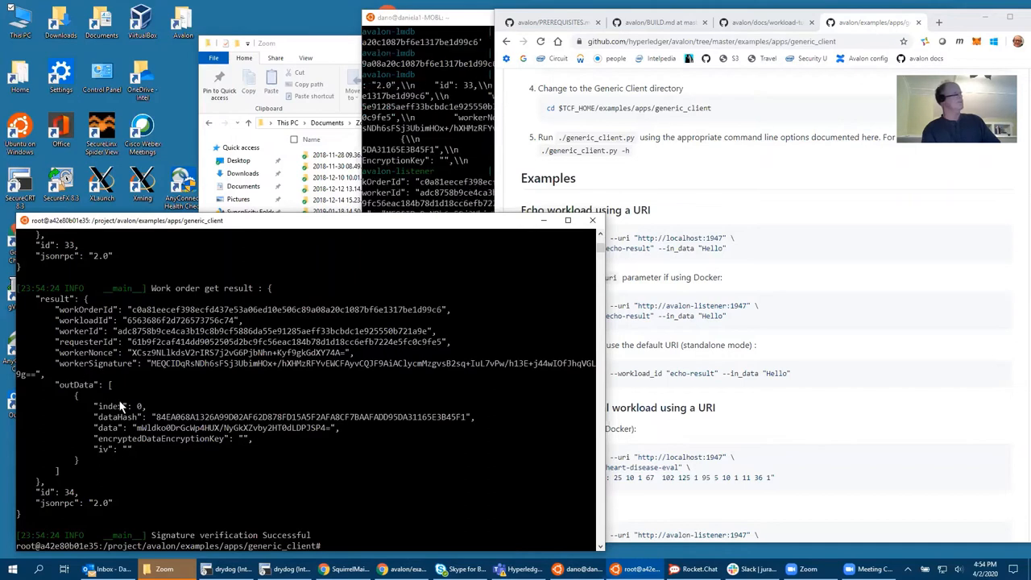
scroll(down, 3)
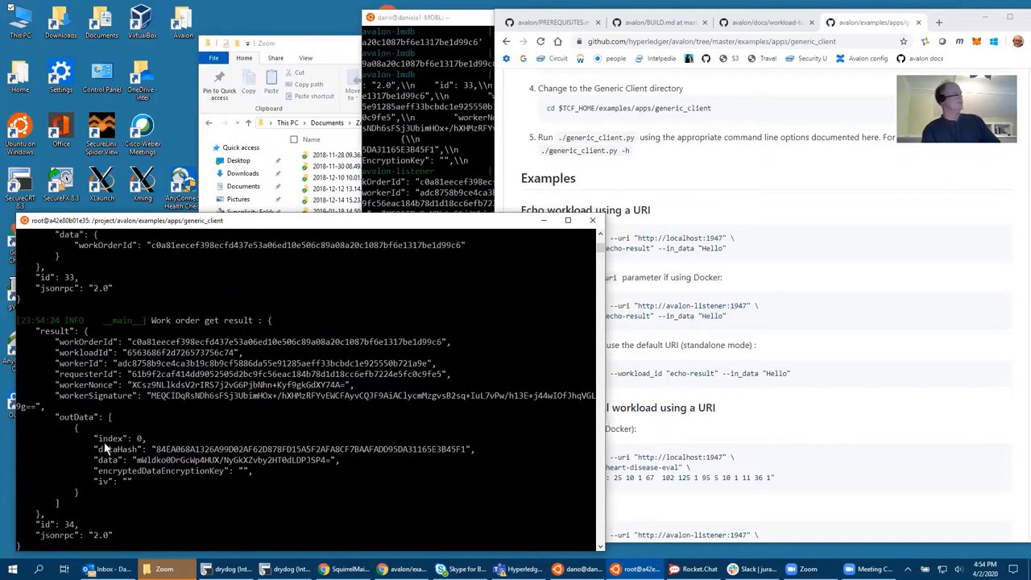
mouse_move(466, 457)
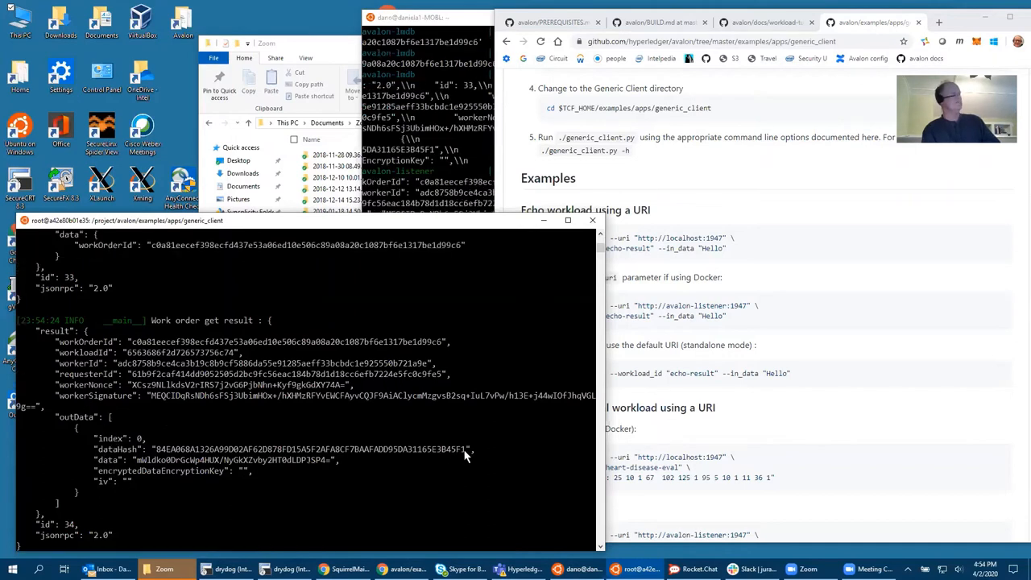
drag(155, 448, 465, 448)
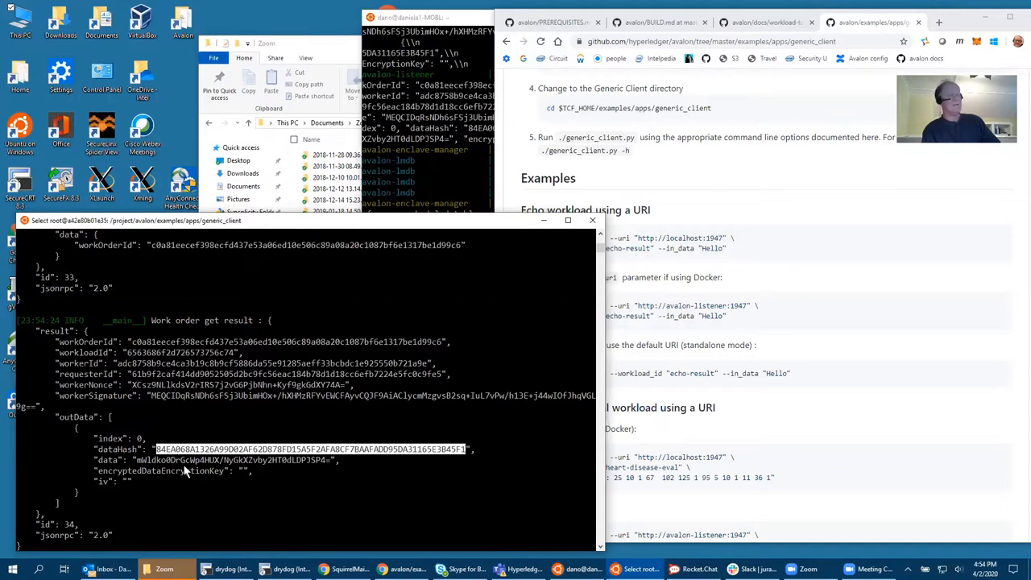
mouse_move(222, 243)
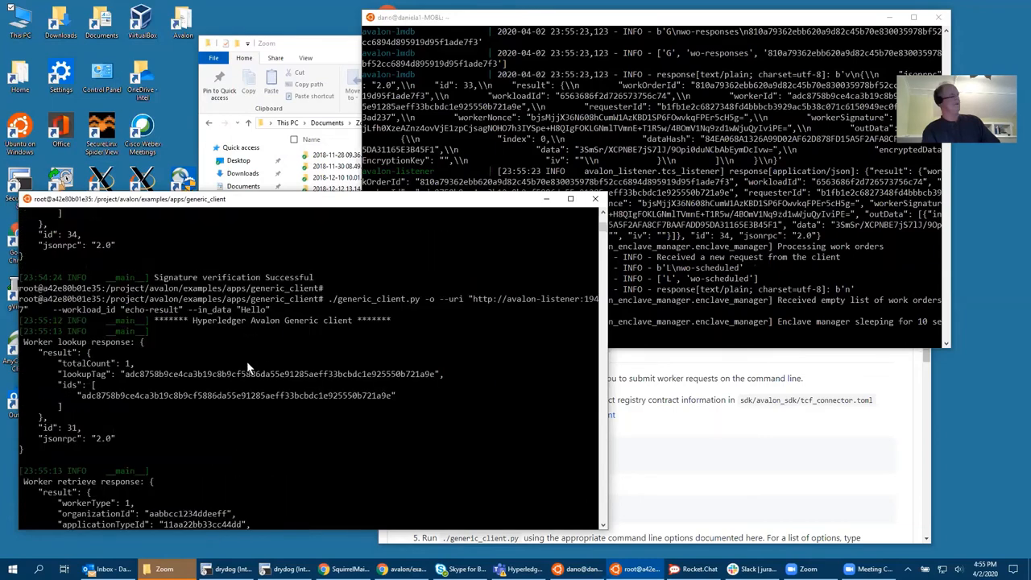
mouse_move(333, 299)
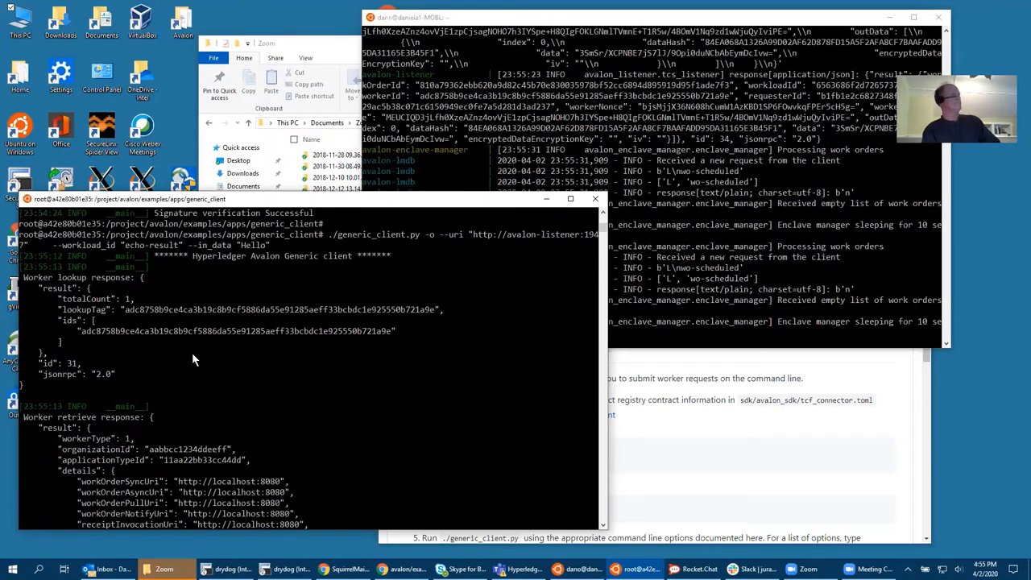
mouse_move(27, 288)
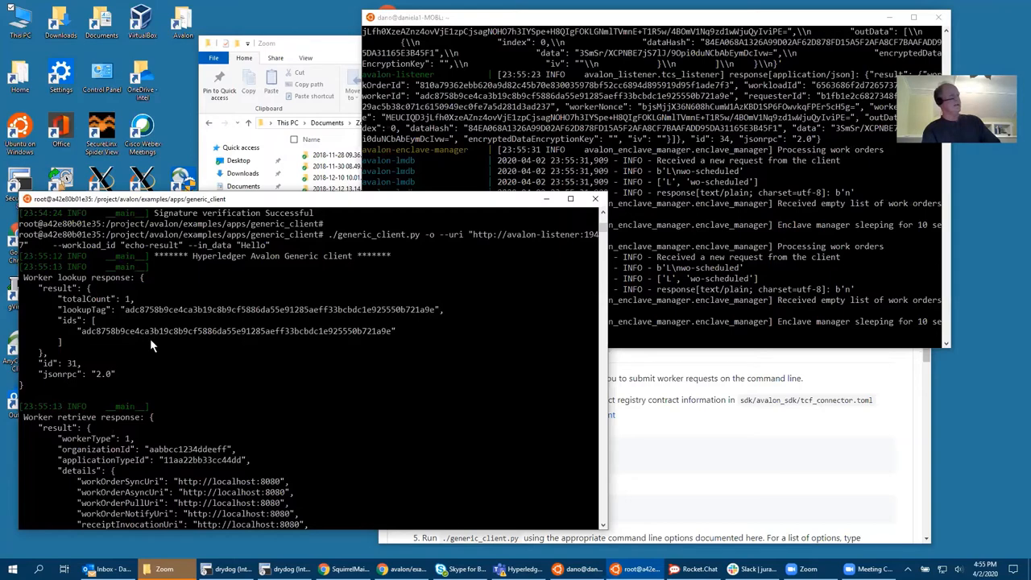
scroll(down, 3)
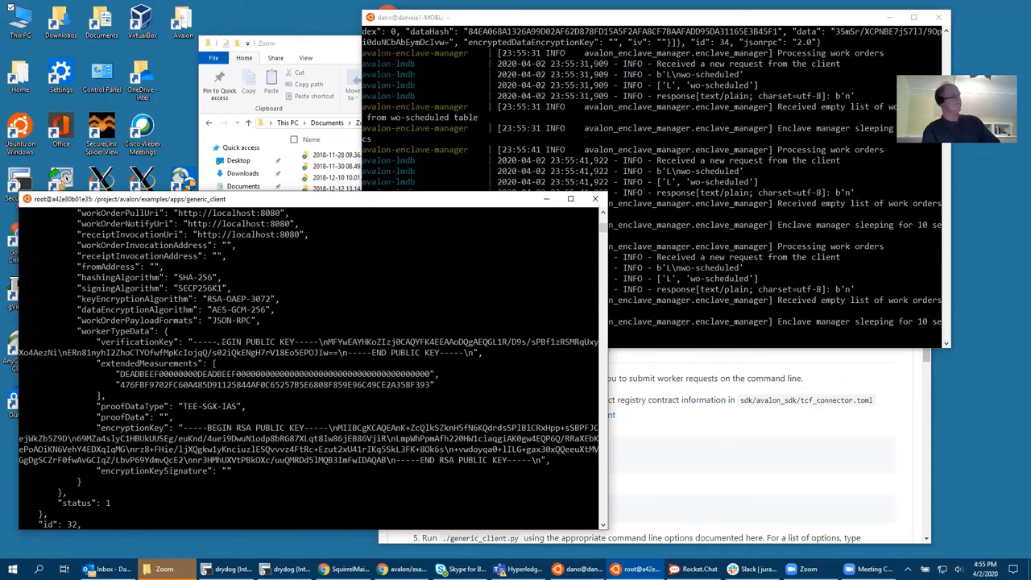
scroll(down, 3)
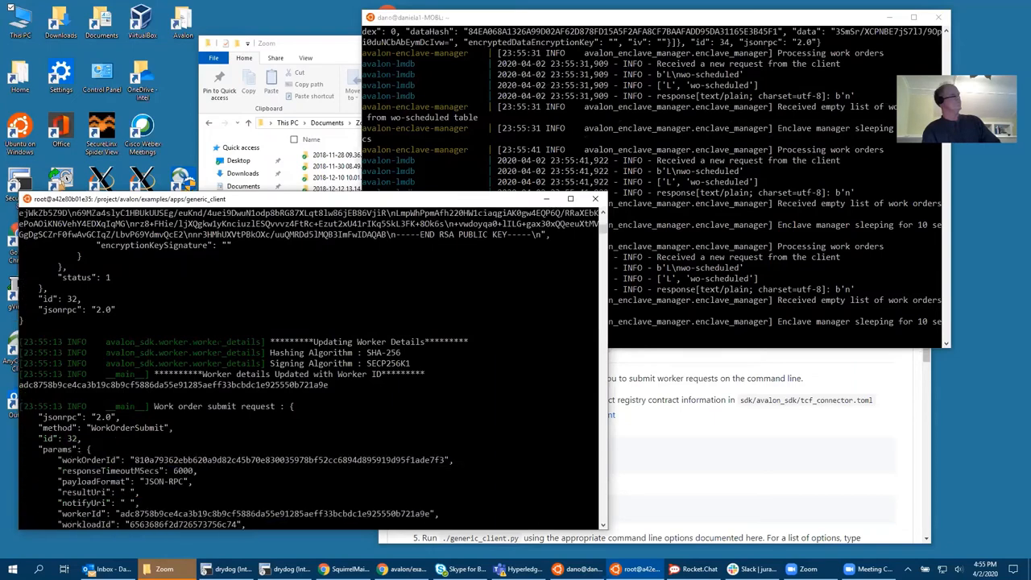
scroll(down, 3)
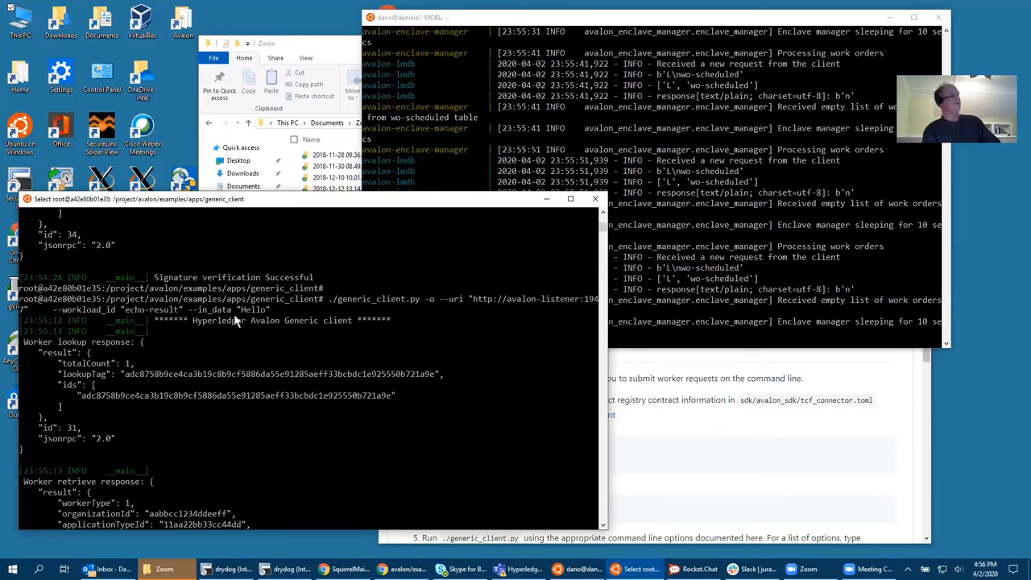
scroll(down, 3)
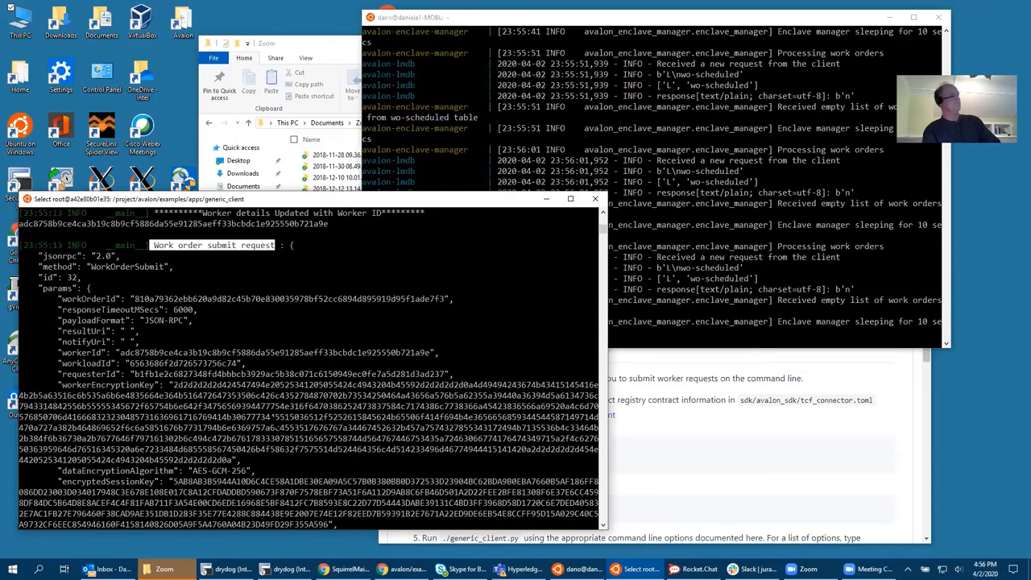
mouse_move(185, 415)
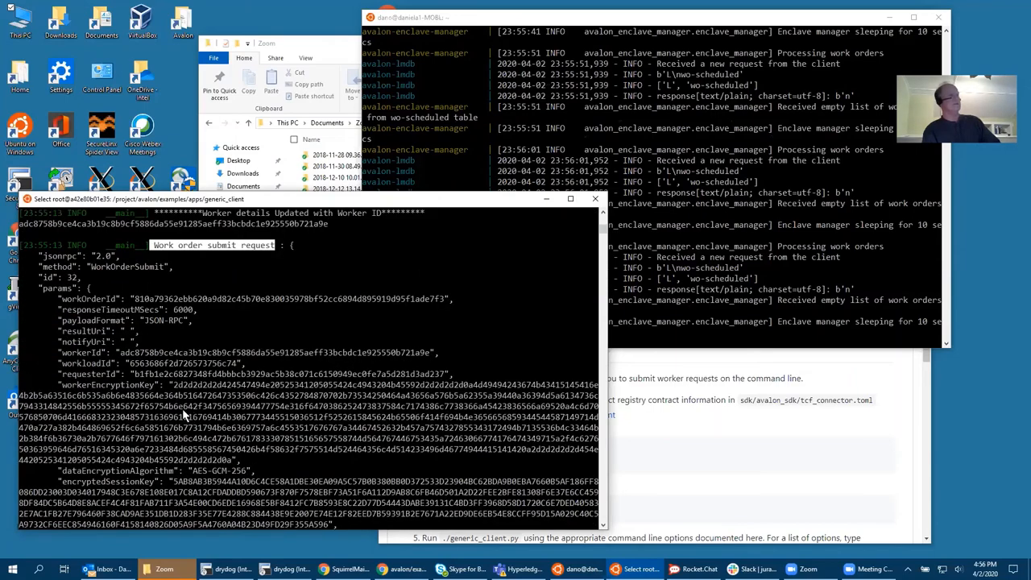
scroll(down, 3)
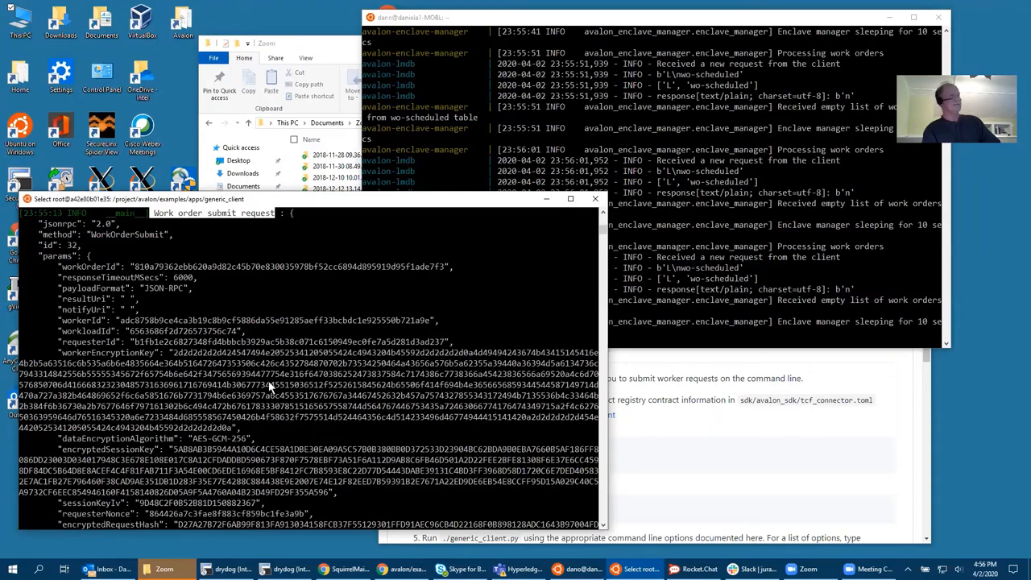
scroll(down, 3)
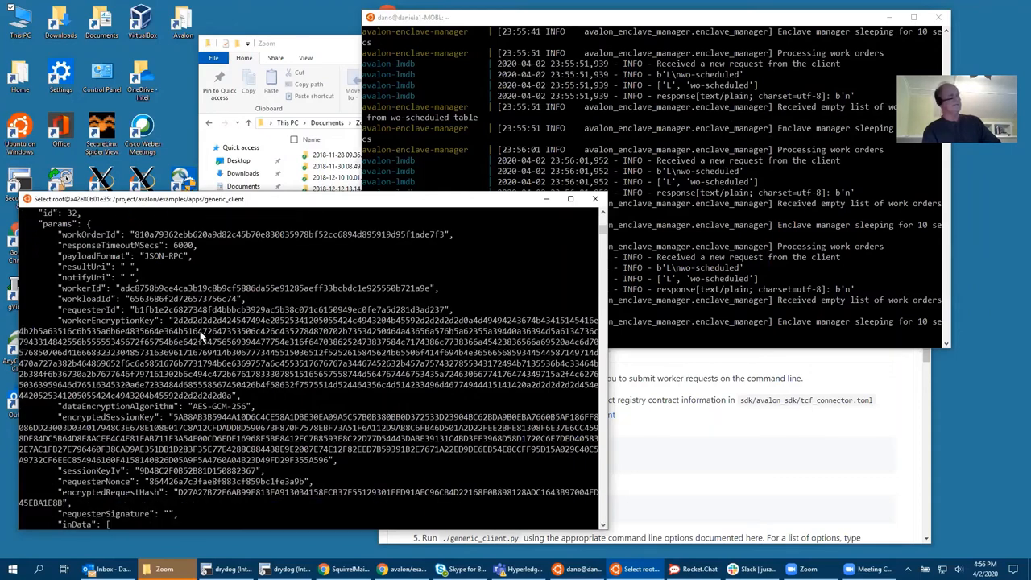
scroll(down, 3)
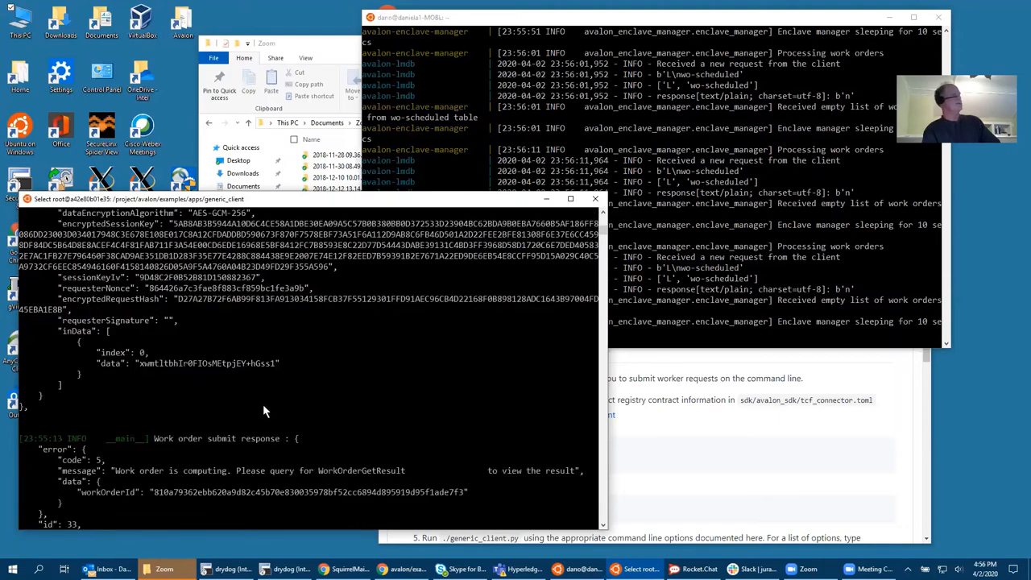
scroll(down, 3)
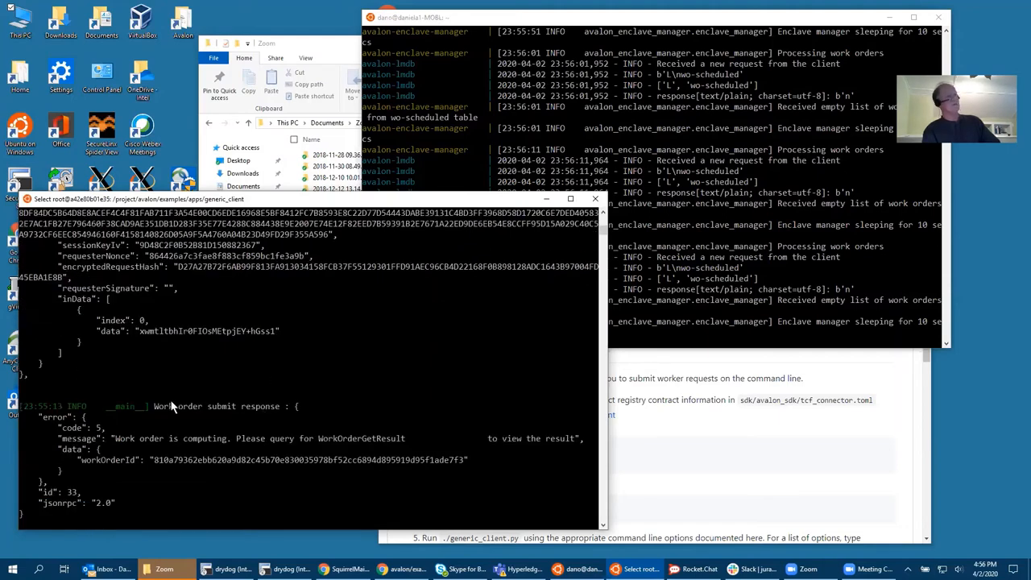
scroll(down, 3)
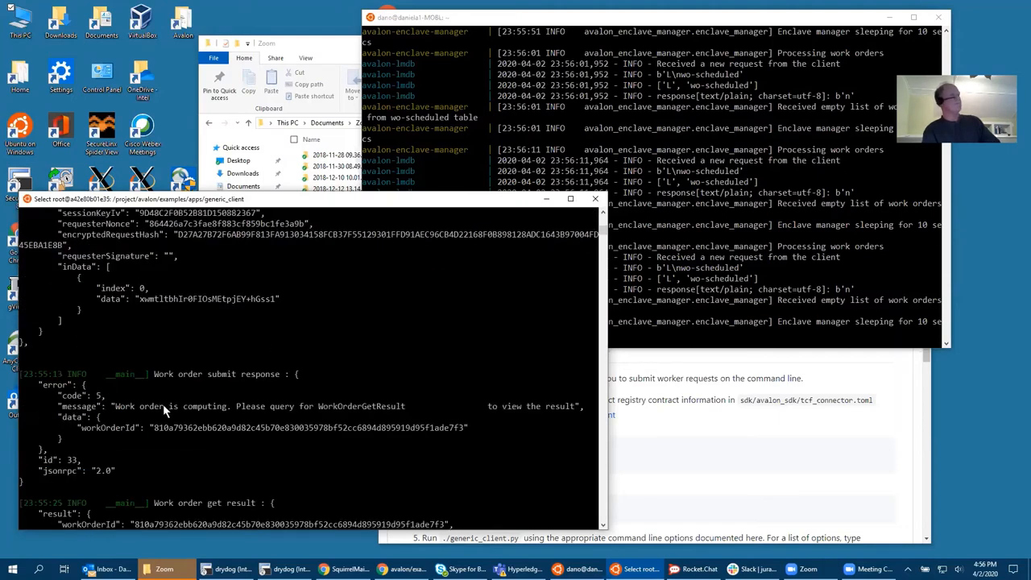
scroll(down, 3)
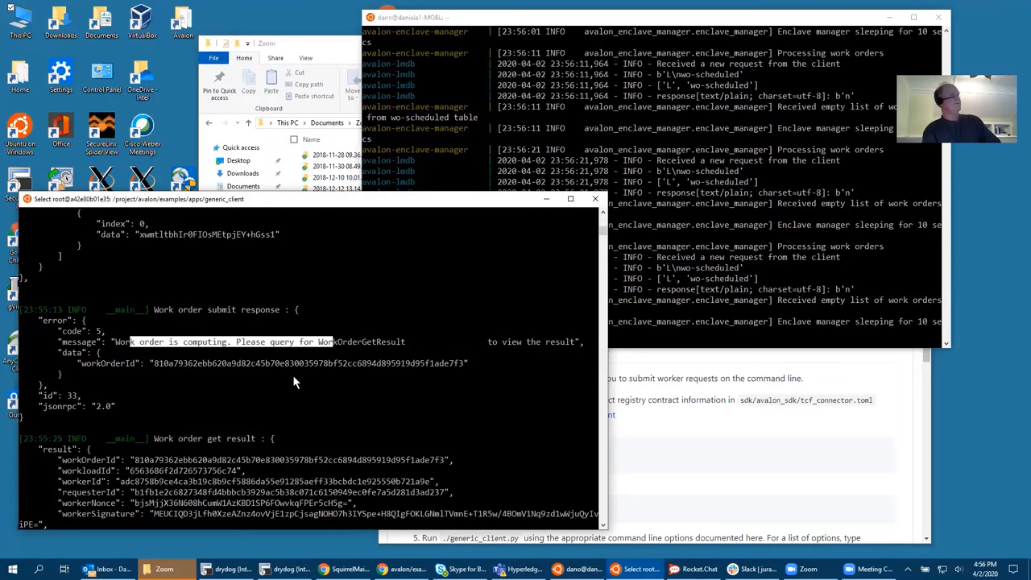
scroll(down, 3)
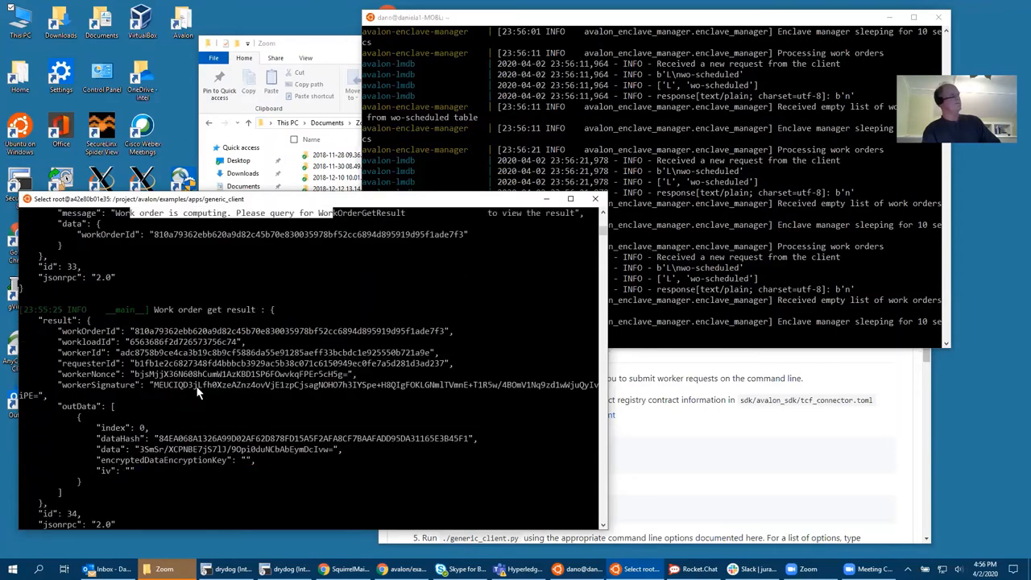
scroll(down, 3)
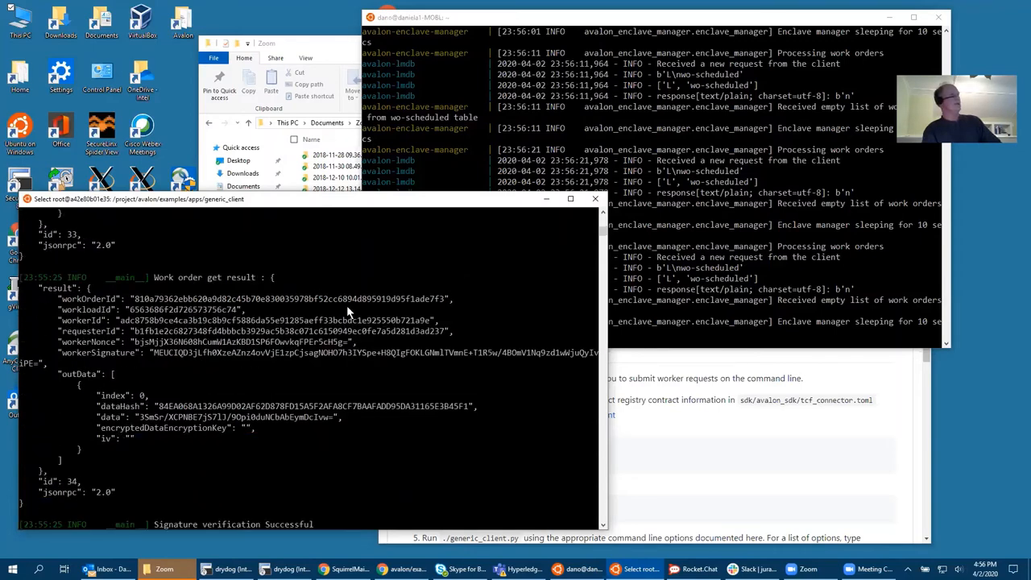
mouse_move(117, 419)
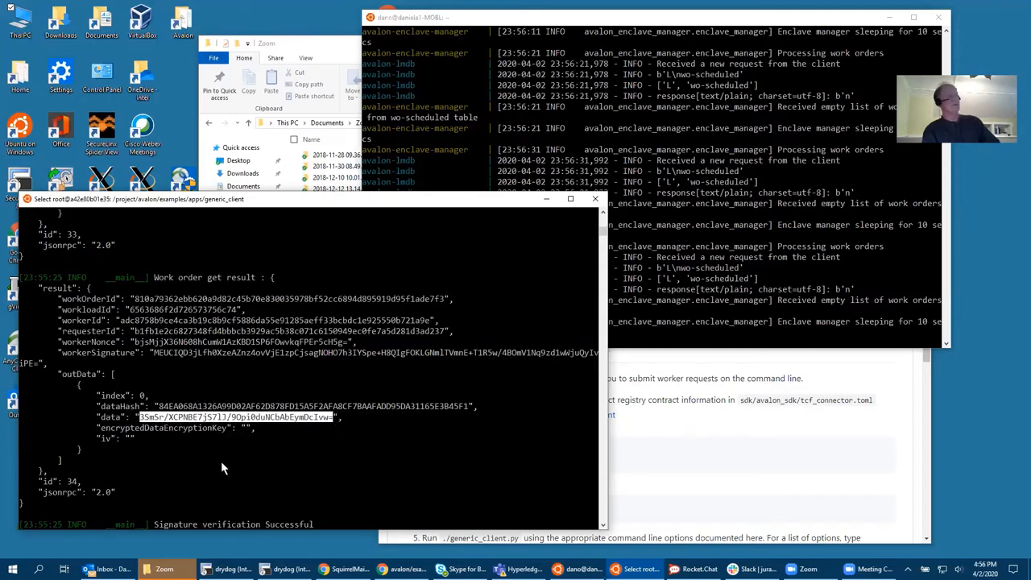
mouse_move(217, 444)
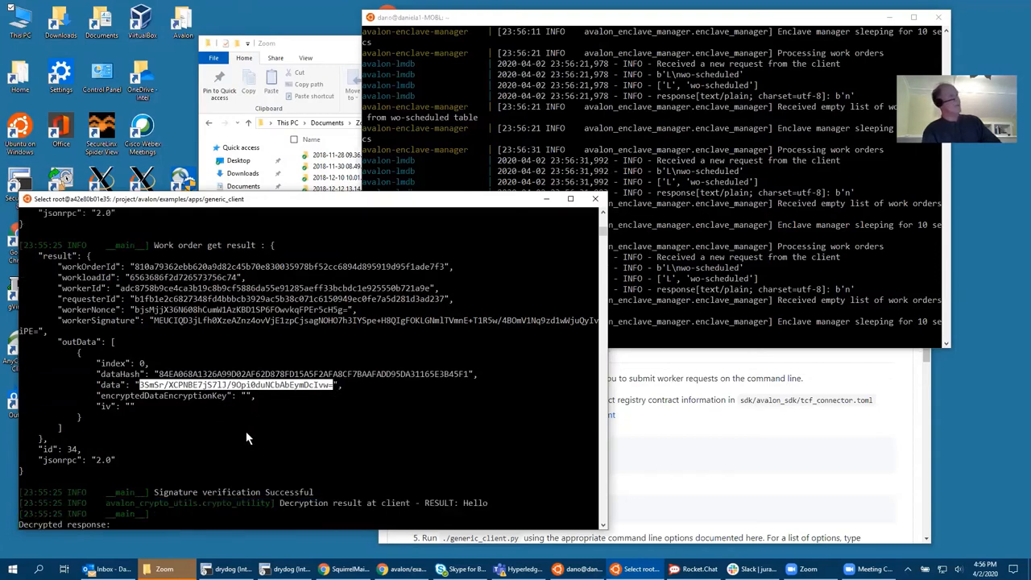
mouse_move(282, 513)
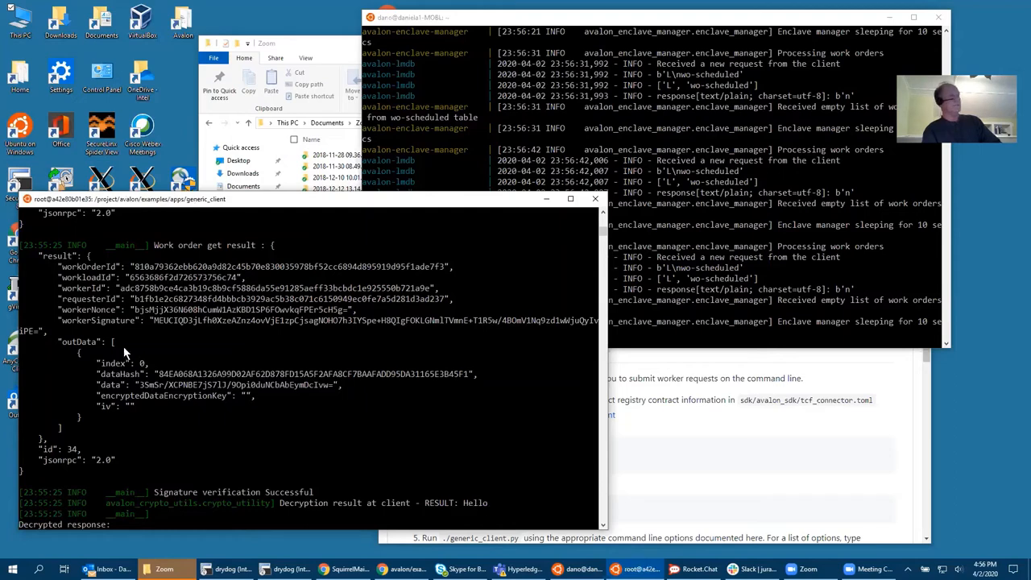
scroll(down, 3)
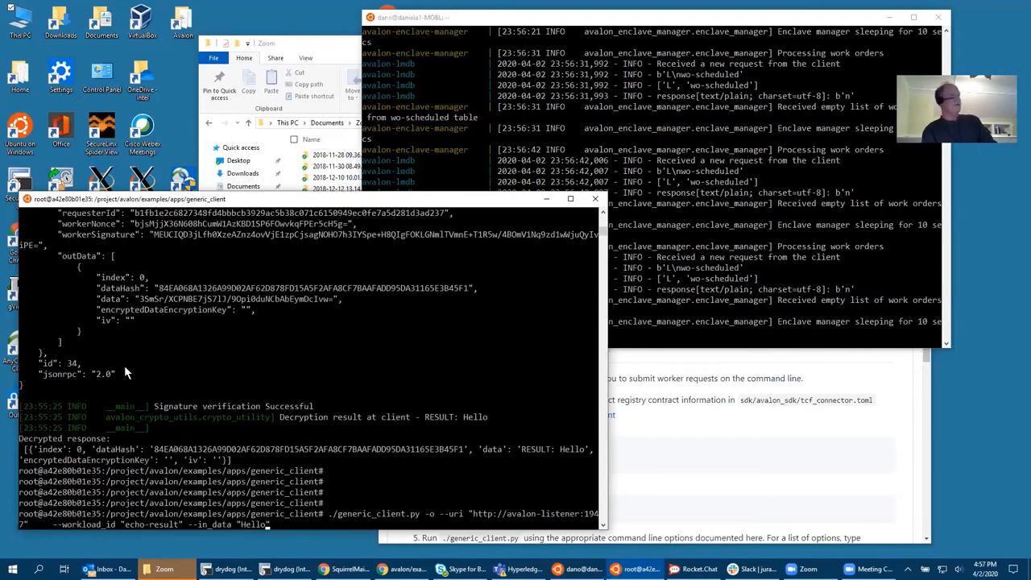
Rerun generic_client.py with echo-result and --in_data "Hello Dan" to get RESULT: Hello Dan.
text(Da)
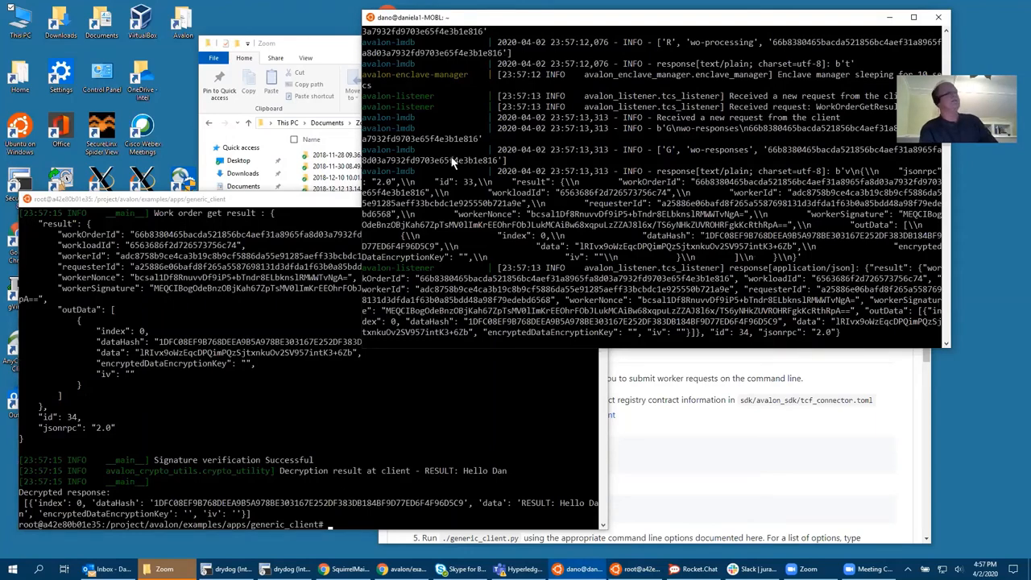
mouse_move(561, 234)
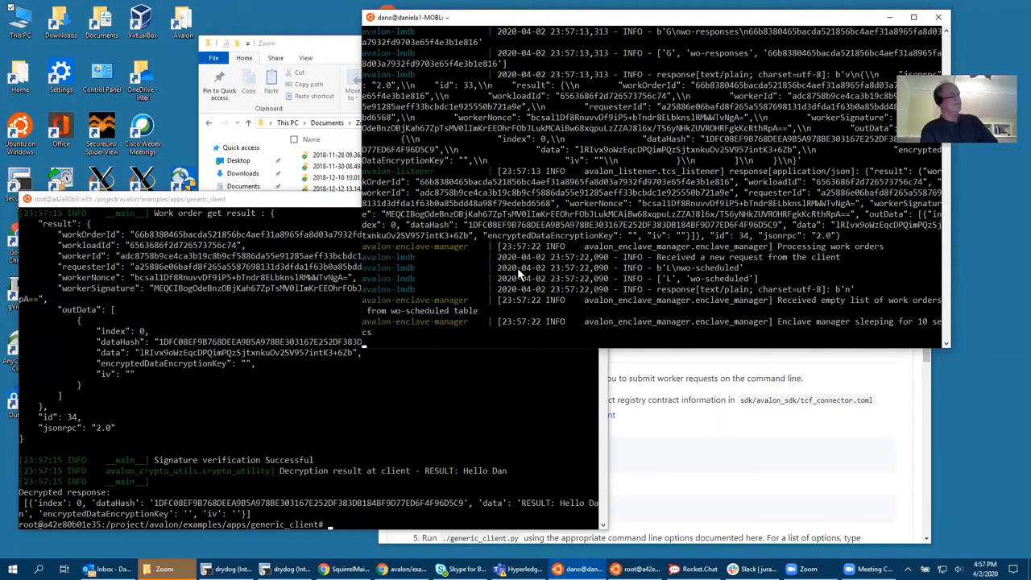
mouse_move(541, 332)
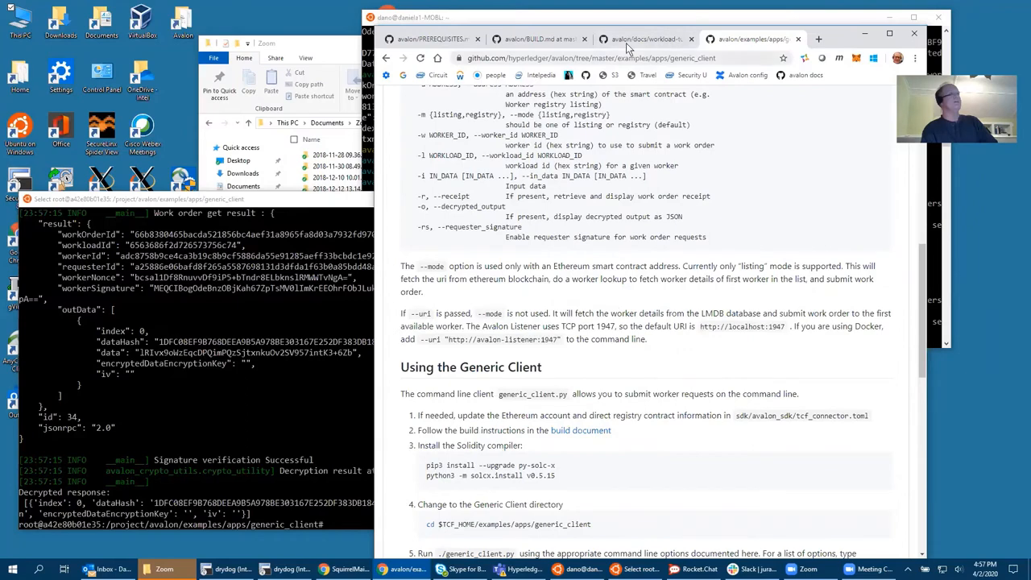
mouse_move(918, 298)
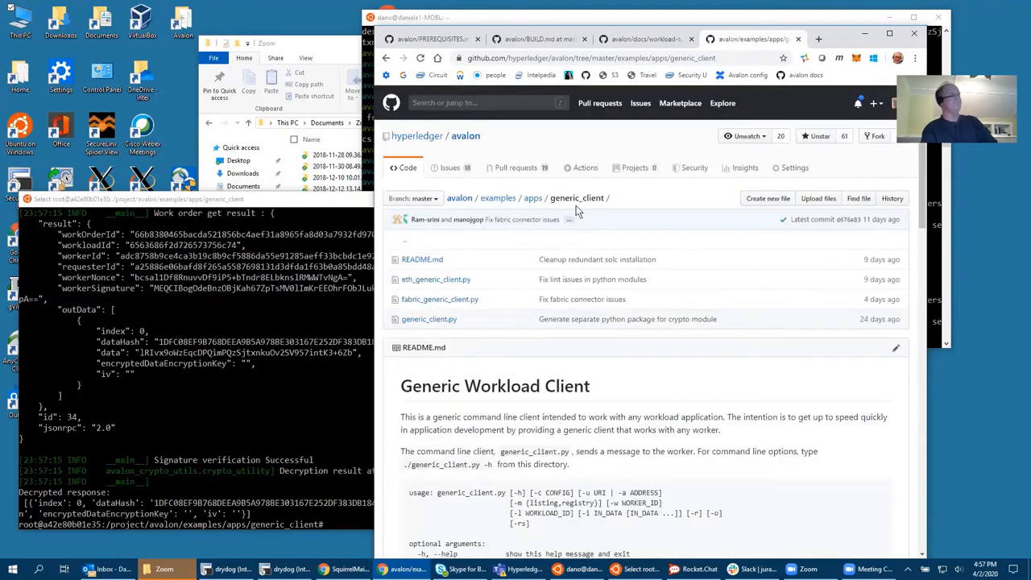
Open the examples/apps folder in a new tab and return to the generic_client README.
right_click(576, 197)
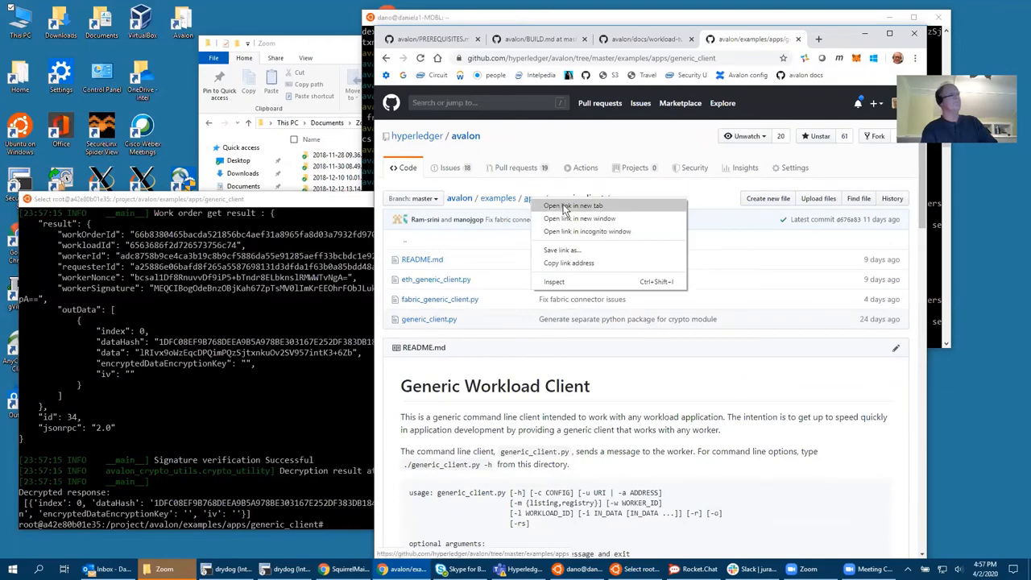
click(570, 206)
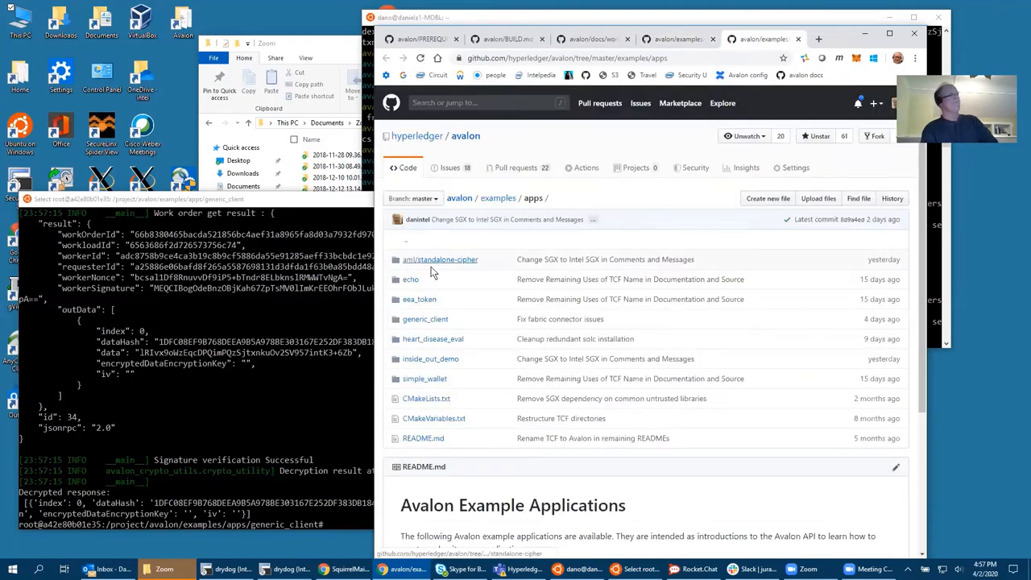
click(433, 338)
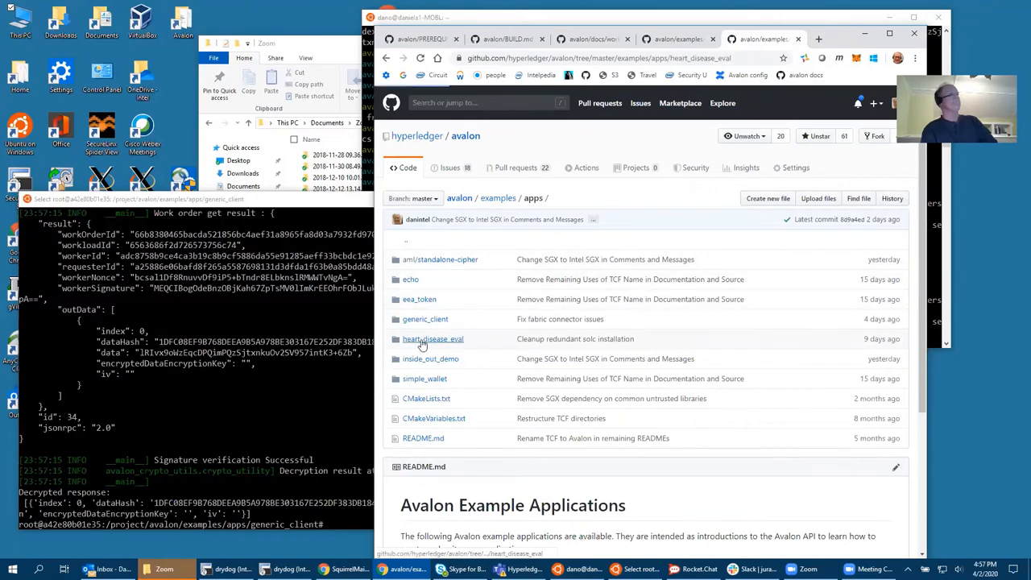
click(432, 339)
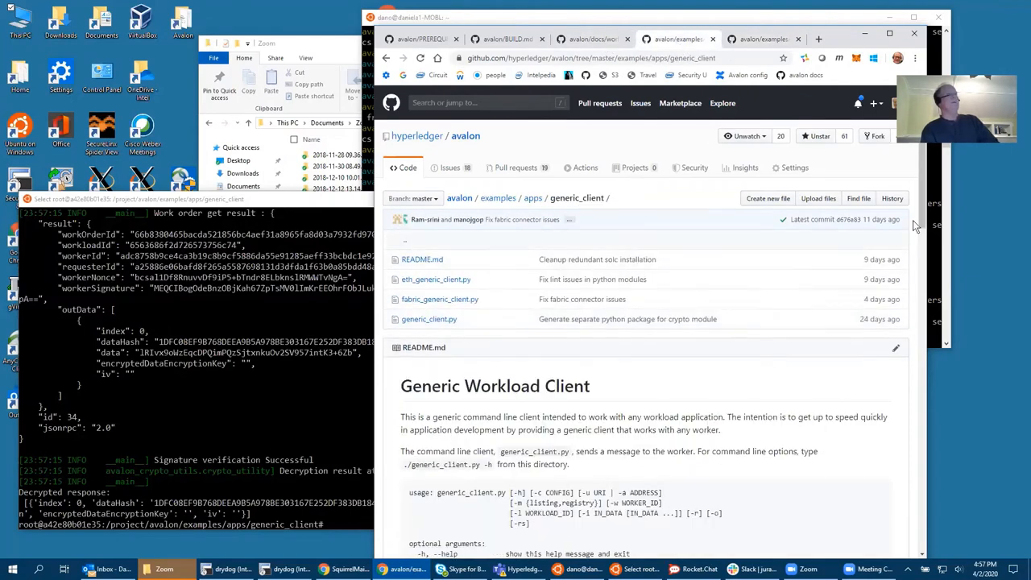
Select the 'With Docker' heart-disease-eval generic_client.py command in the README examples.
scroll(down, 3)
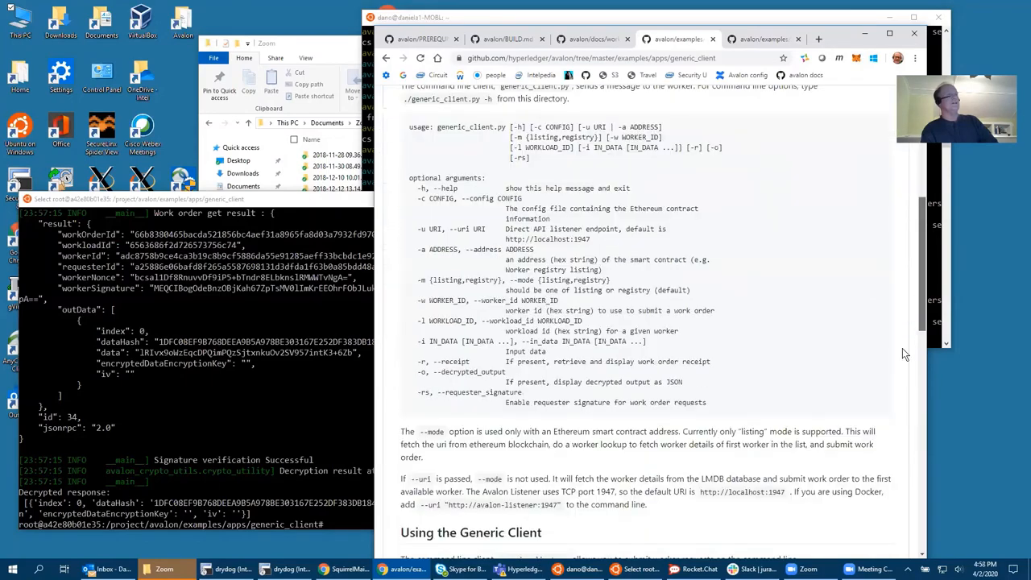
scroll(down, 3)
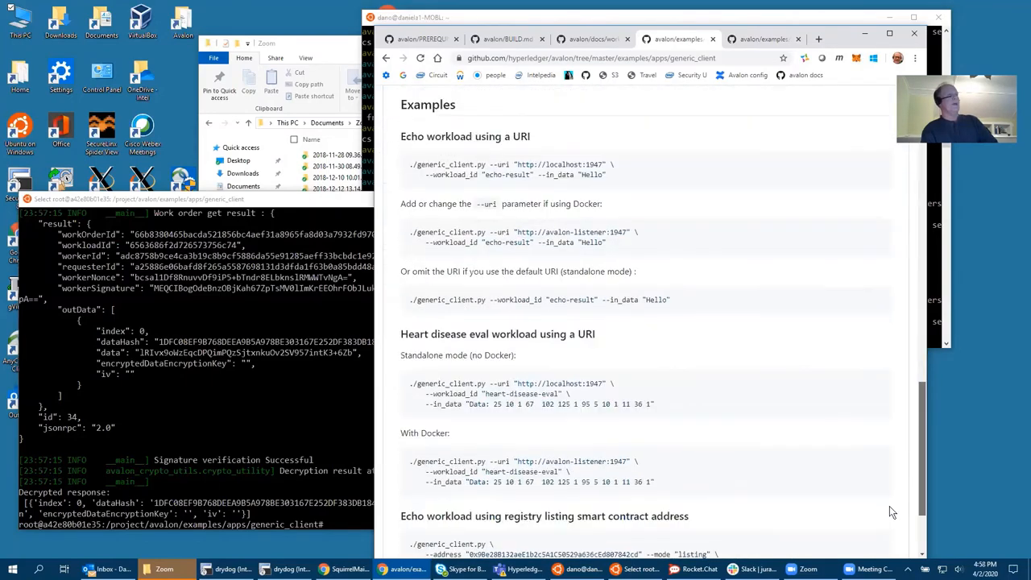
scroll(down, 3)
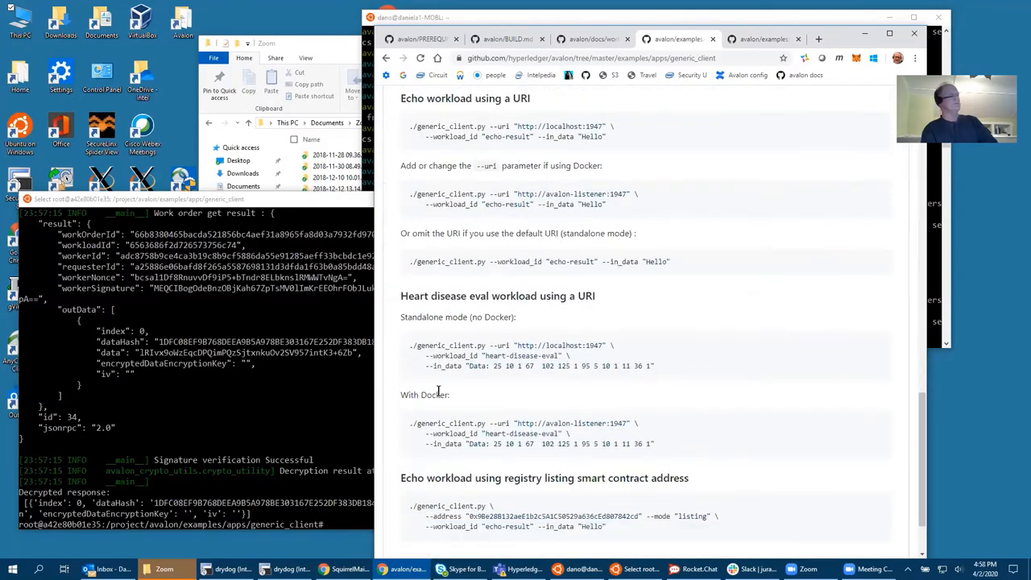
mouse_move(408, 429)
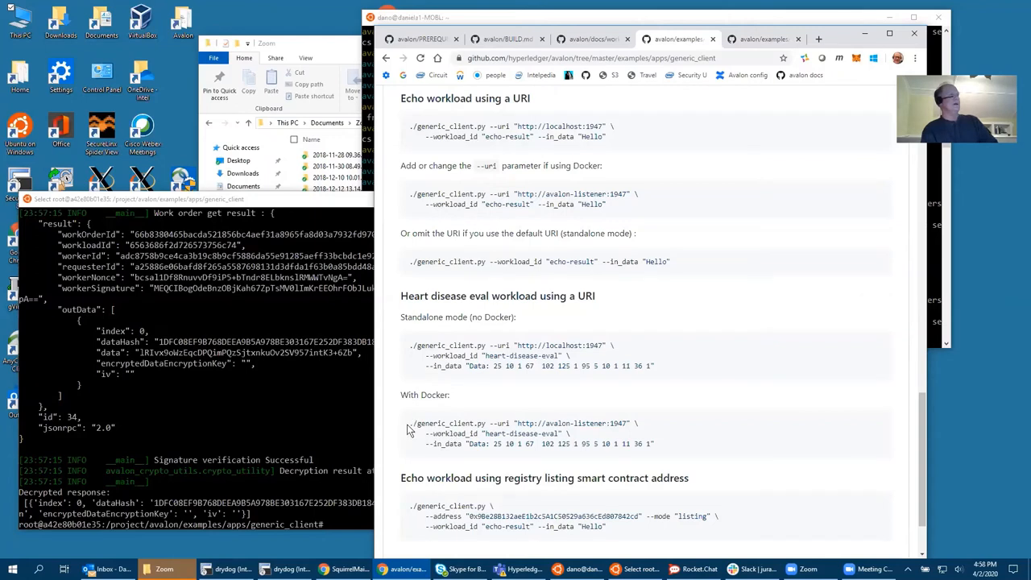
drag(411, 423, 657, 444)
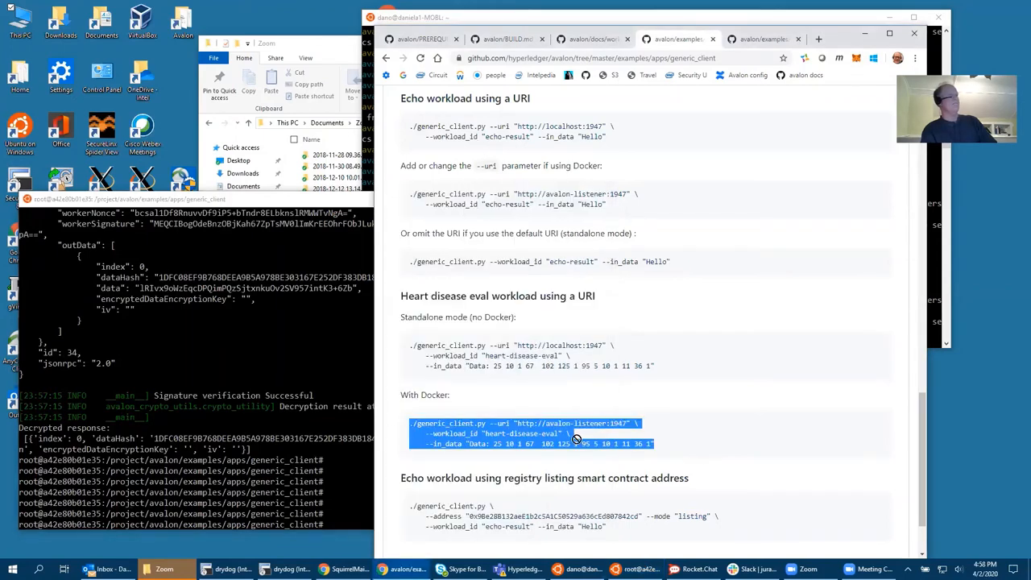
mouse_move(318, 351)
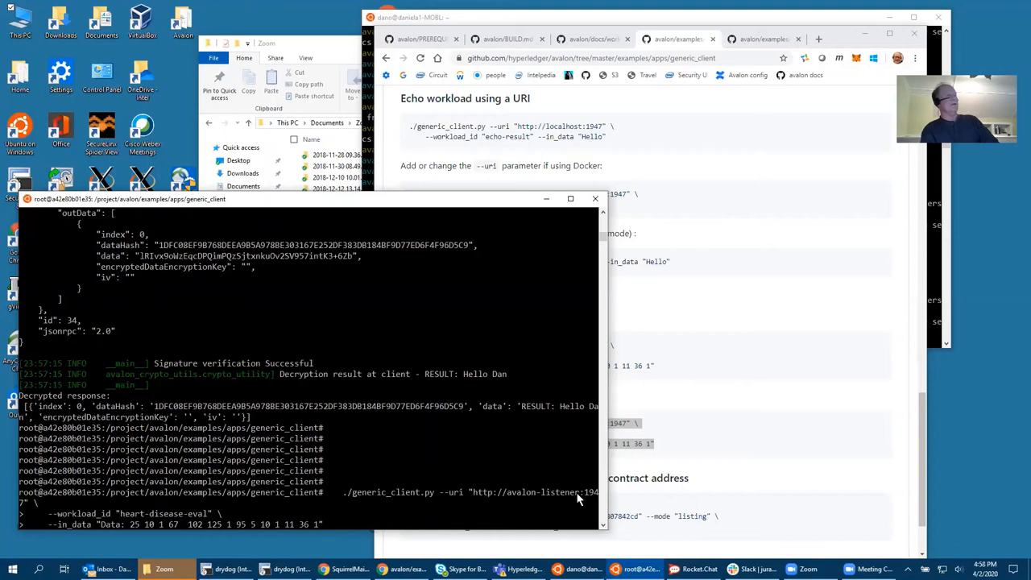
mouse_move(546, 498)
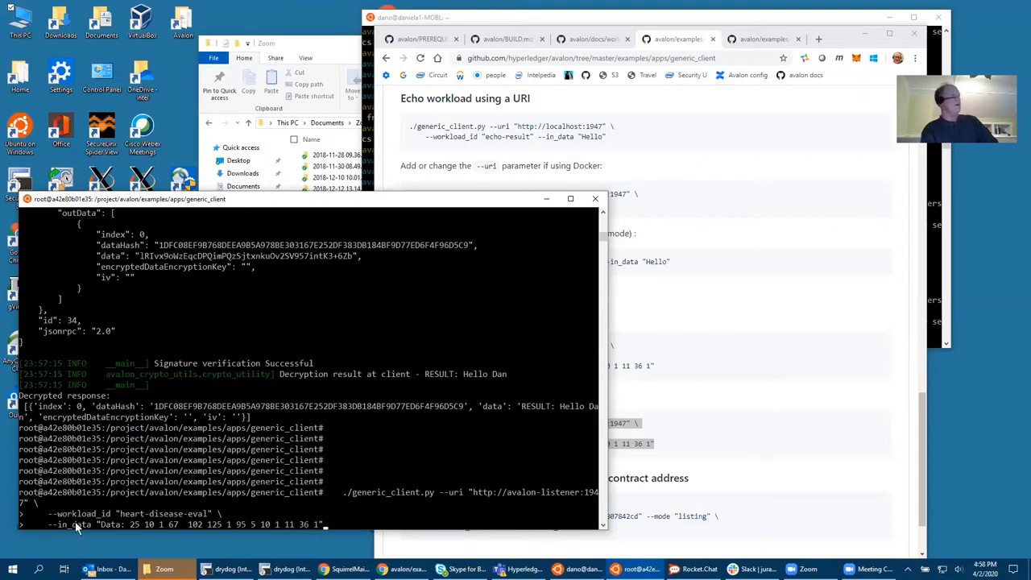
mouse_move(194, 482)
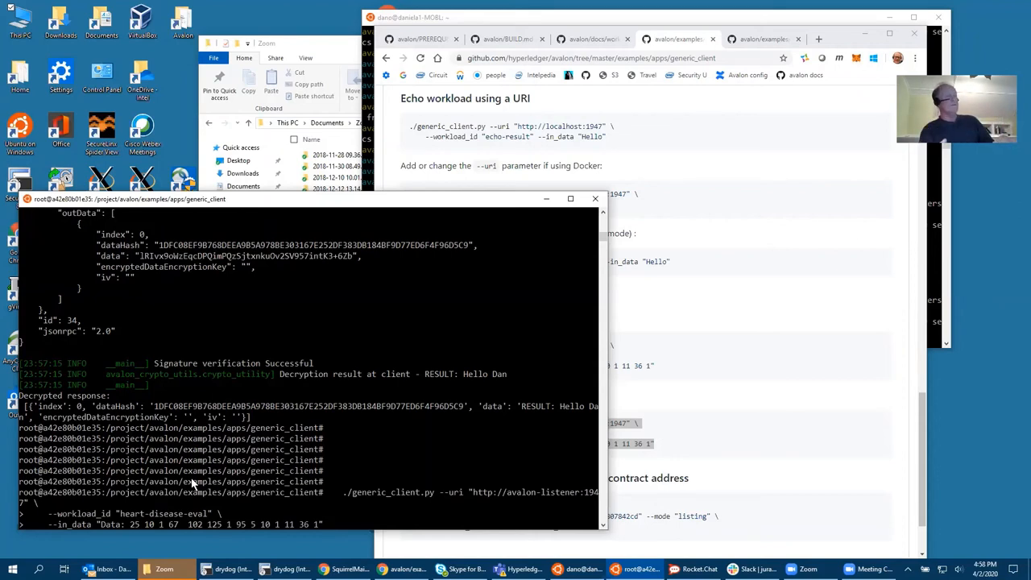
mouse_move(238, 451)
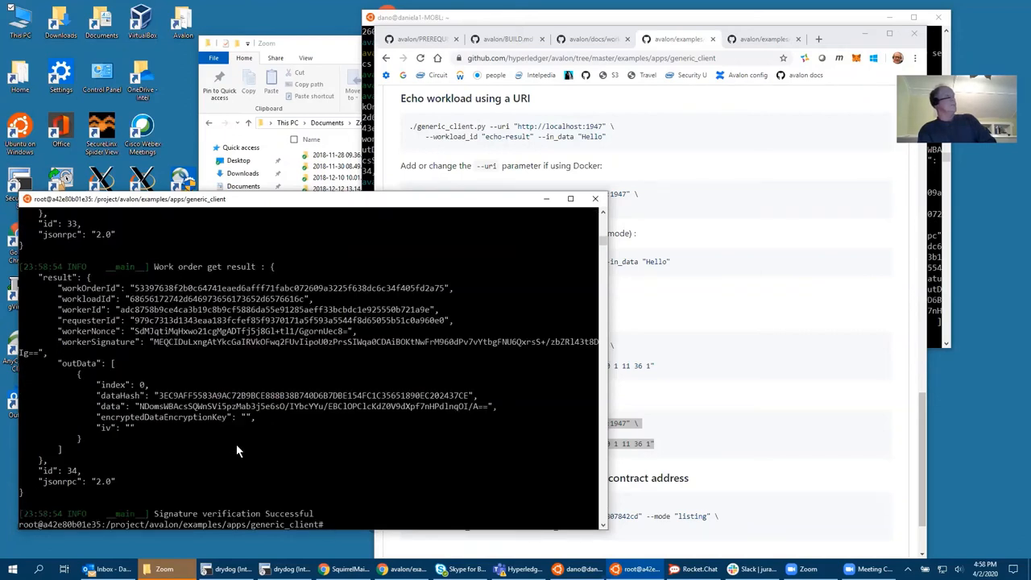
mouse_move(264, 466)
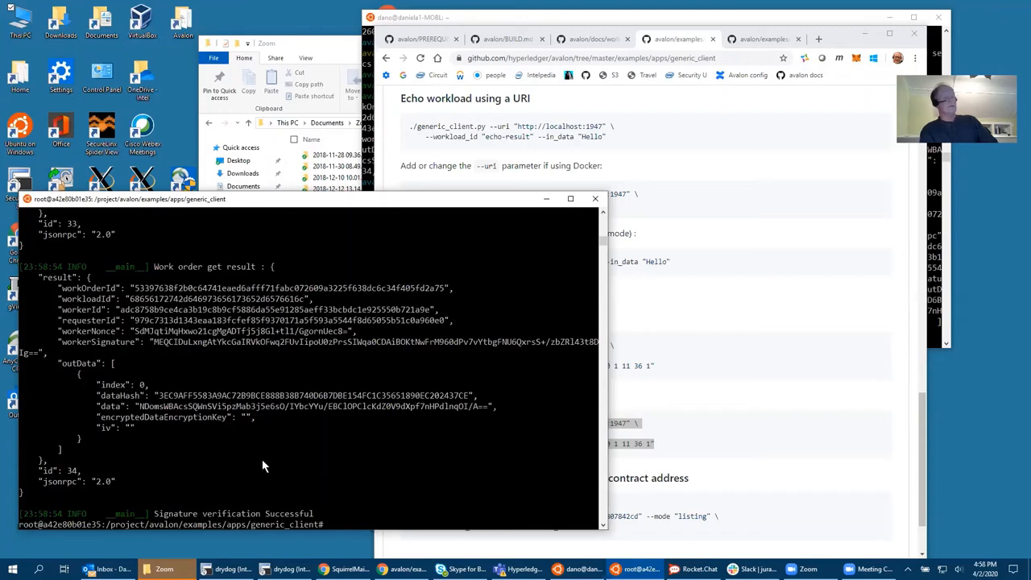
mouse_move(217, 463)
text(./generic_client.py )
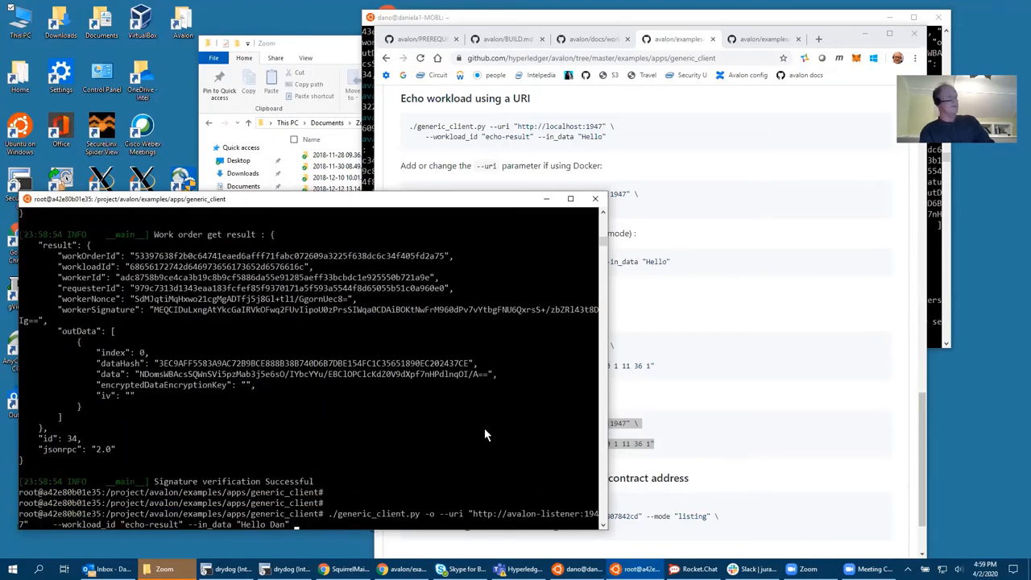
Rerun generic_client.py -o against avalon-listener:1947 with echo-result to decrypt Hello Dan.
text(-o)
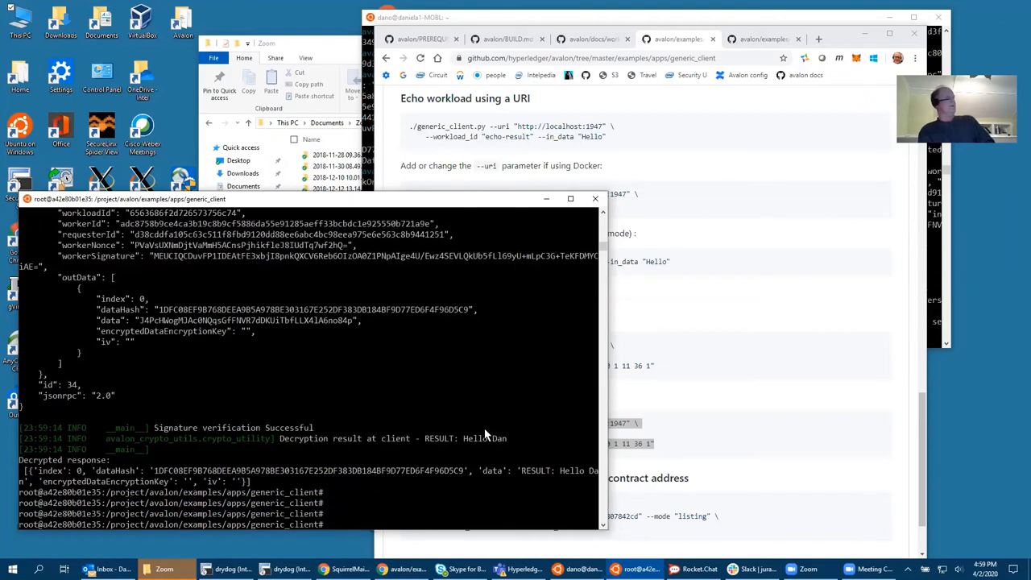
text(./generic_client.py -o --uri "http://avalon-listener:1947" --workload_id "echo-result" --in_data "Hello Dan" -o)
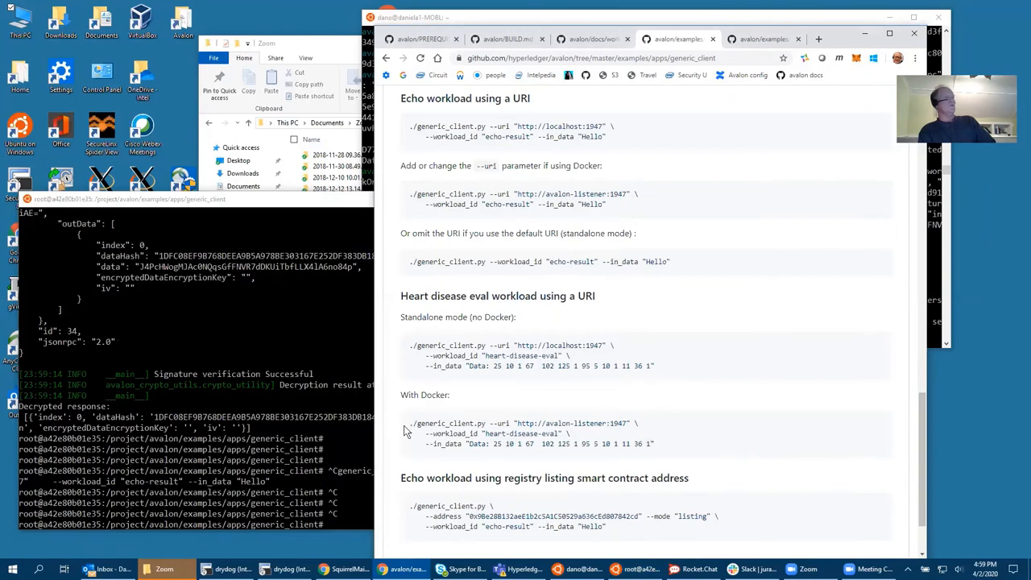
Run the Docker heart-disease-eval command with -o, decrypting to '47% risk of heart disease'.
drag(410, 423, 640, 434)
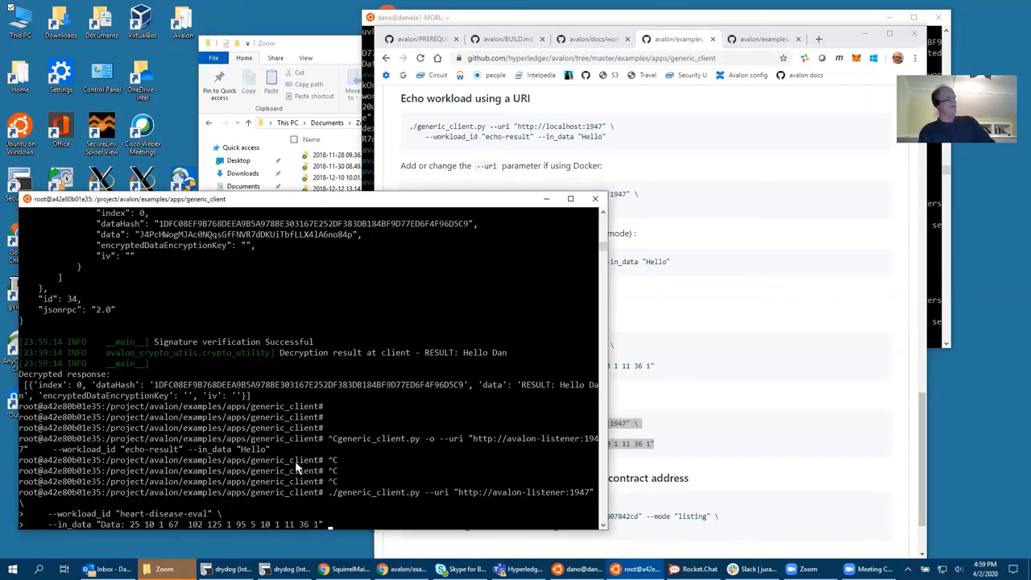
text(-o)
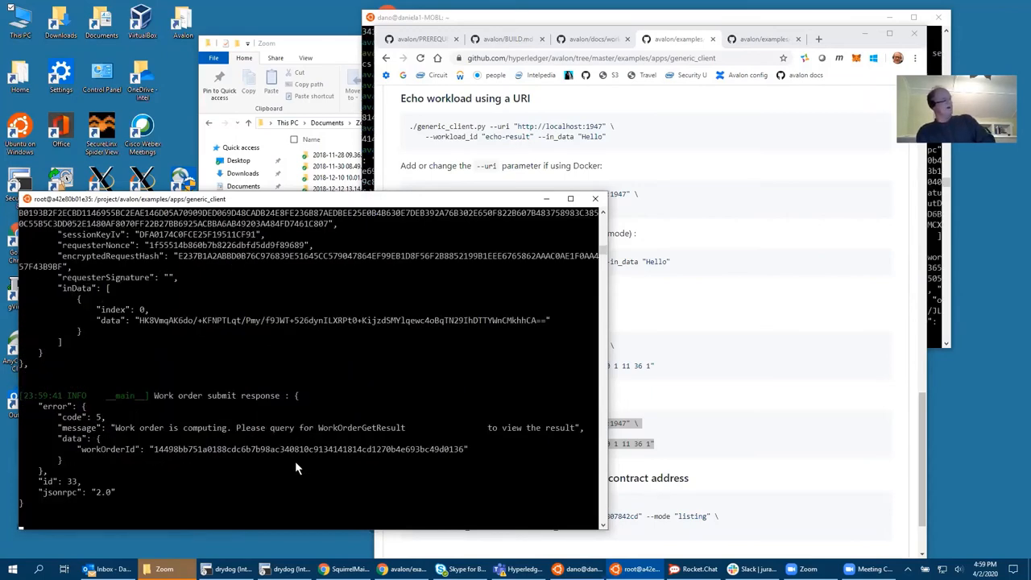
key(Return)
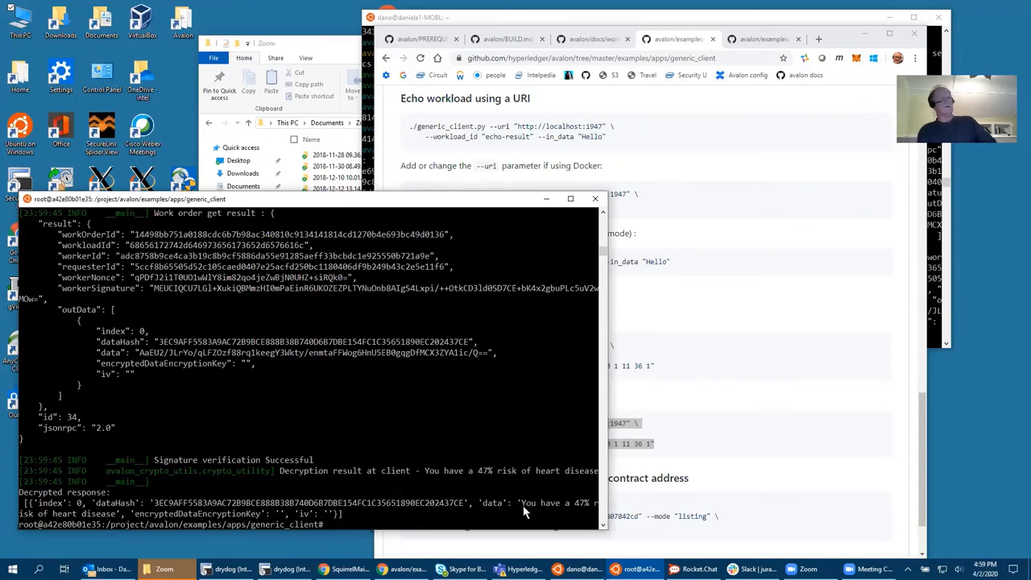
mouse_move(580, 511)
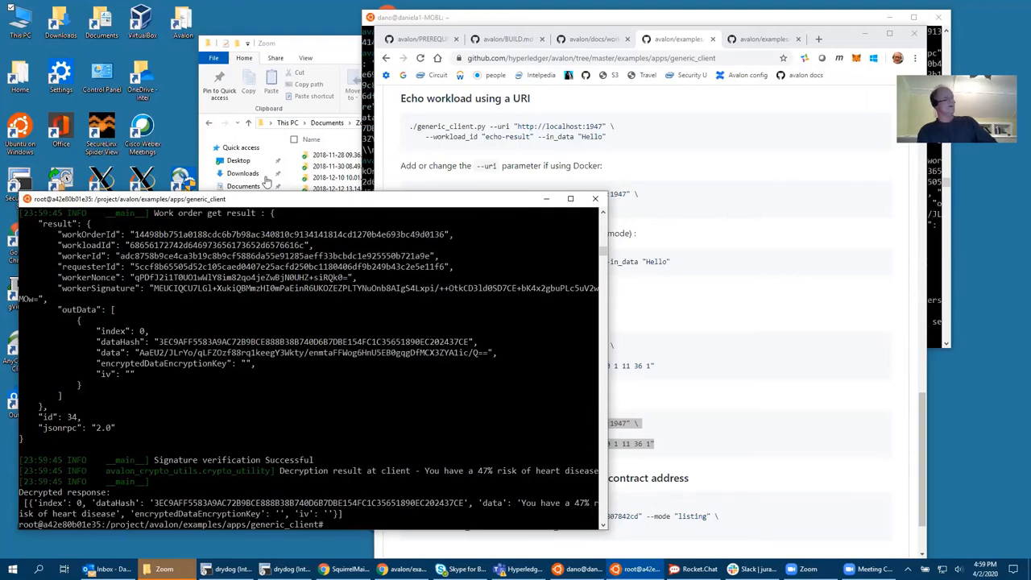
mouse_move(352, 434)
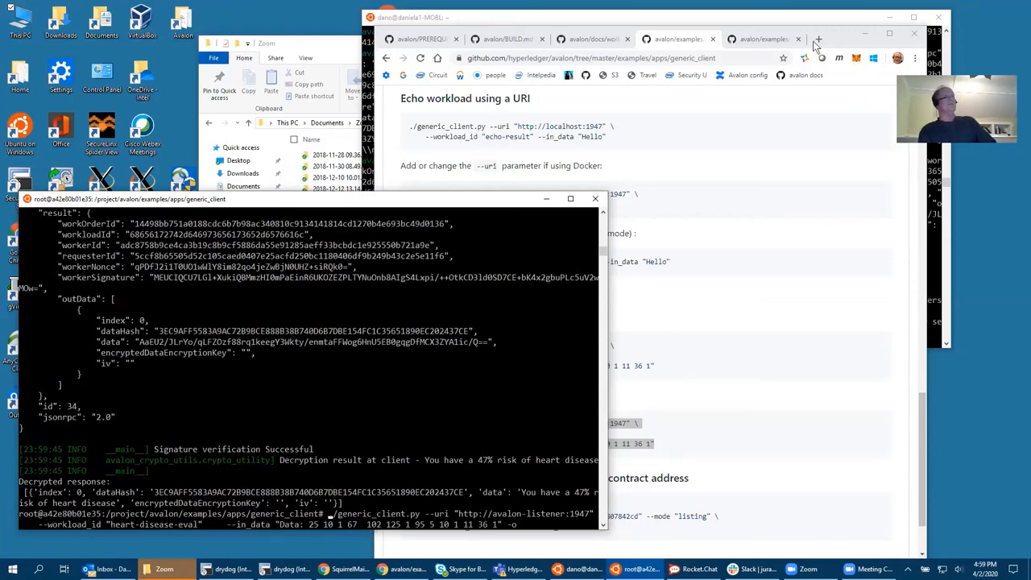
View the heart_disease_eval demo README down to its GUI screenshot showing a 45% risk result.
click(764, 38)
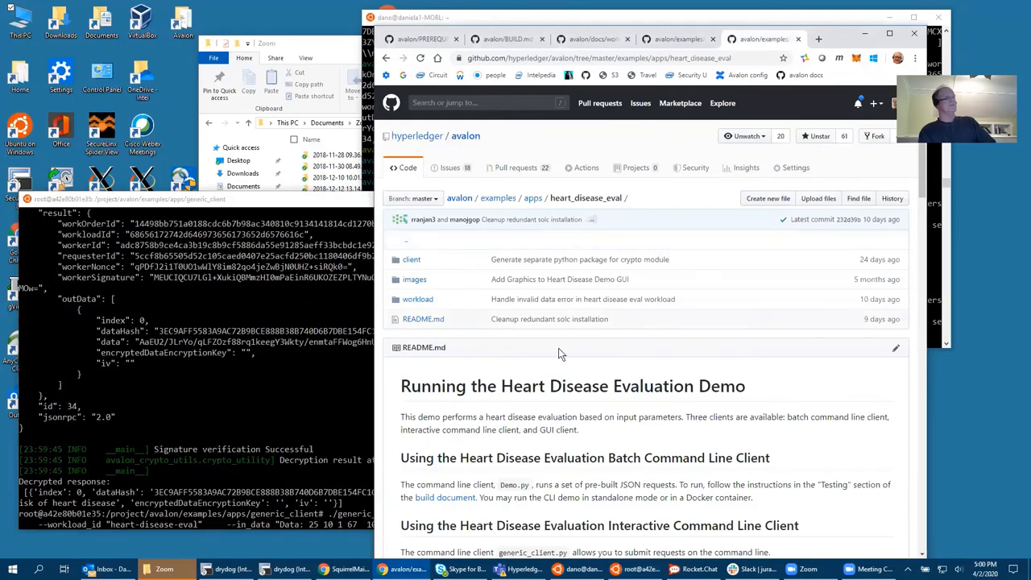
scroll(down, 3)
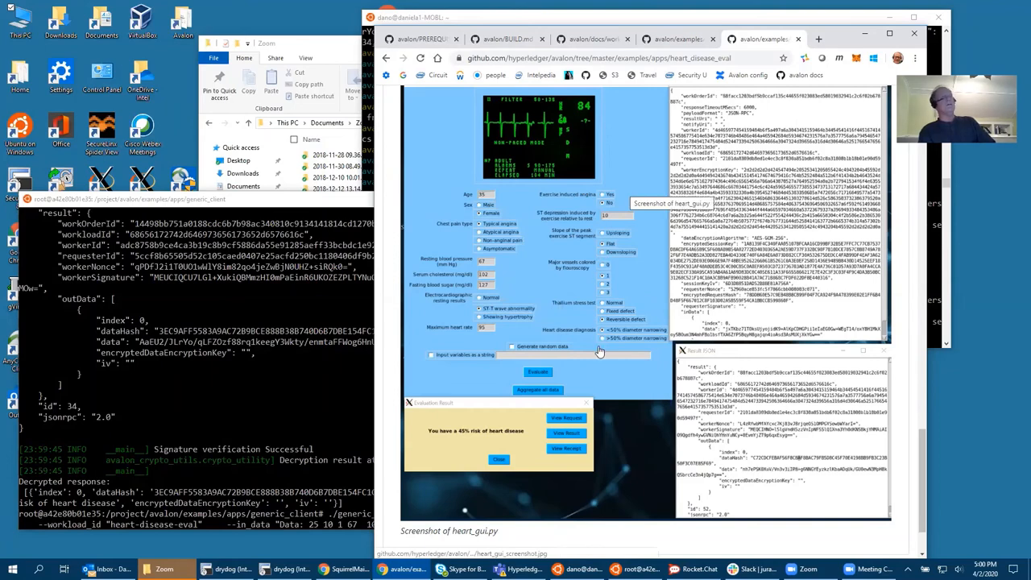
mouse_move(600, 385)
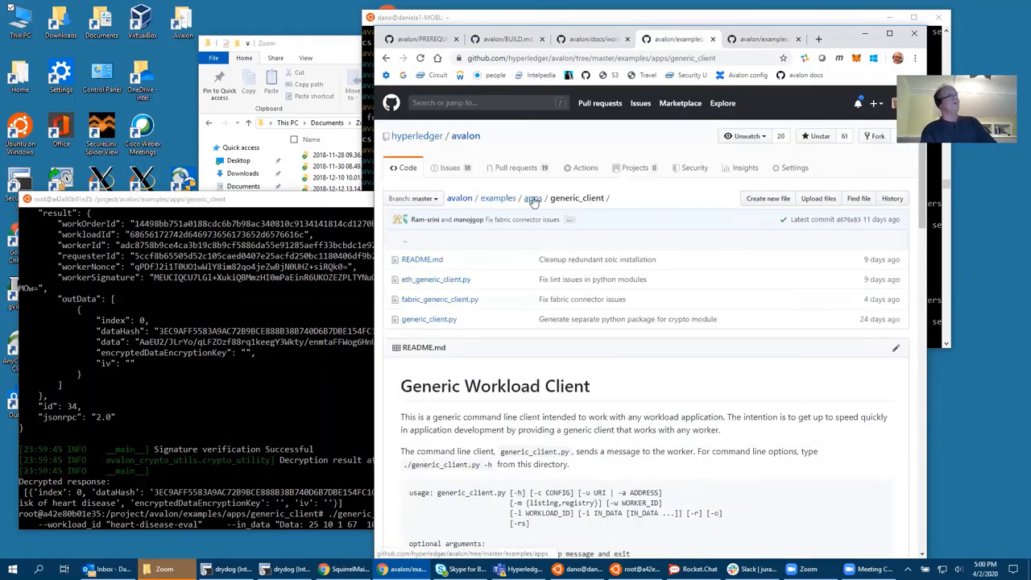
Browse the examples/apps folder listing, then minimize Chrome to reveal the services log.
click(532, 198)
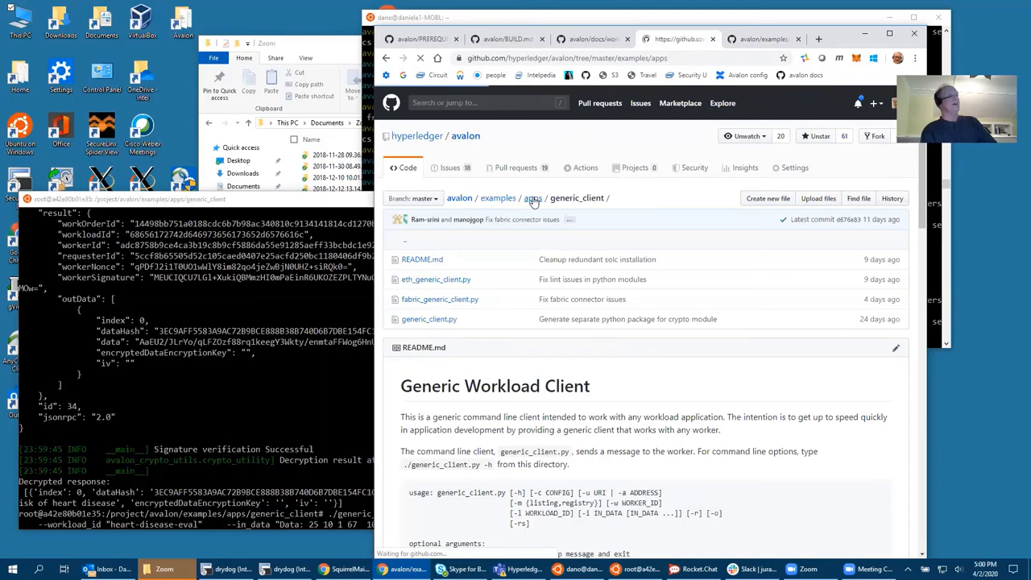
click(533, 197)
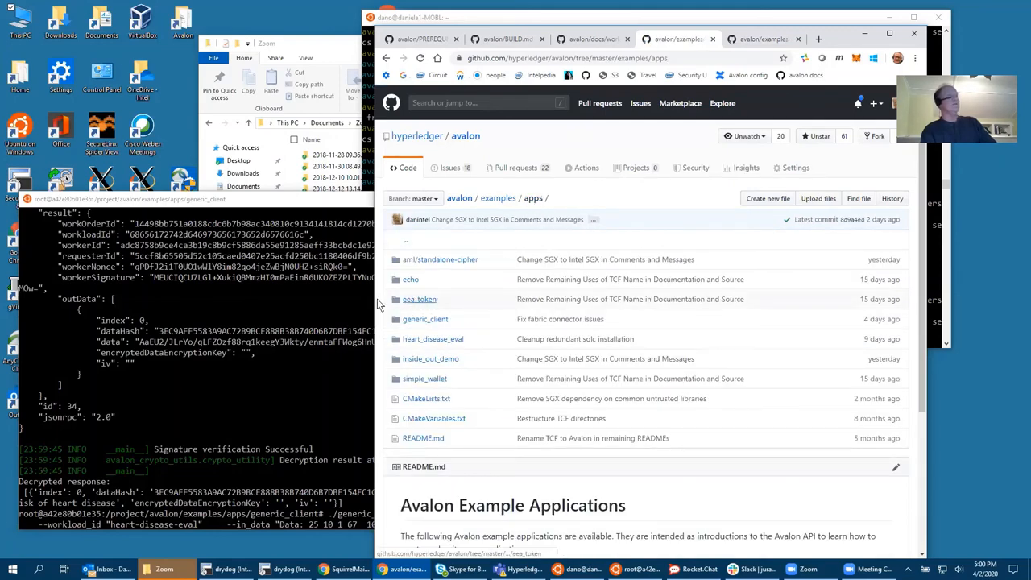
mouse_move(431, 359)
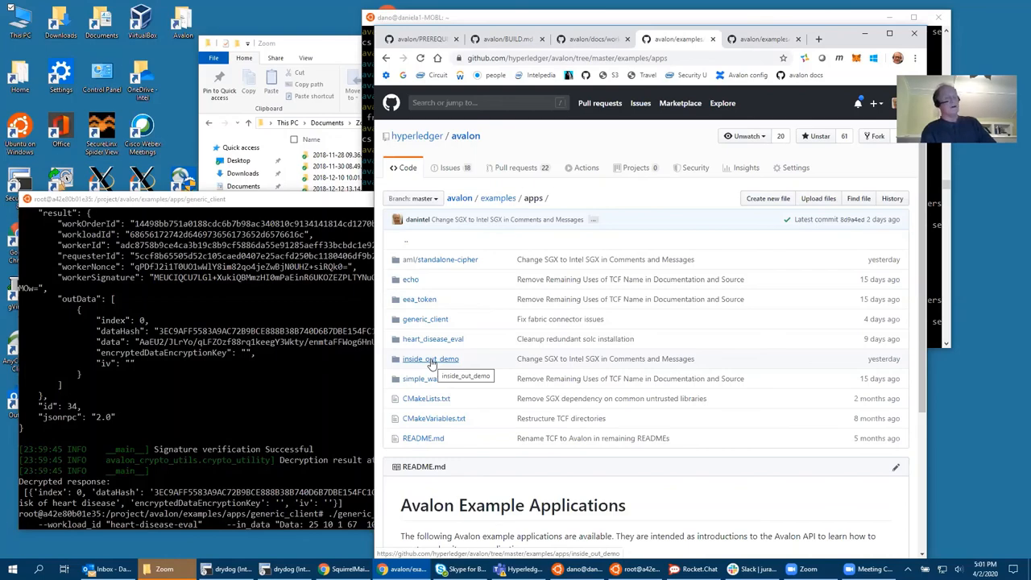
mouse_move(632, 248)
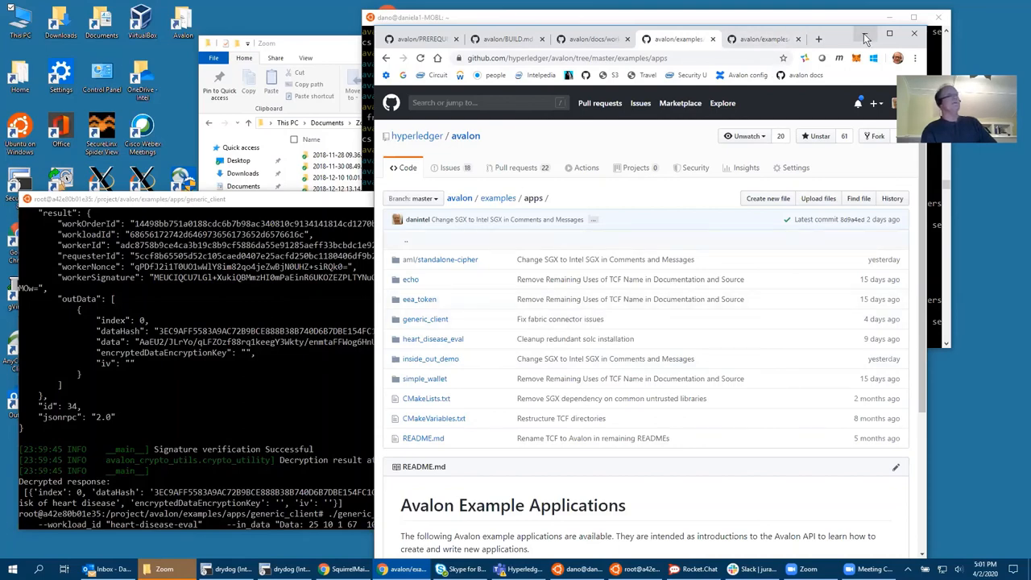
click(933, 32)
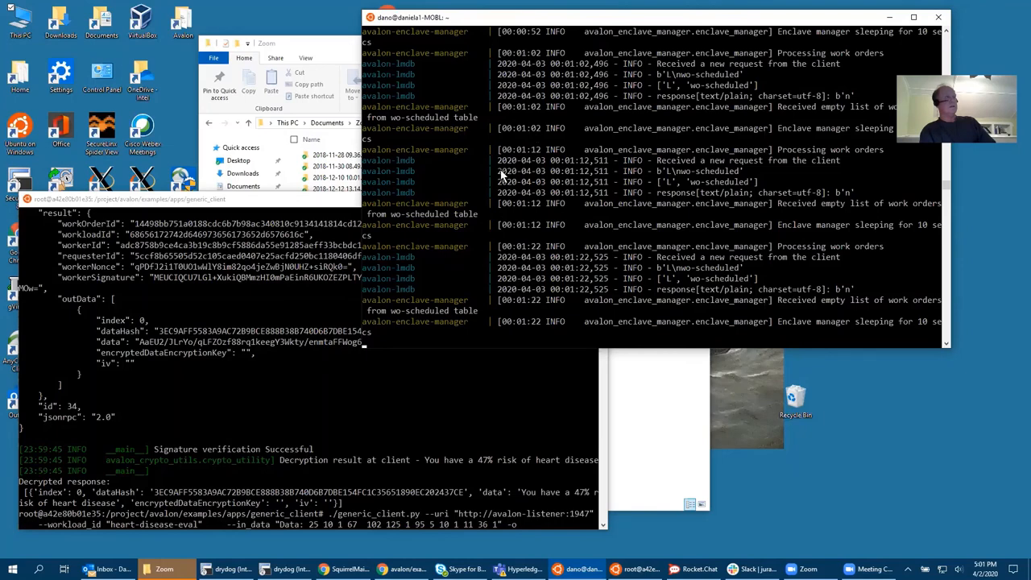
mouse_move(481, 175)
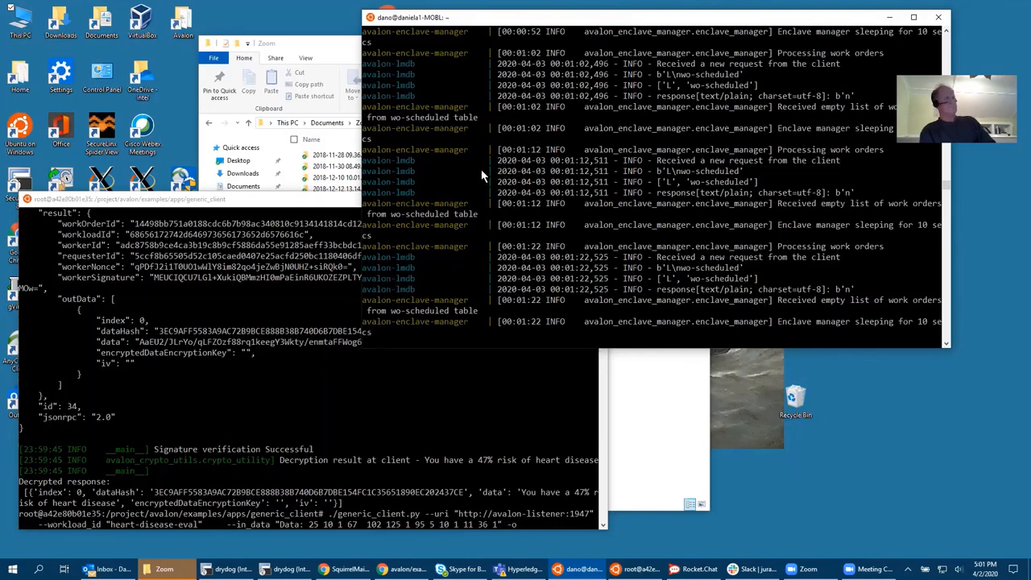
Stop the Avalon Docker services with Ctrl+C, dismiss the Daily Limit popup, and select avalon-lmdb.
key(ctrl+c)
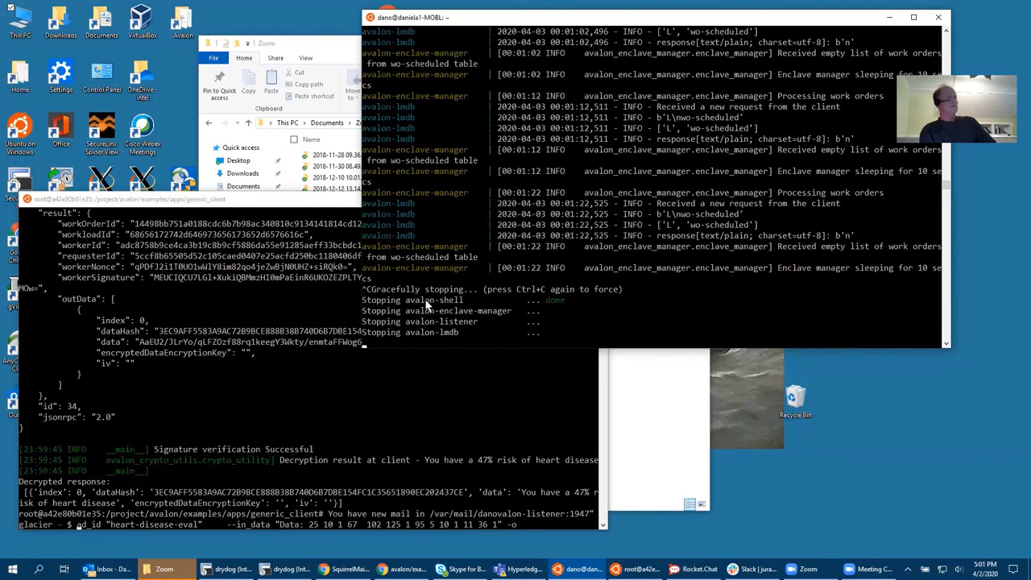
mouse_move(502, 323)
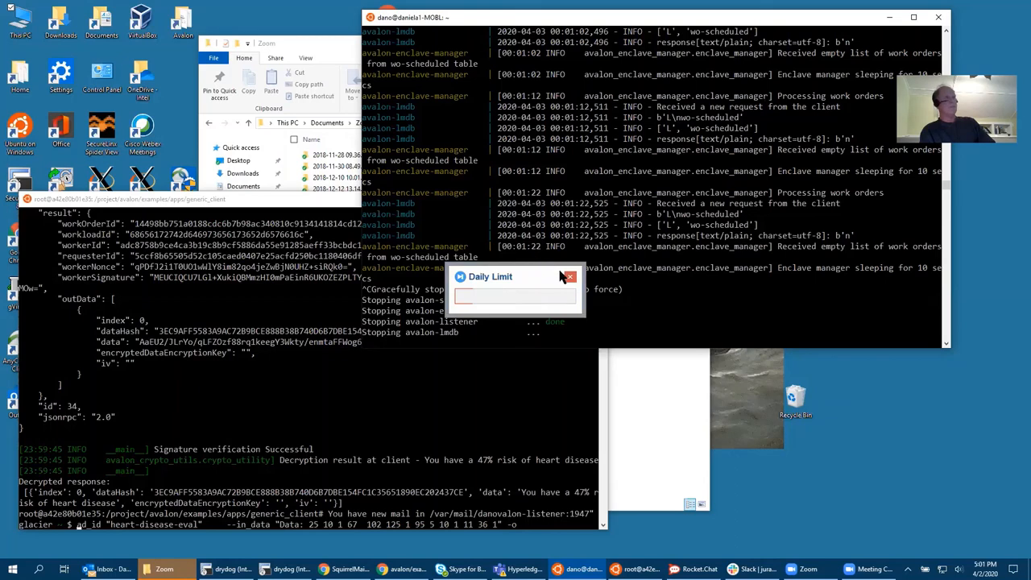
click(567, 276)
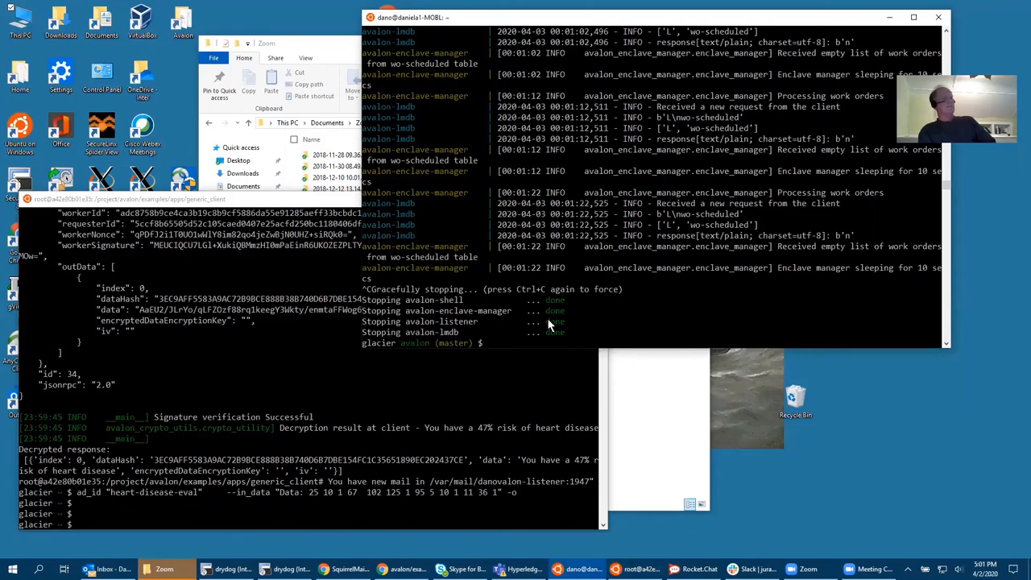
mouse_move(414, 328)
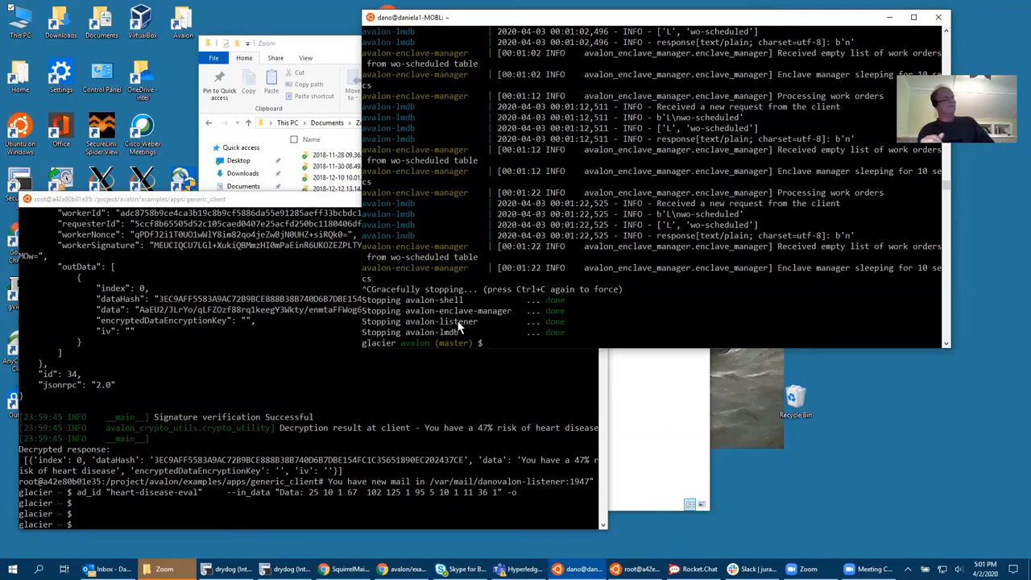
double_click(458, 320)
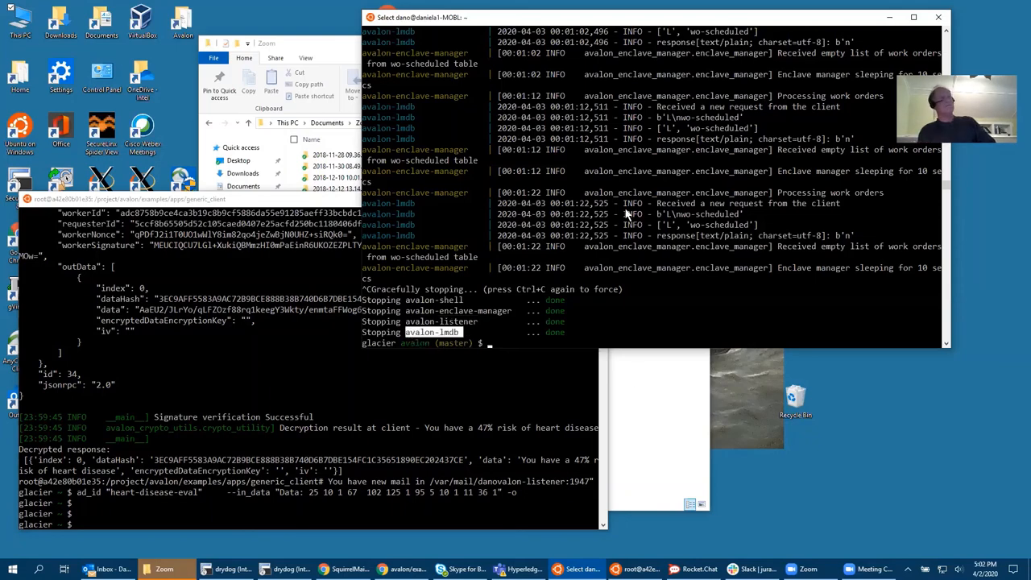
mouse_move(598, 89)
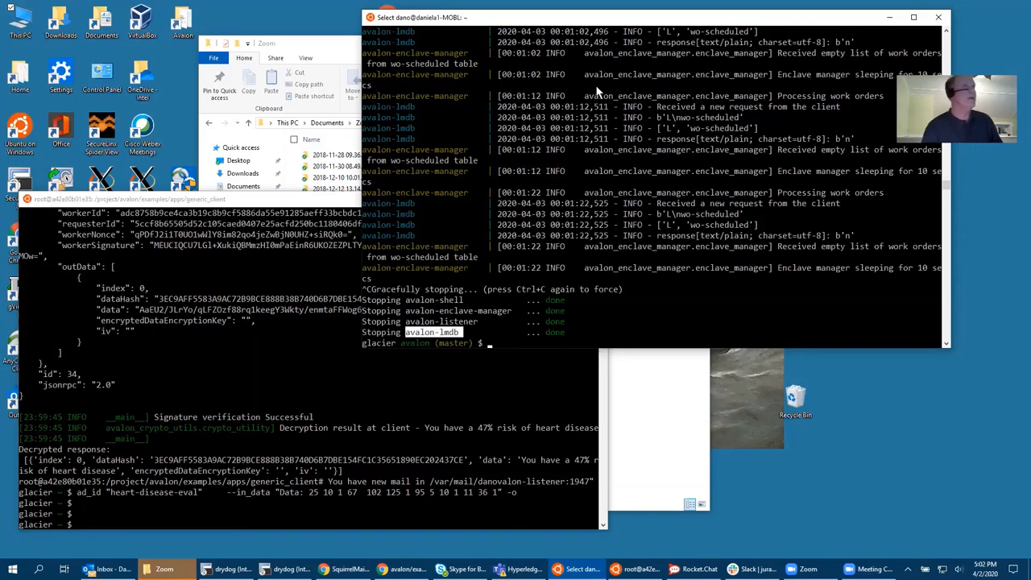